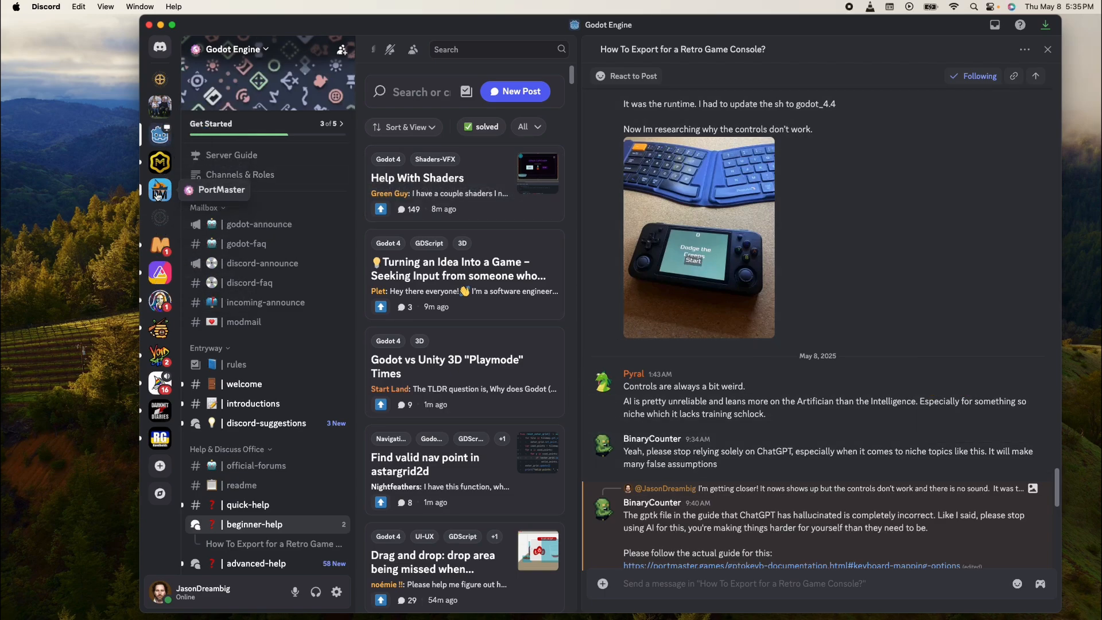
mouse_move(630, 380)
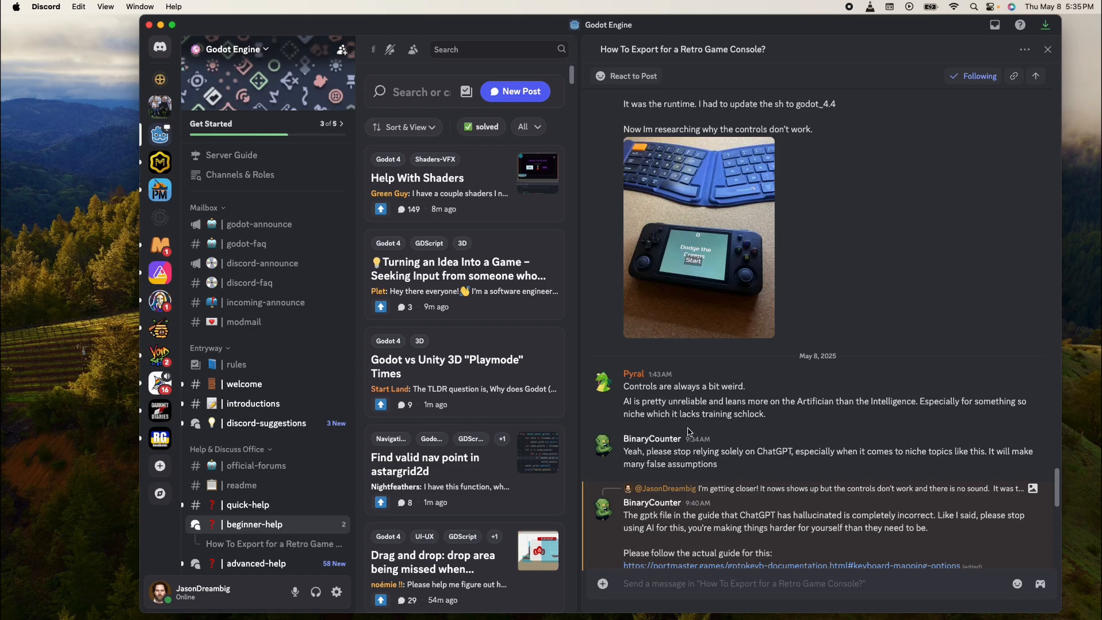
- Test-run Dodge the Creeps from the editor, then stop the running game
scroll("down", 3)
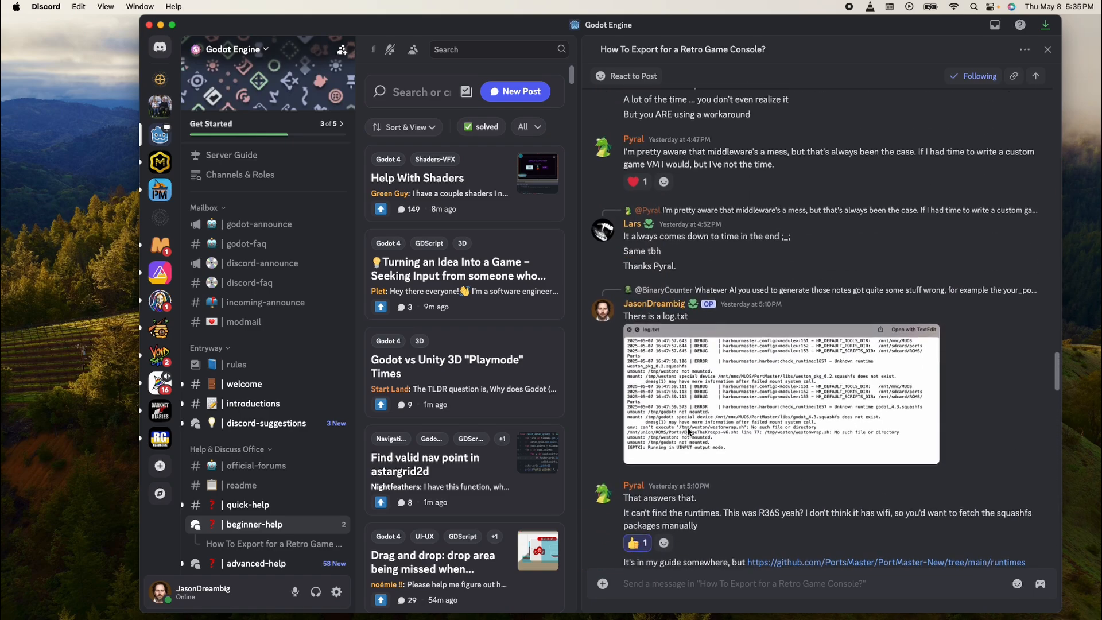
scroll("down", 3)
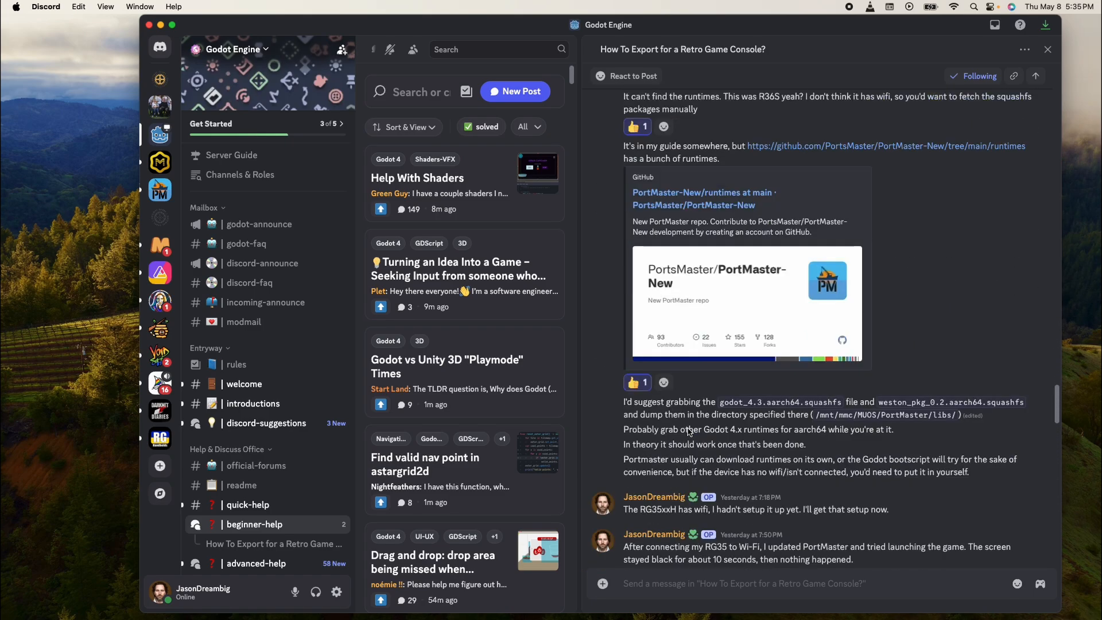
scroll("down", 3)
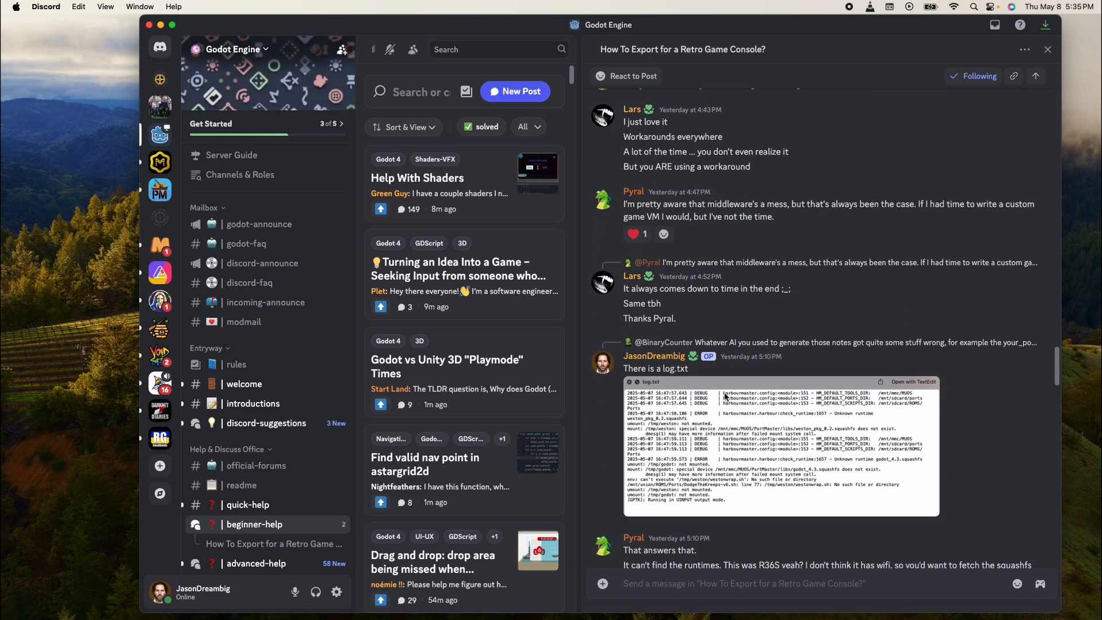
scroll("down", 3)
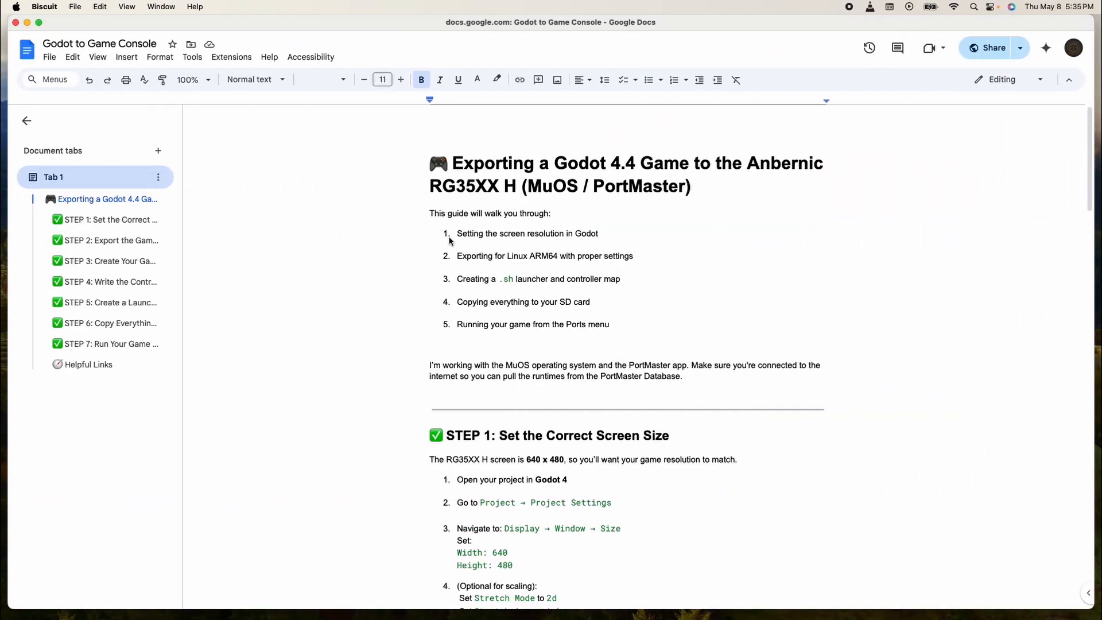
mouse_move(488, 241)
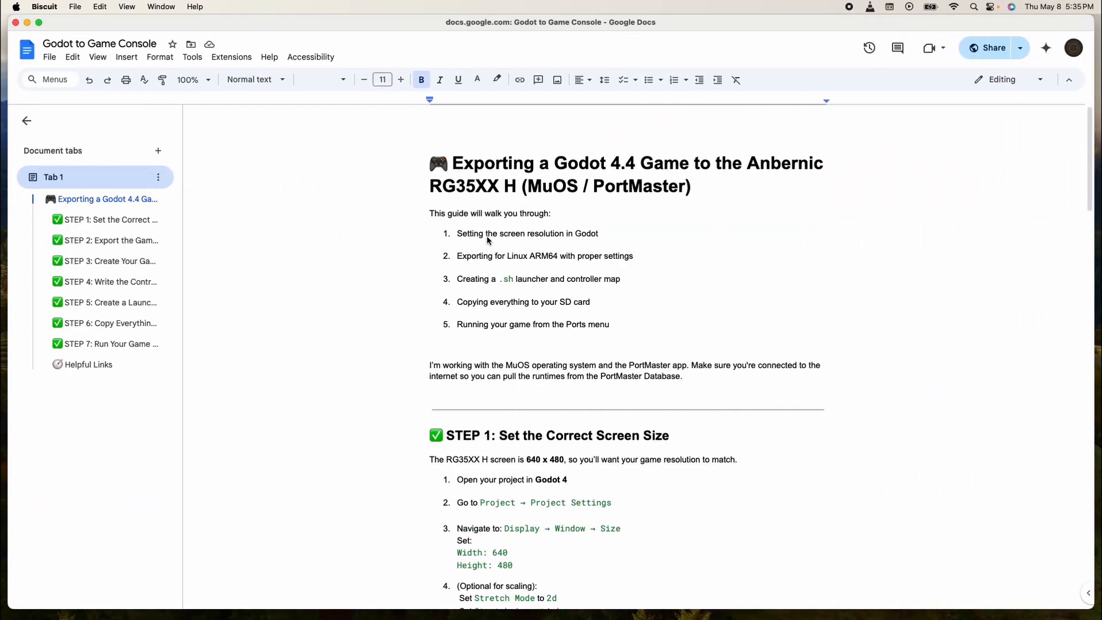
mouse_move(550, 243)
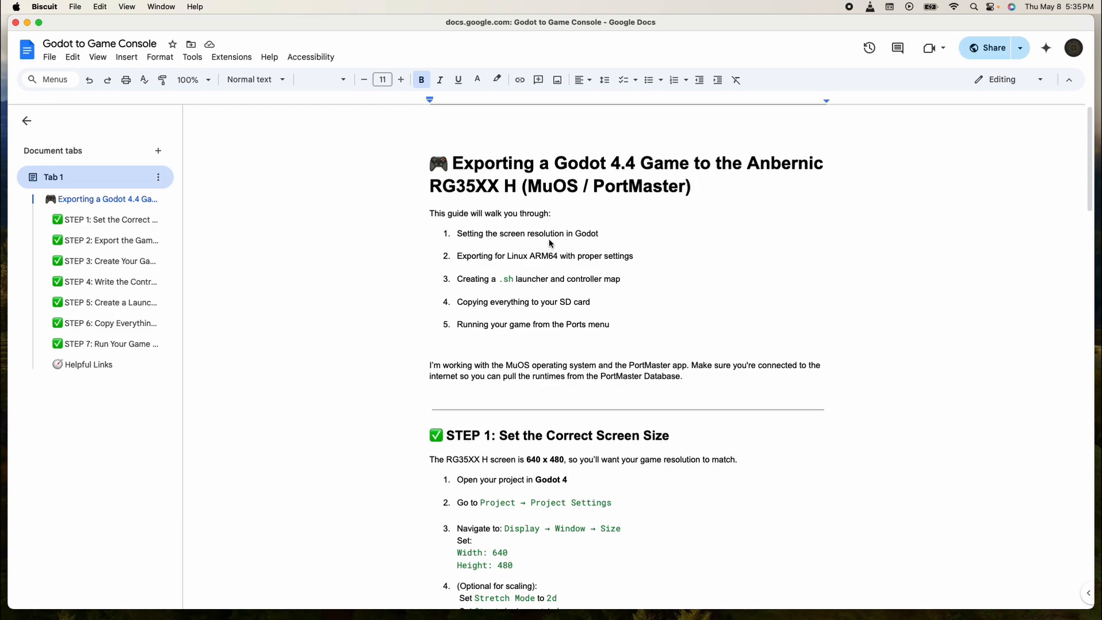
mouse_move(475, 267)
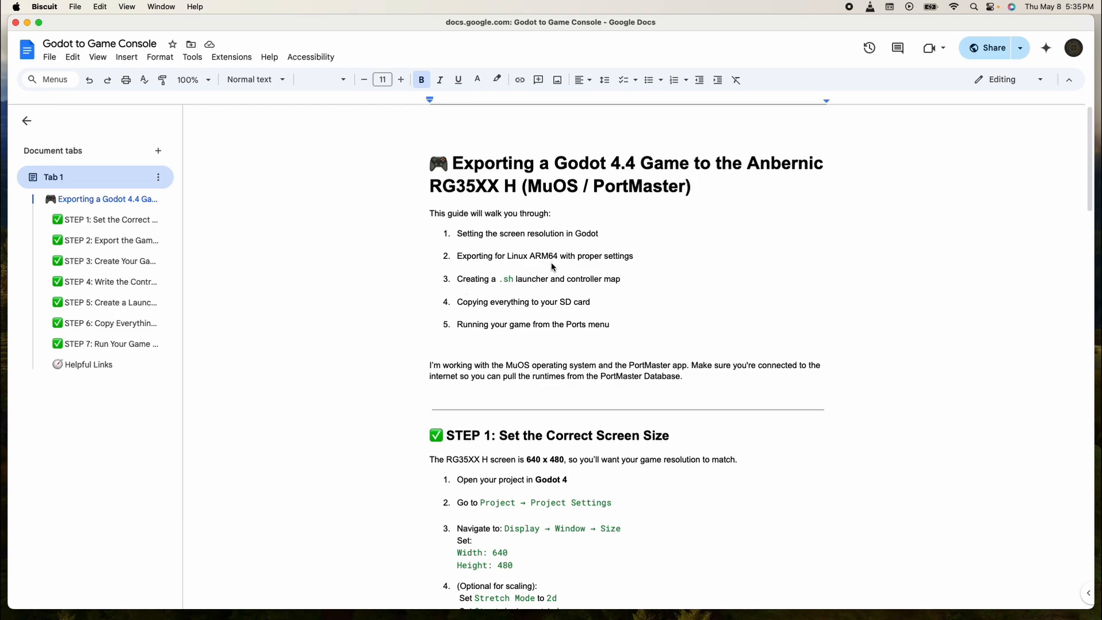
mouse_move(517, 287)
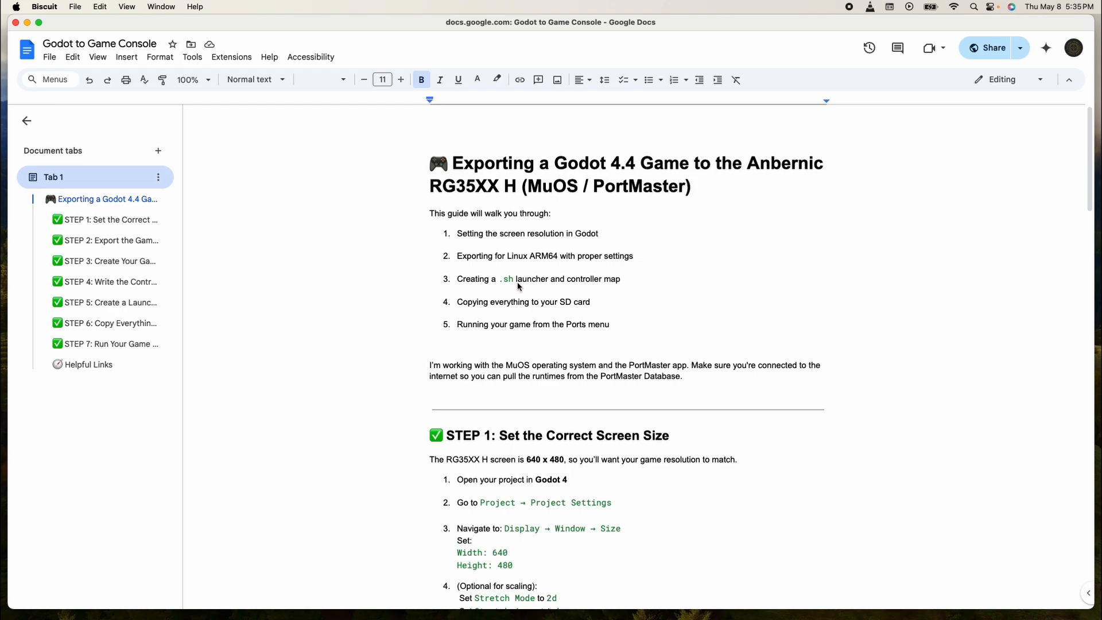
mouse_move(496, 313)
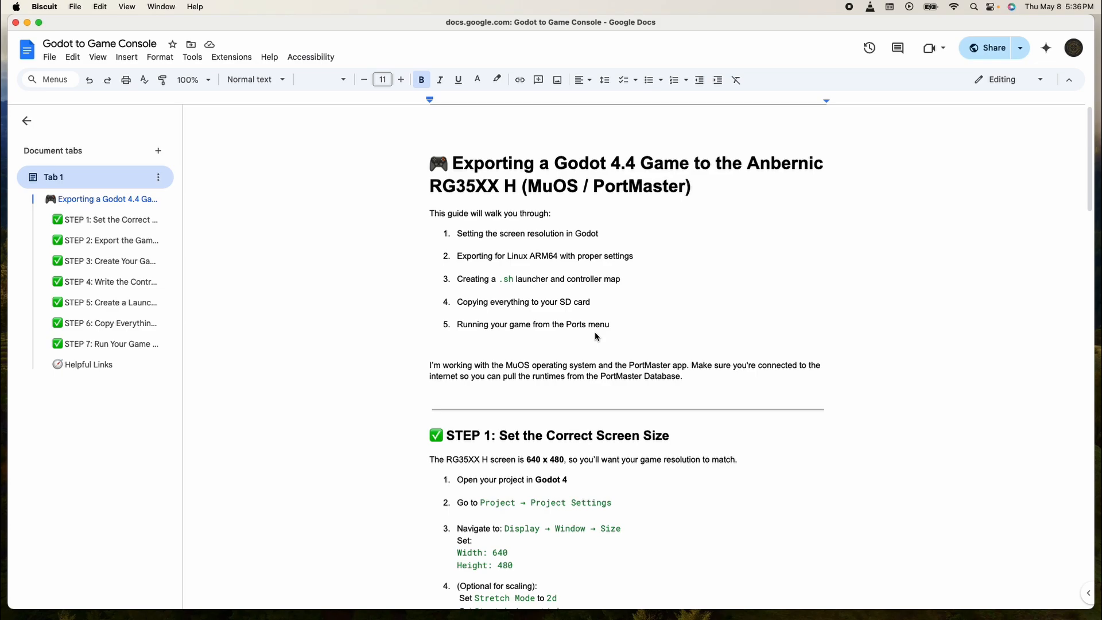
mouse_move(526, 312)
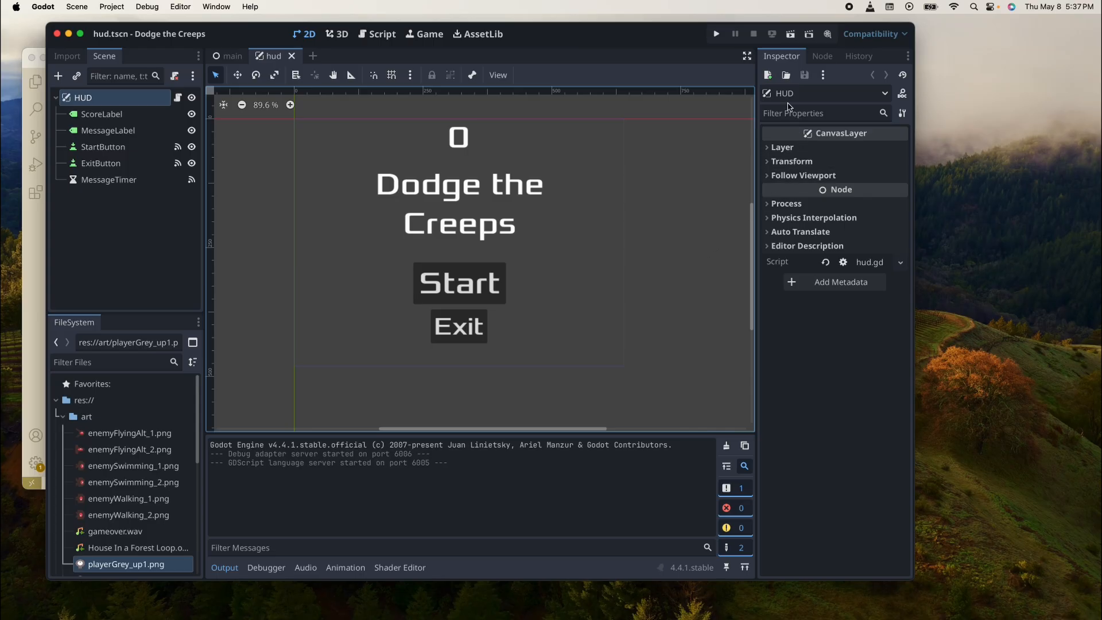
left_click(716, 34)
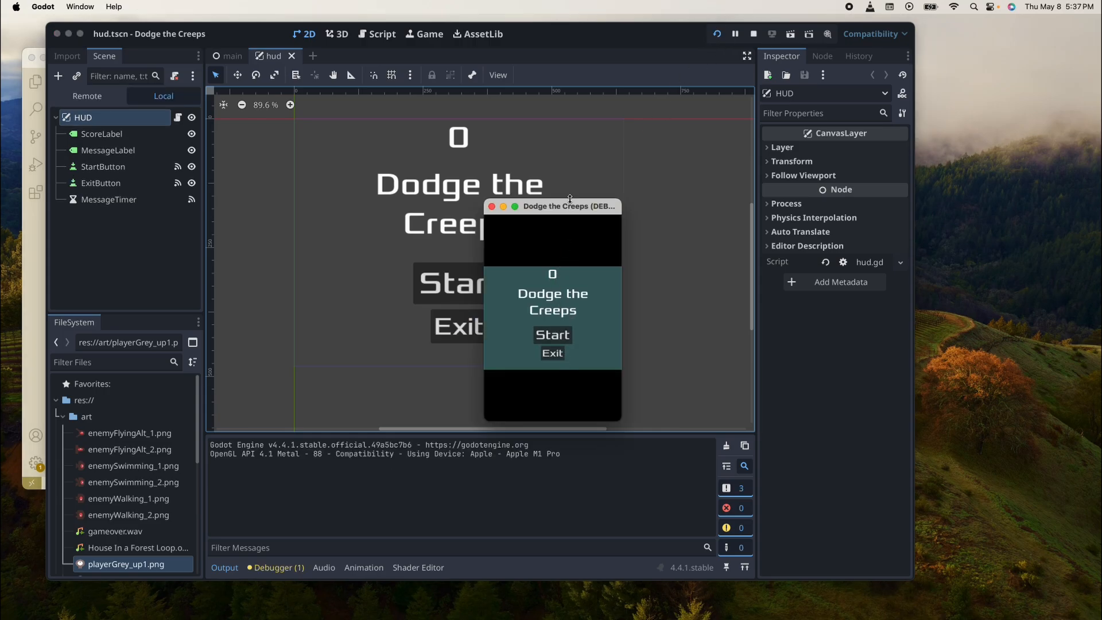
left_click(553, 335)
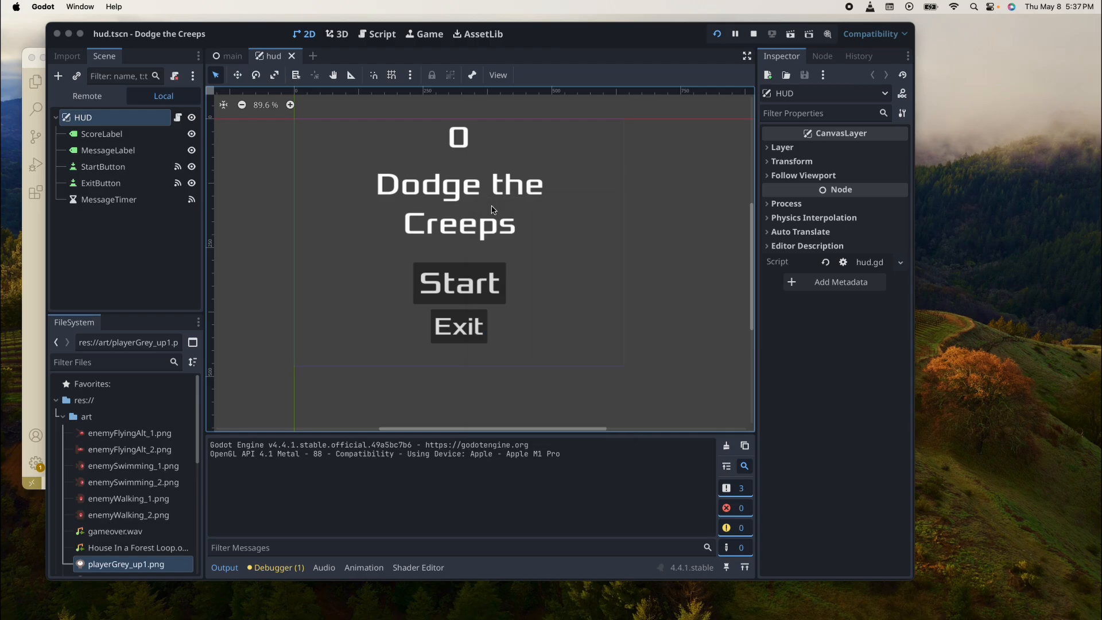
- Open Project > Export and select the Linux (Runnable) preset
left_click(111, 6)
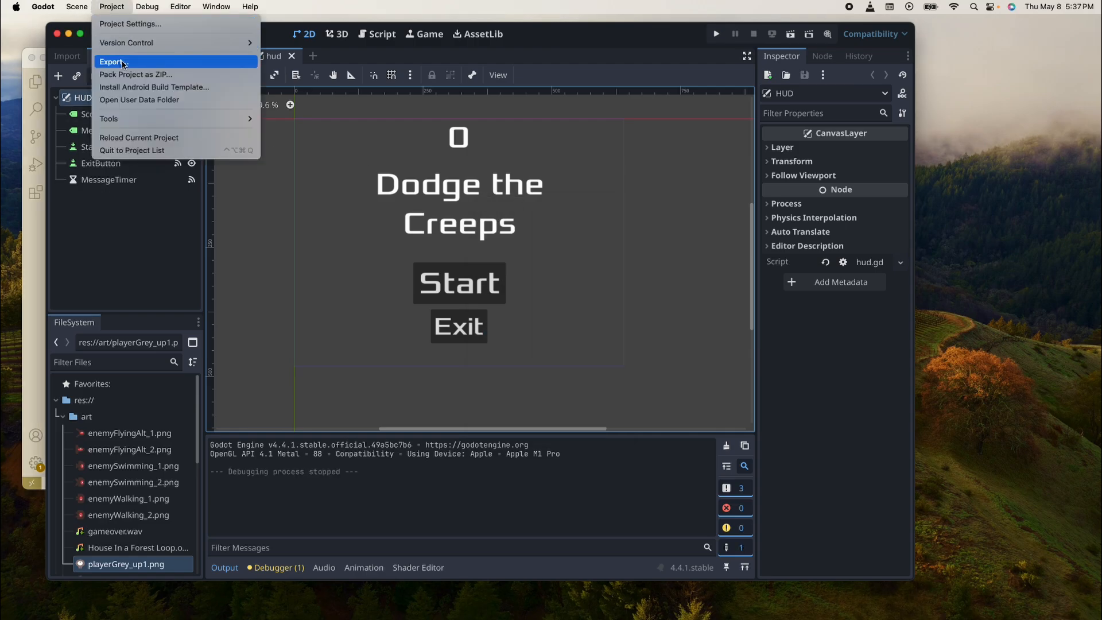
left_click(111, 62)
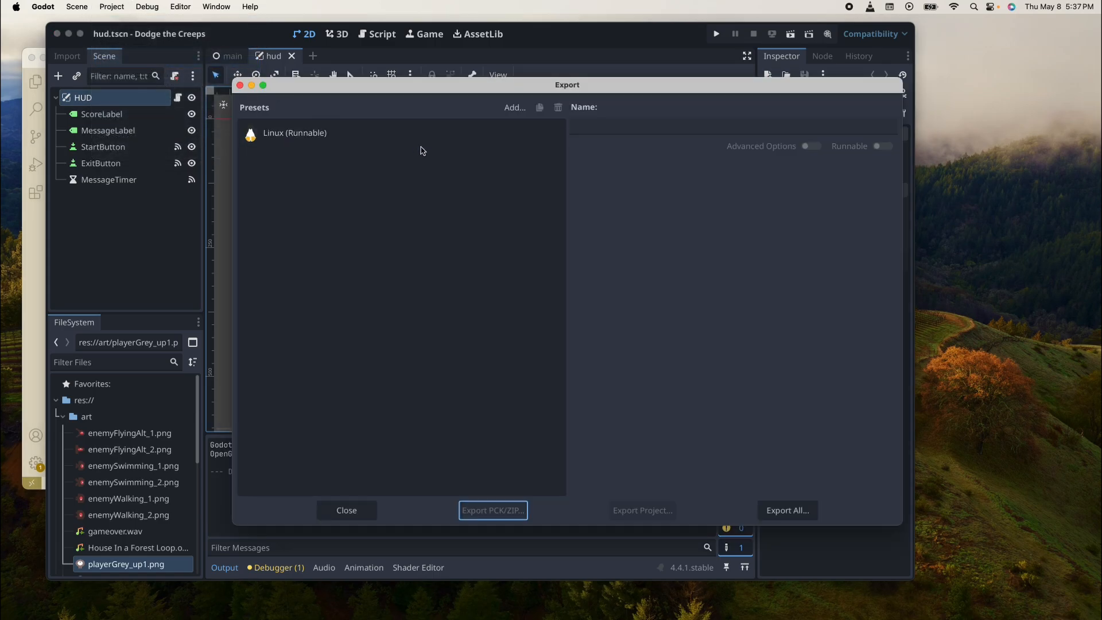
left_click(513, 106)
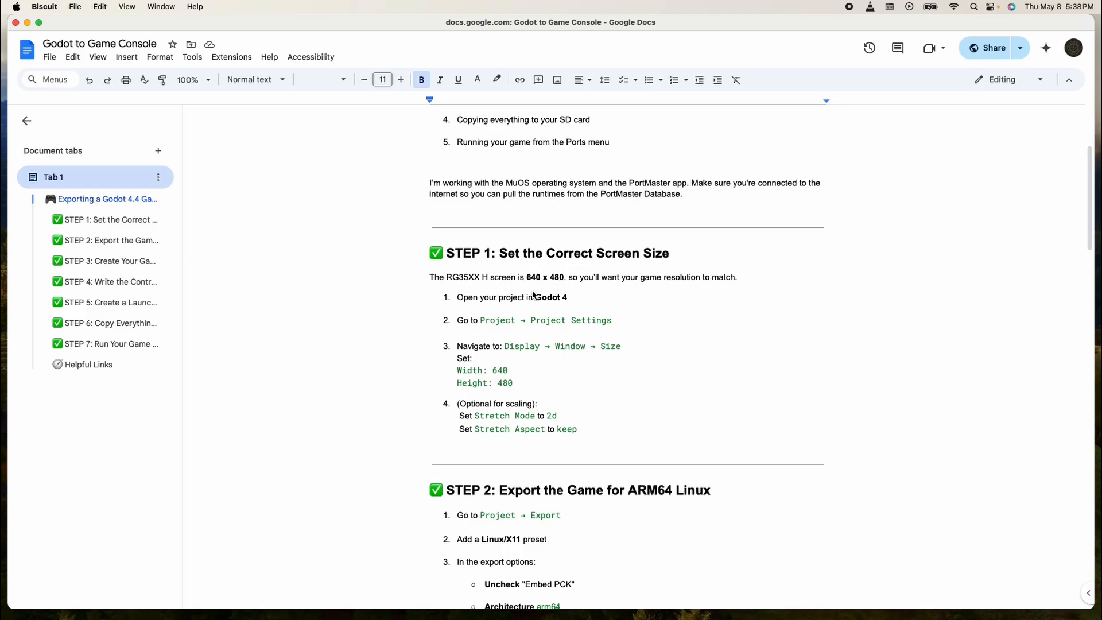
mouse_move(532, 292)
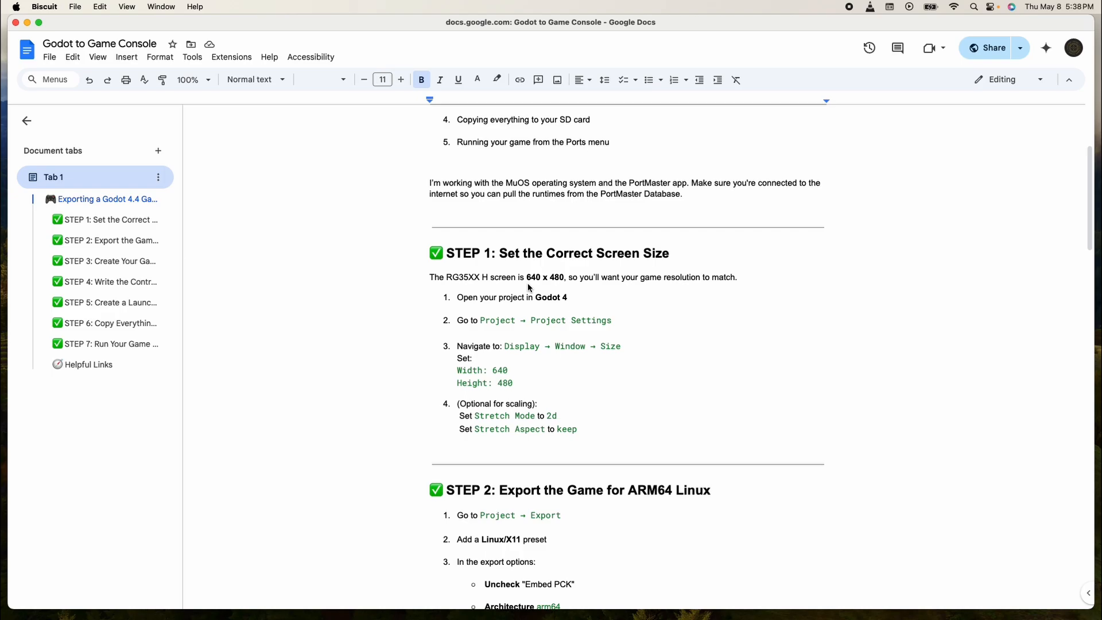
mouse_move(533, 391)
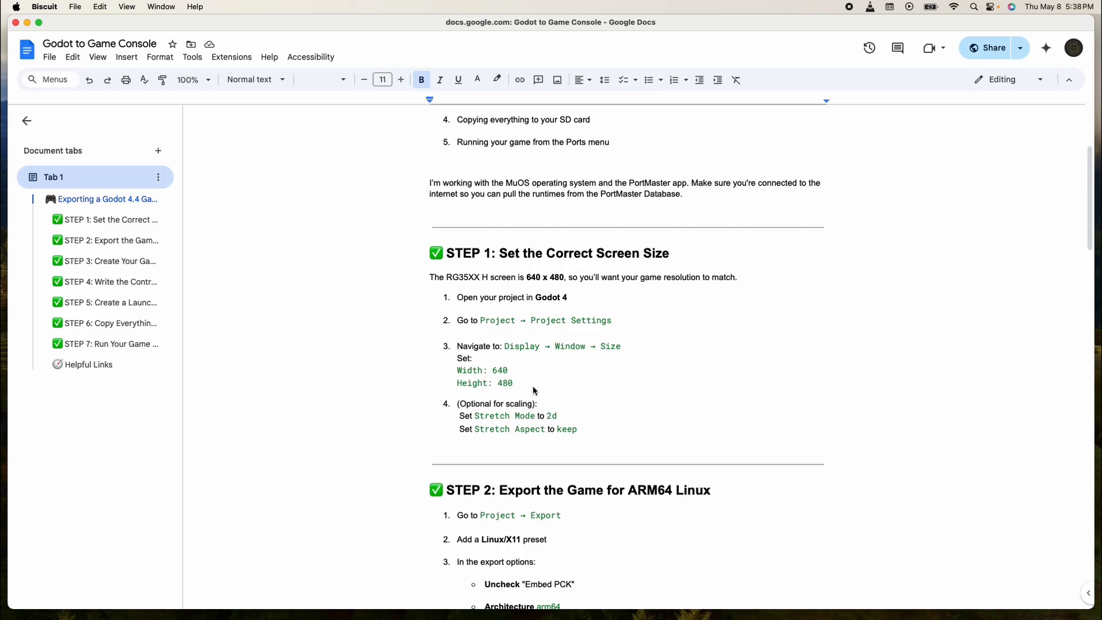
scroll("down", 3)
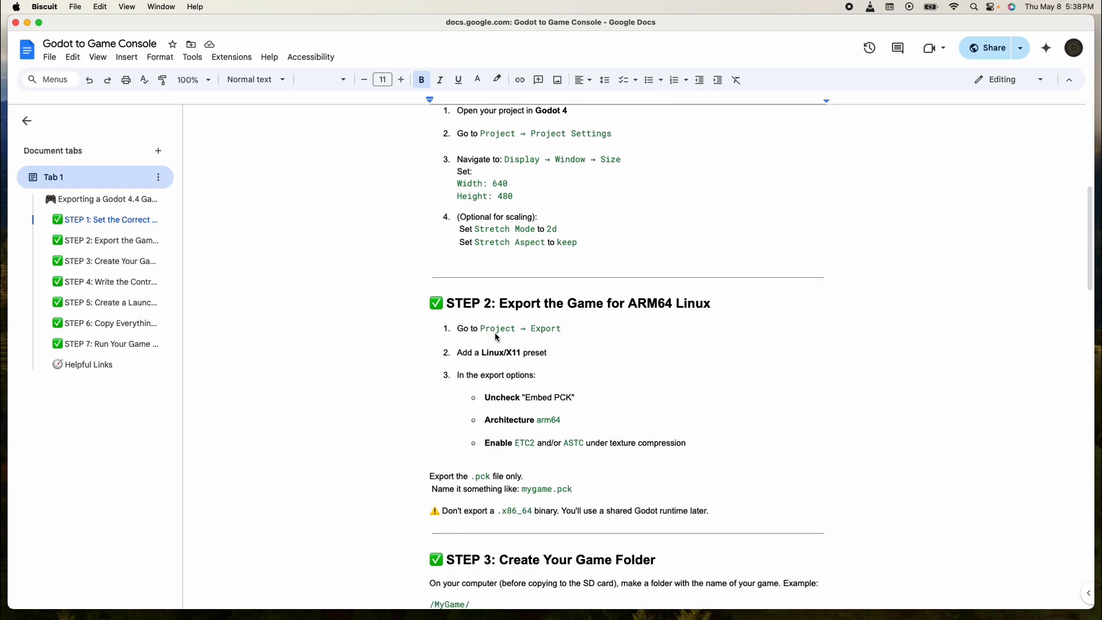
mouse_move(498, 365)
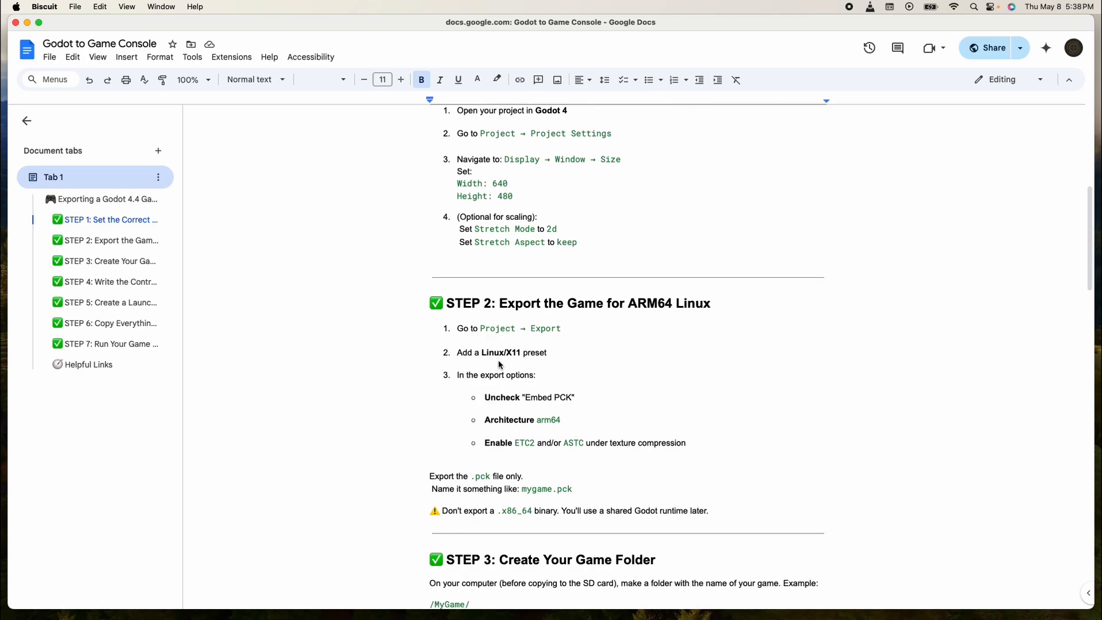
mouse_move(520, 360)
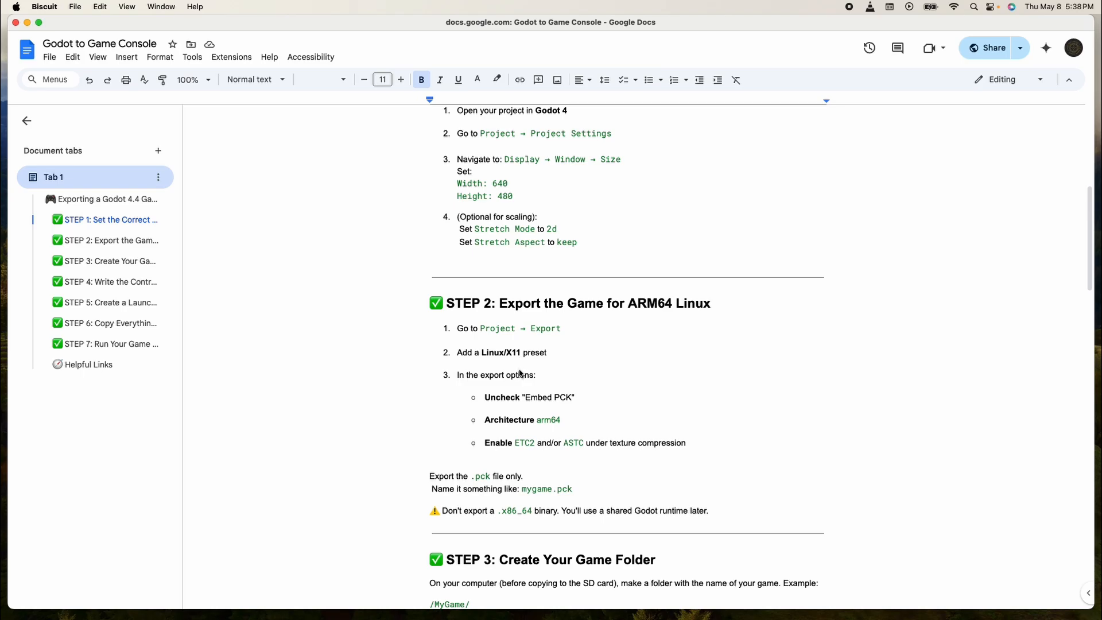
mouse_move(526, 397)
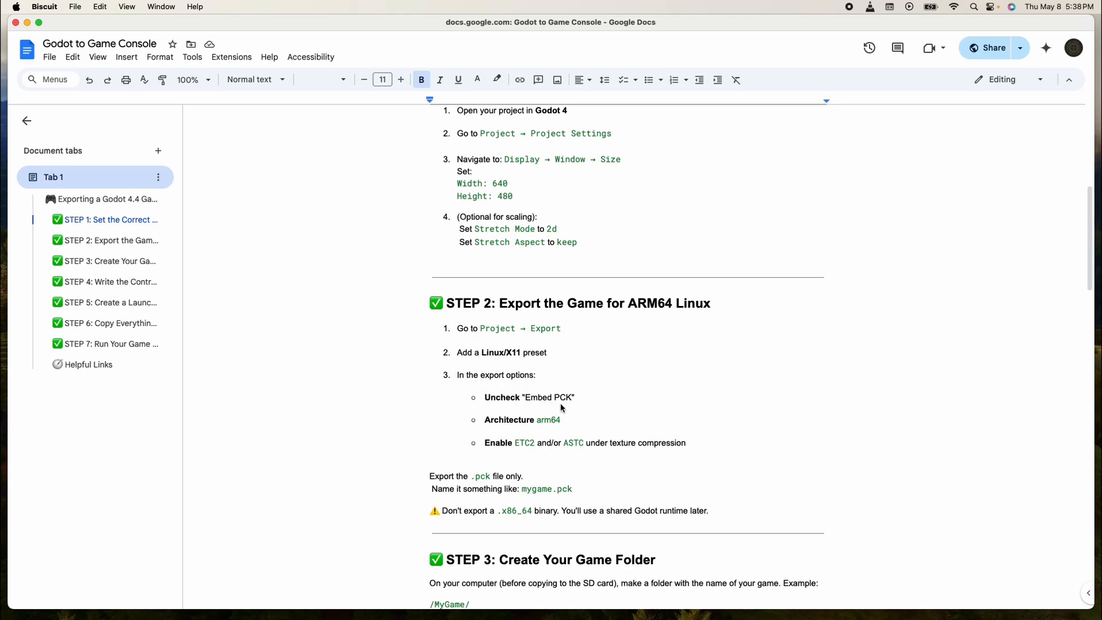
mouse_move(543, 407)
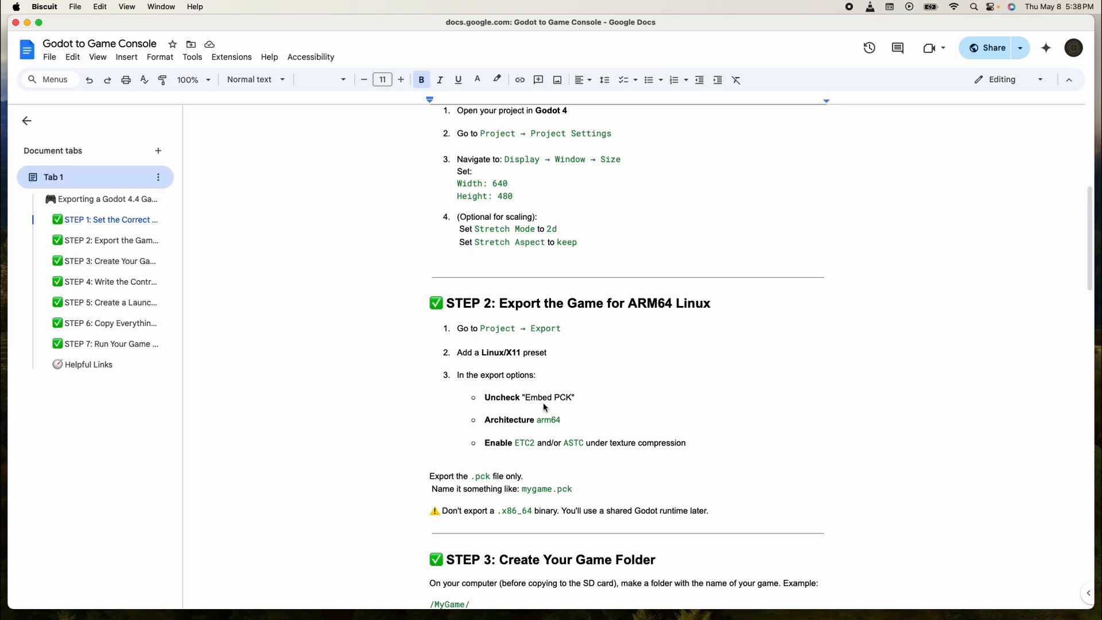
mouse_move(506, 429)
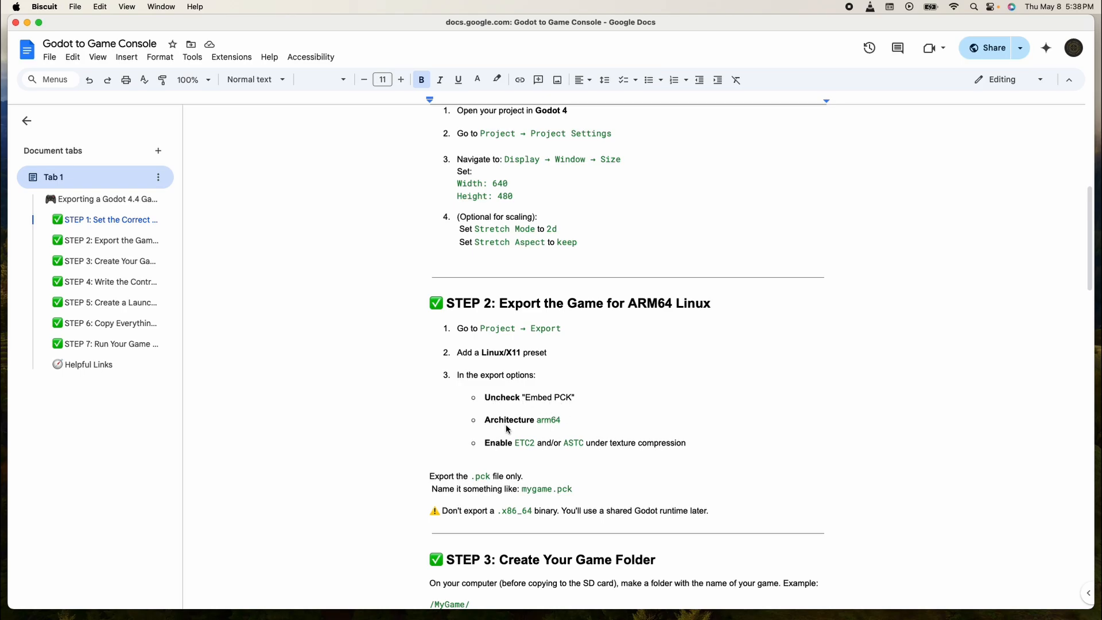
mouse_move(548, 427)
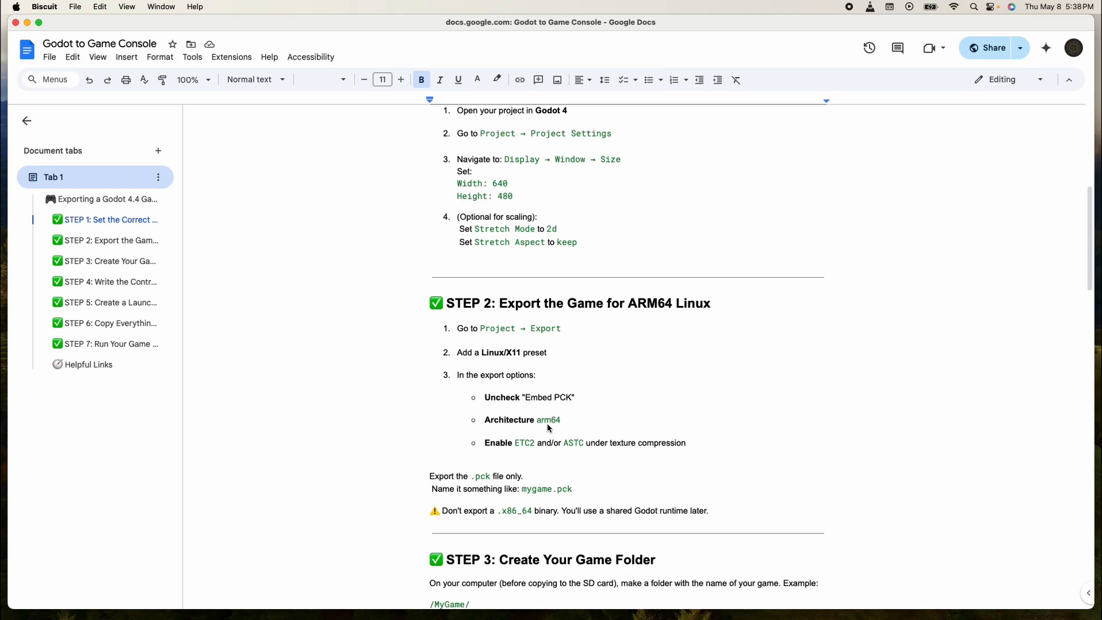
mouse_move(494, 452)
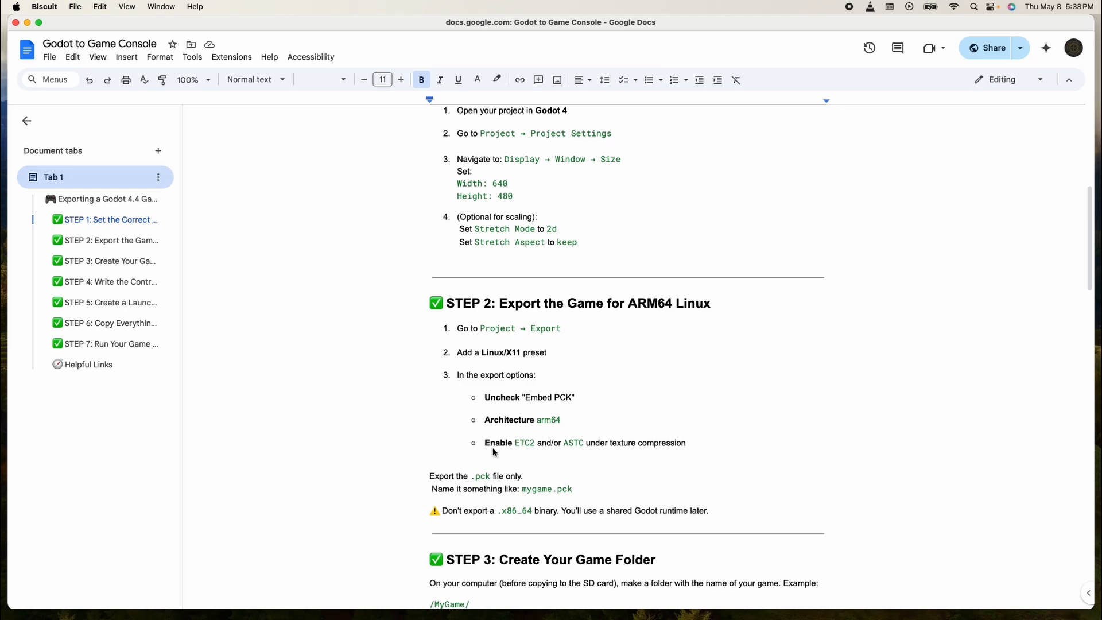
mouse_move(533, 451)
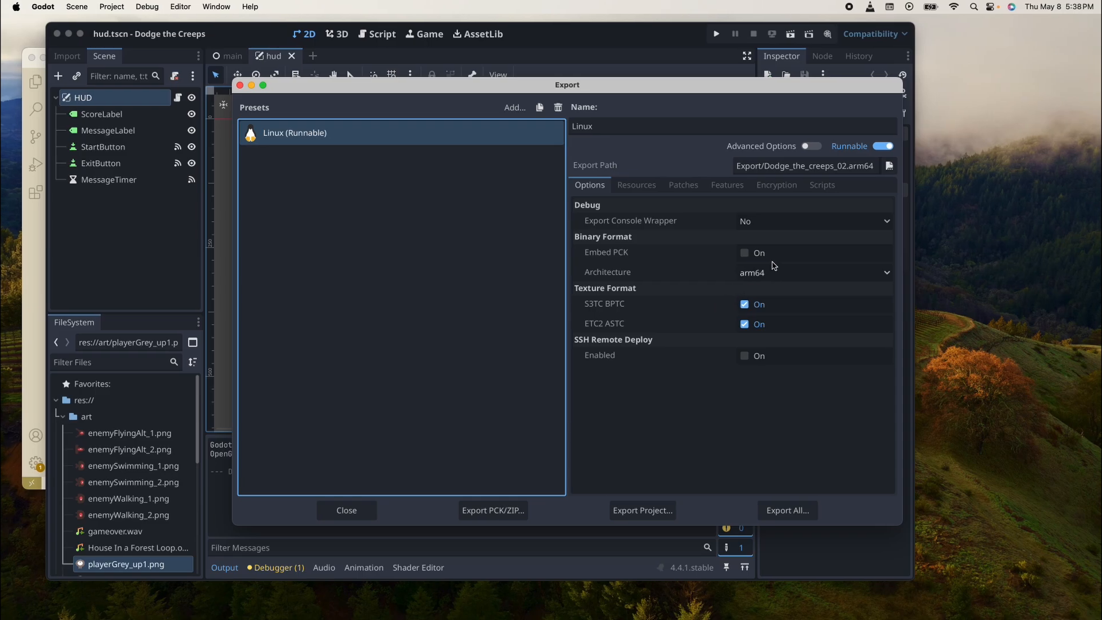
- Leave Embed PCK unchecked and set the Linux preset's architecture to arm64
left_click(745, 253)
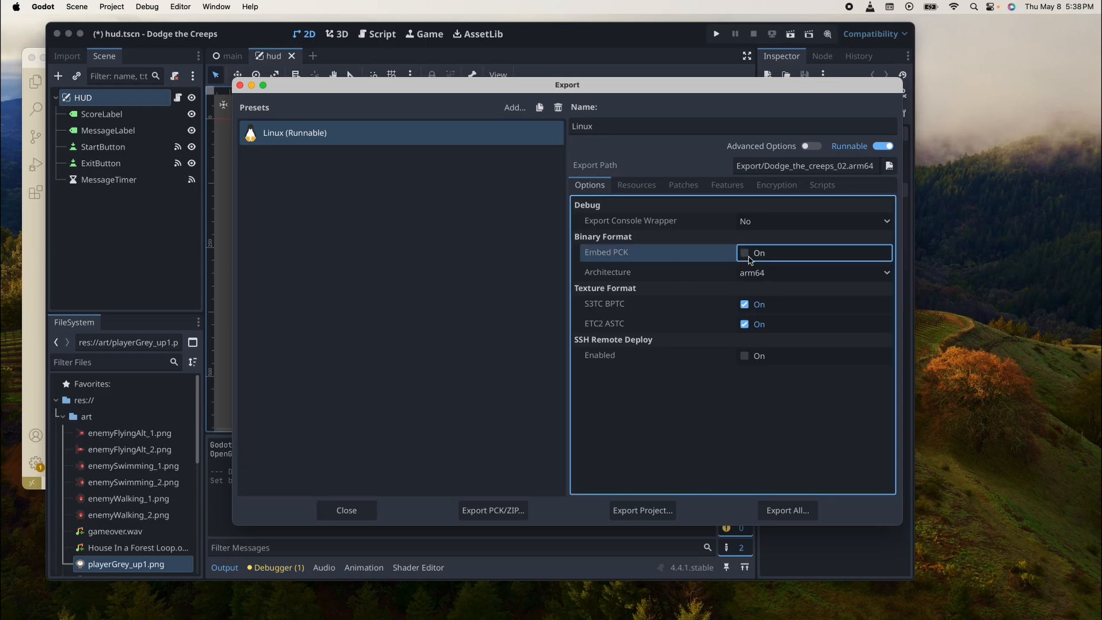
left_click(814, 273)
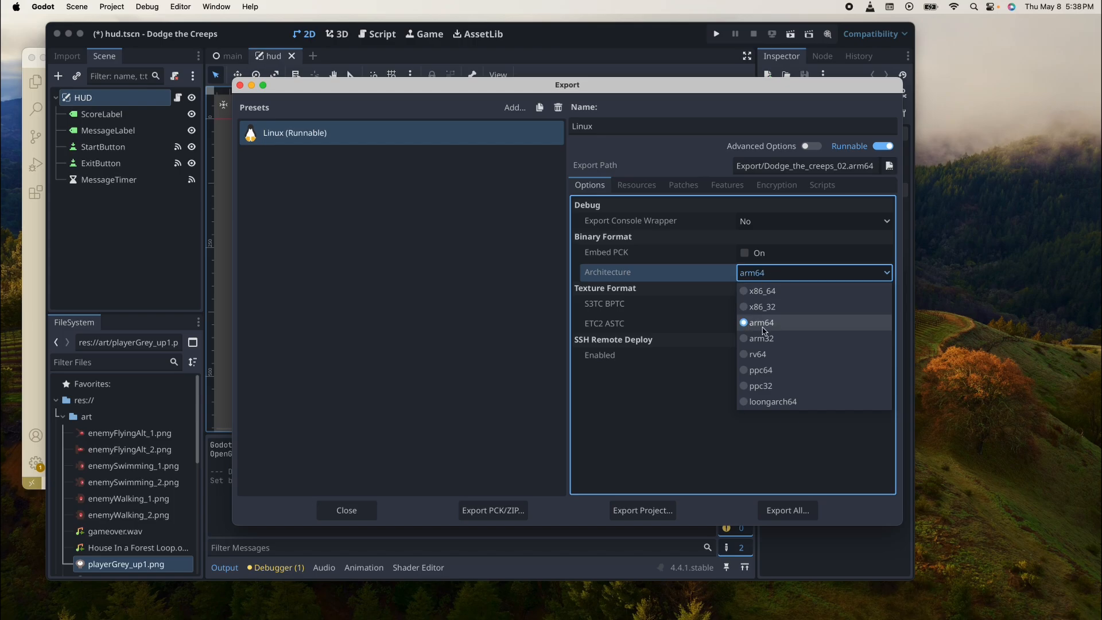
left_click(761, 322)
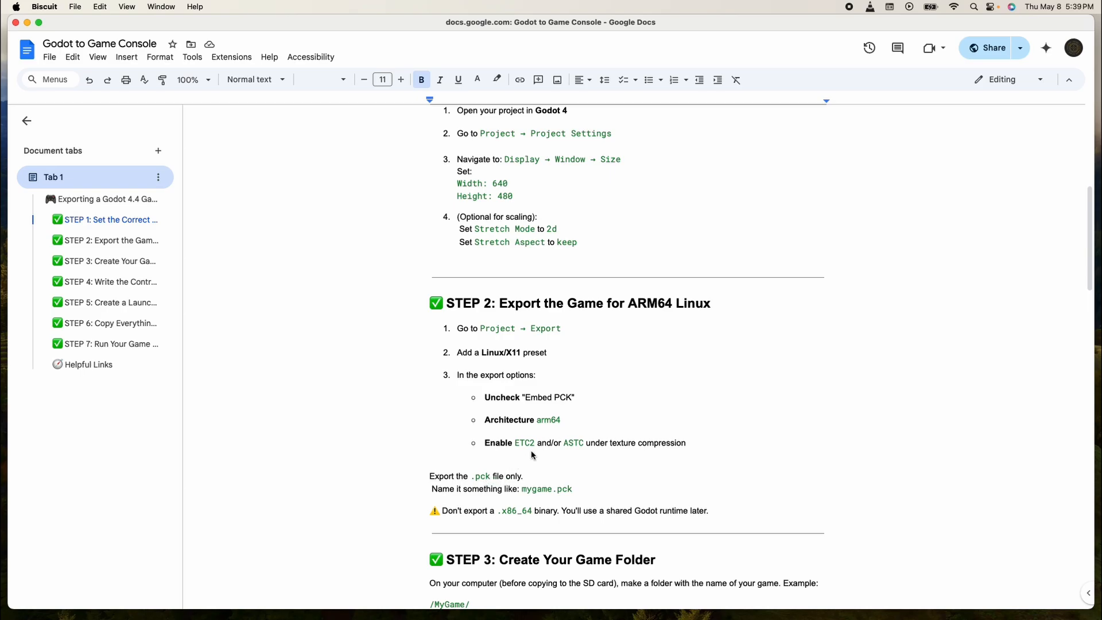
- Export DodgeTheCreeps-v8.pck as a Godot Project Pack and check it in Finder
left_click(744, 451)
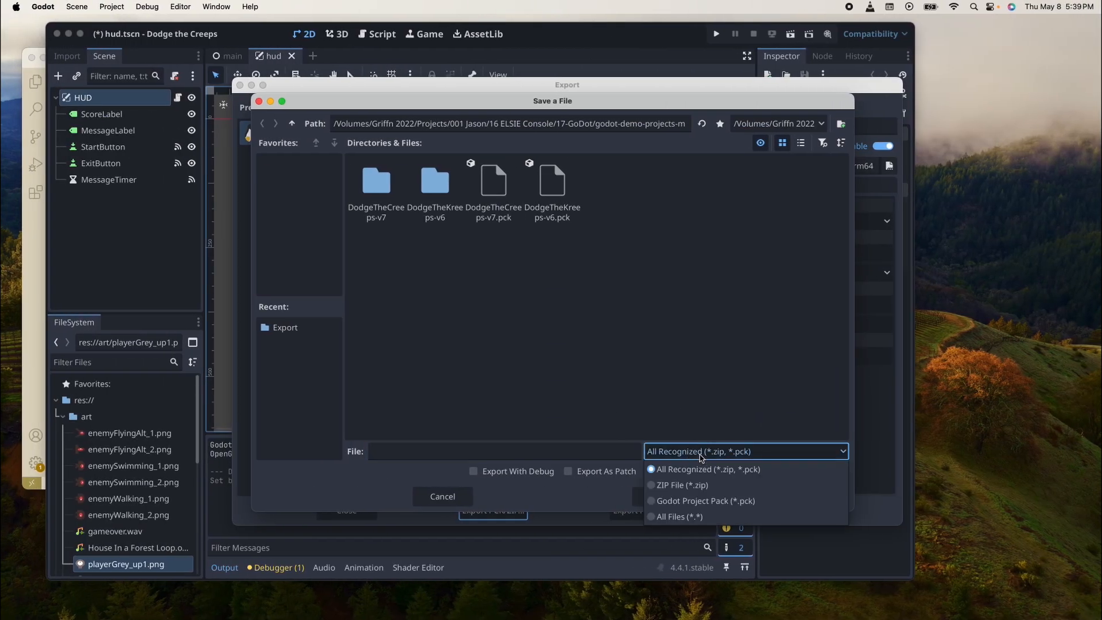
left_click(705, 501)
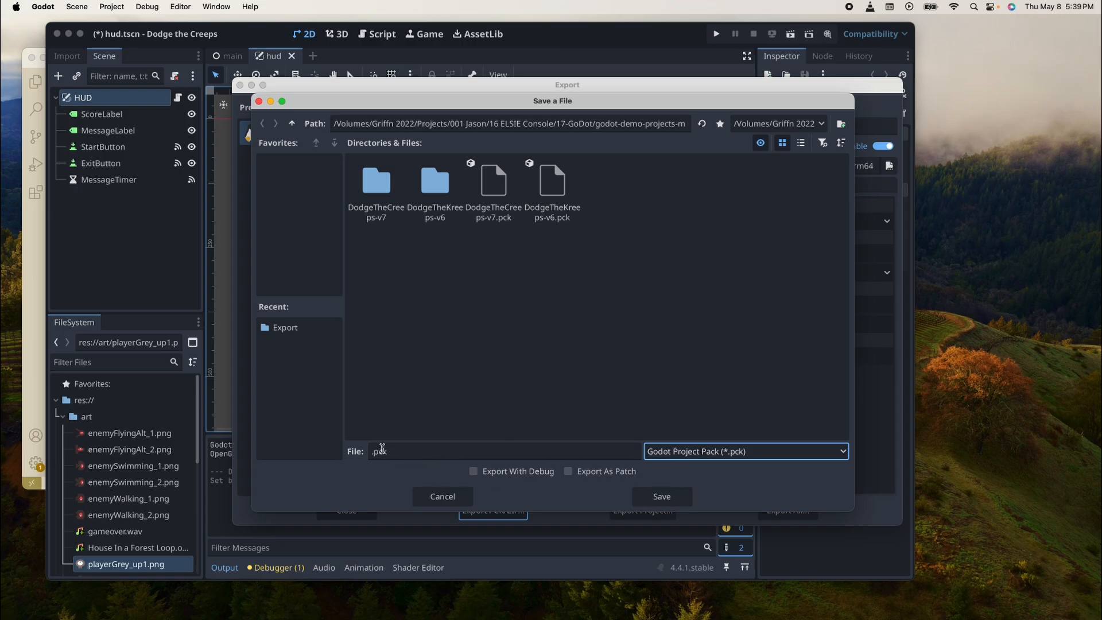
left_click(504, 451)
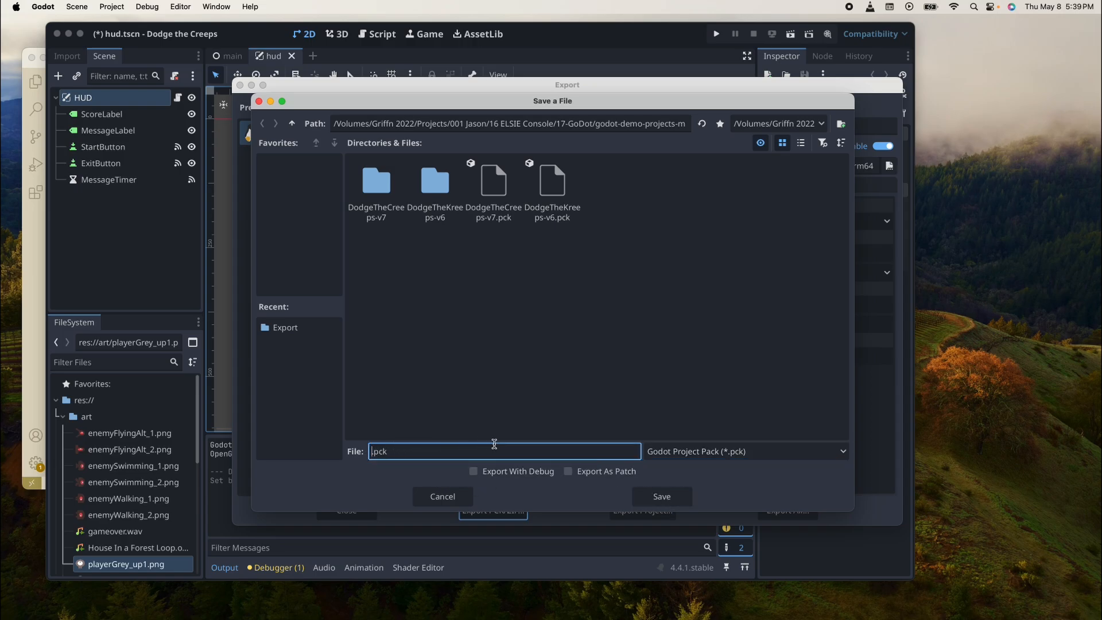
type("DodgeTheCreeps-v8")
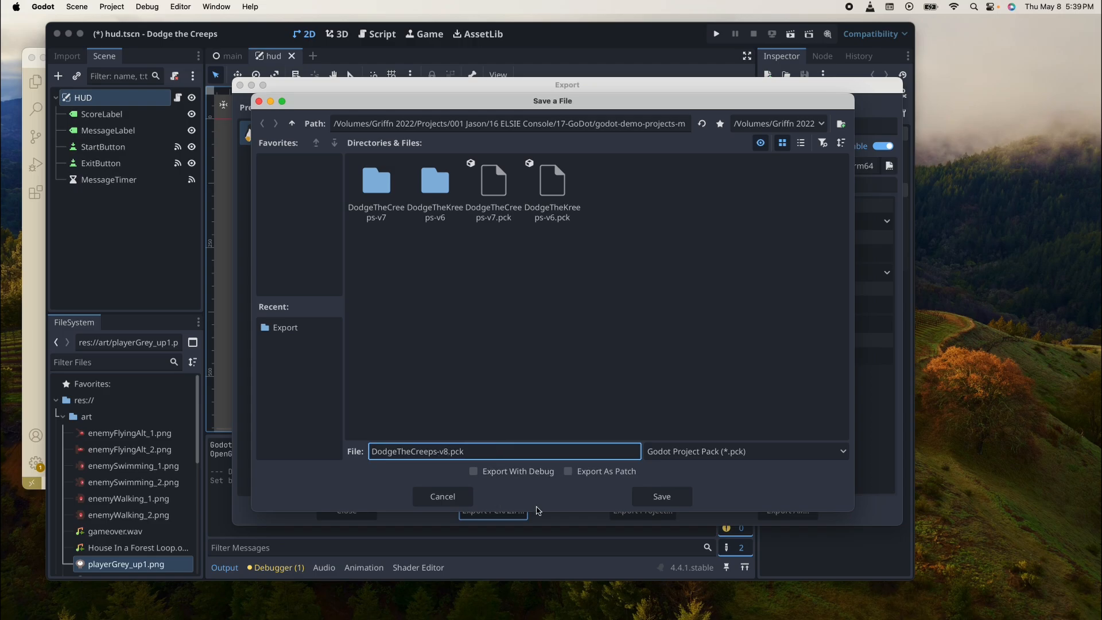
mouse_move(661, 497)
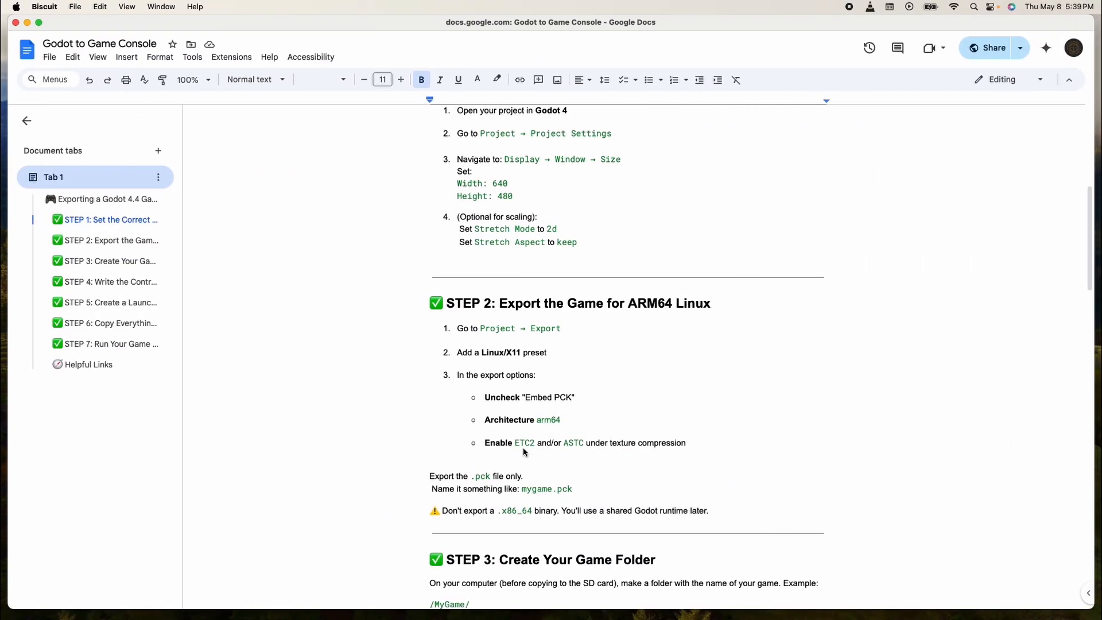
scroll("down", 3)
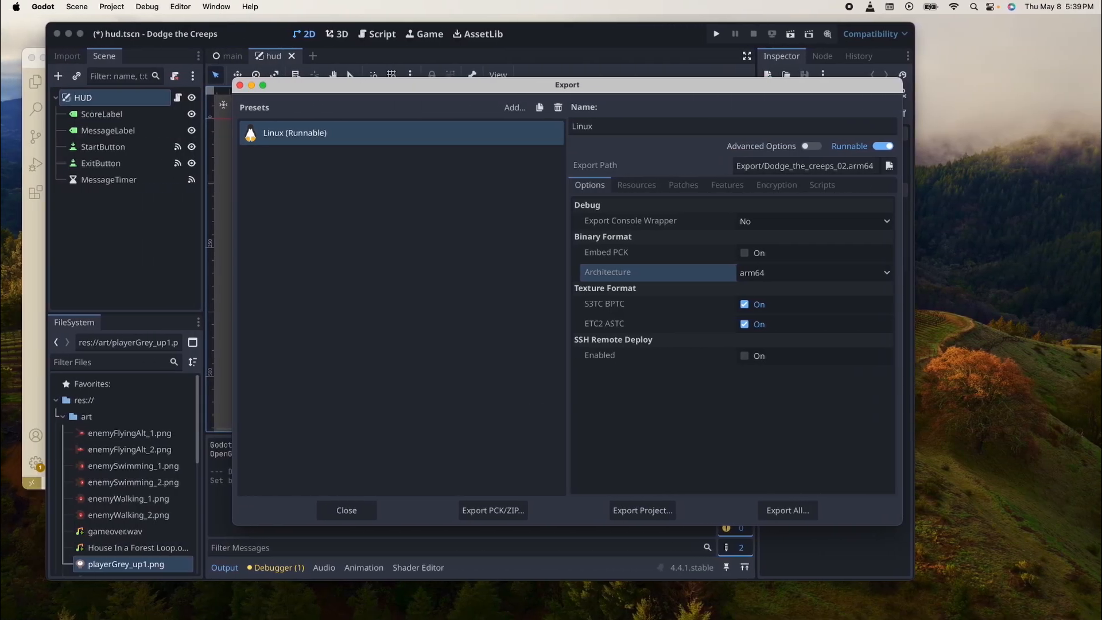
left_click(889, 165)
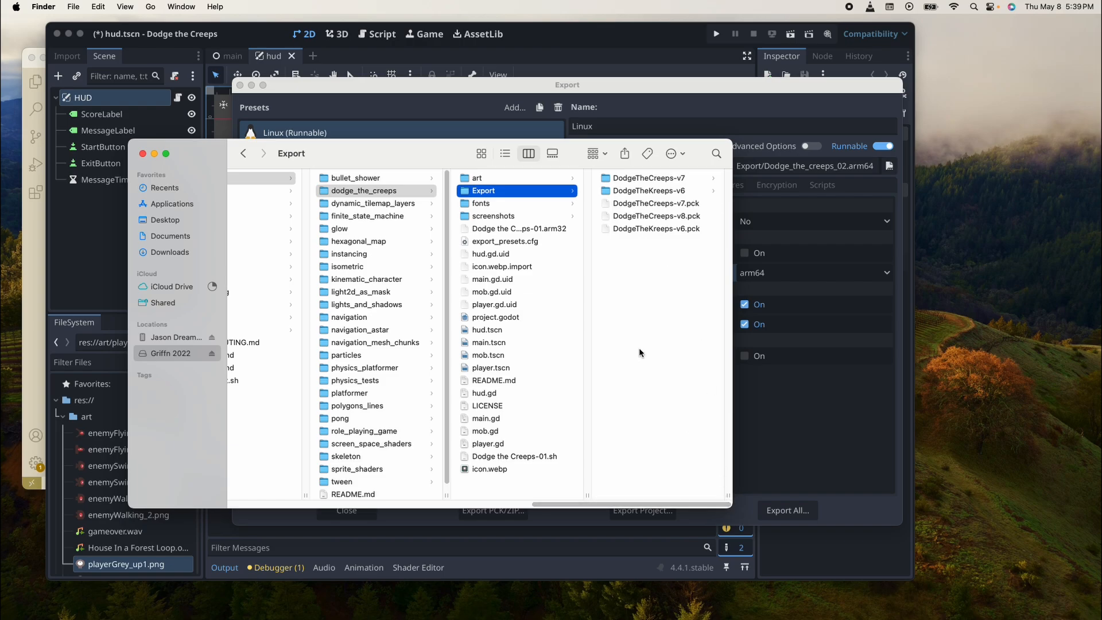
- Make a DodgeTheCreeps-v8 folder in Export and move the .pck file into it
right_click(640, 352)
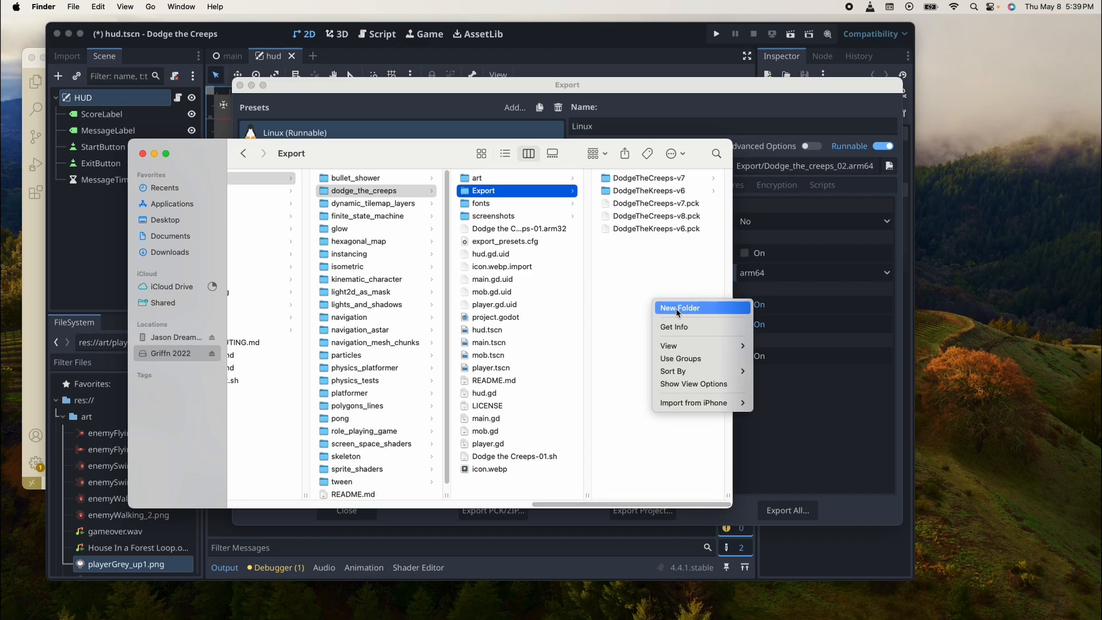
left_click(679, 307)
type("Dc")
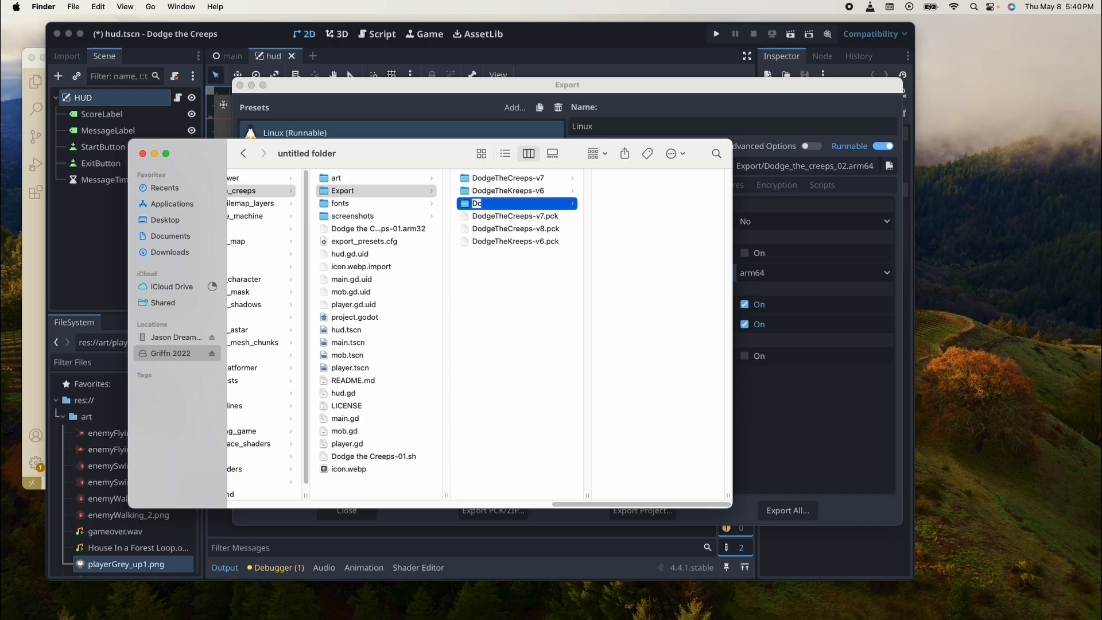
left_click(514, 203)
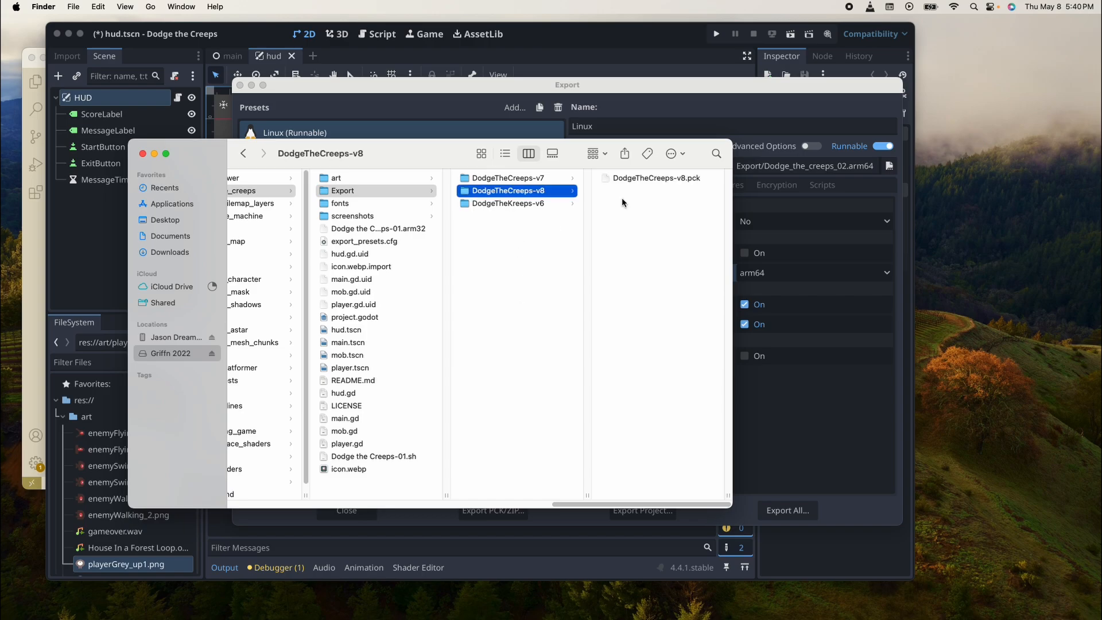
mouse_move(568, 220)
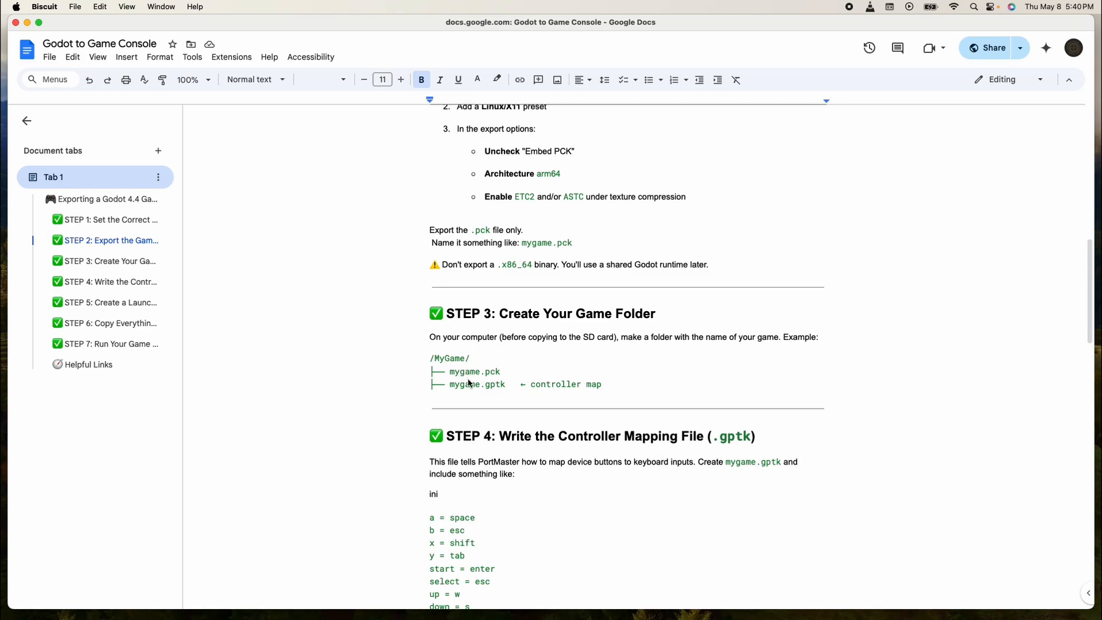
- Scroll the guide through Step 3's folder layout to Step 4's mapping file
scroll("down", 3)
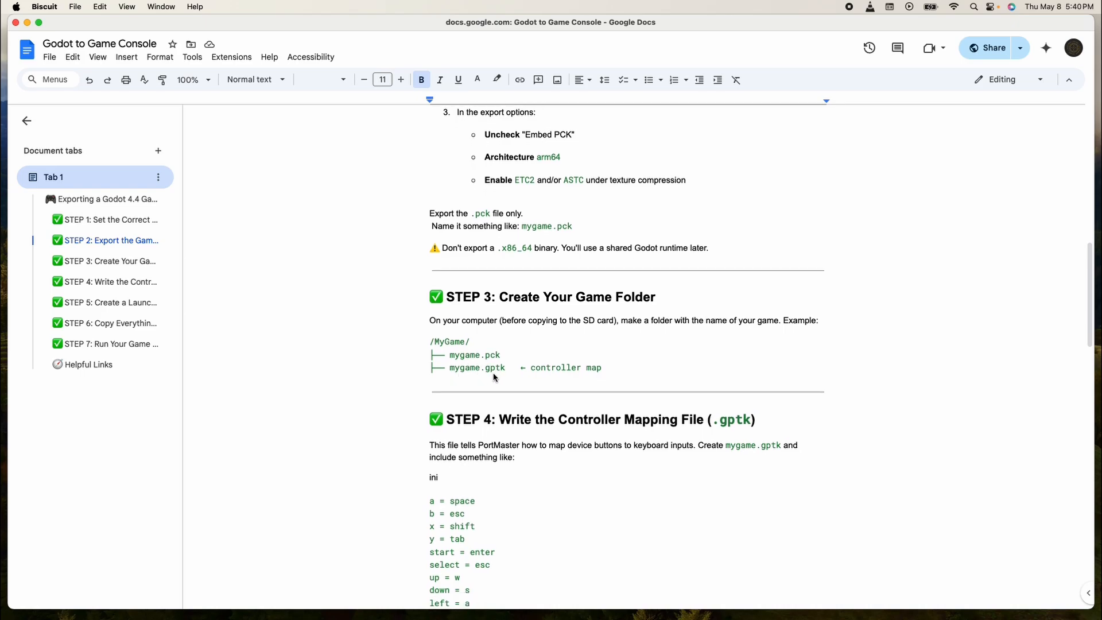
scroll("down", 3)
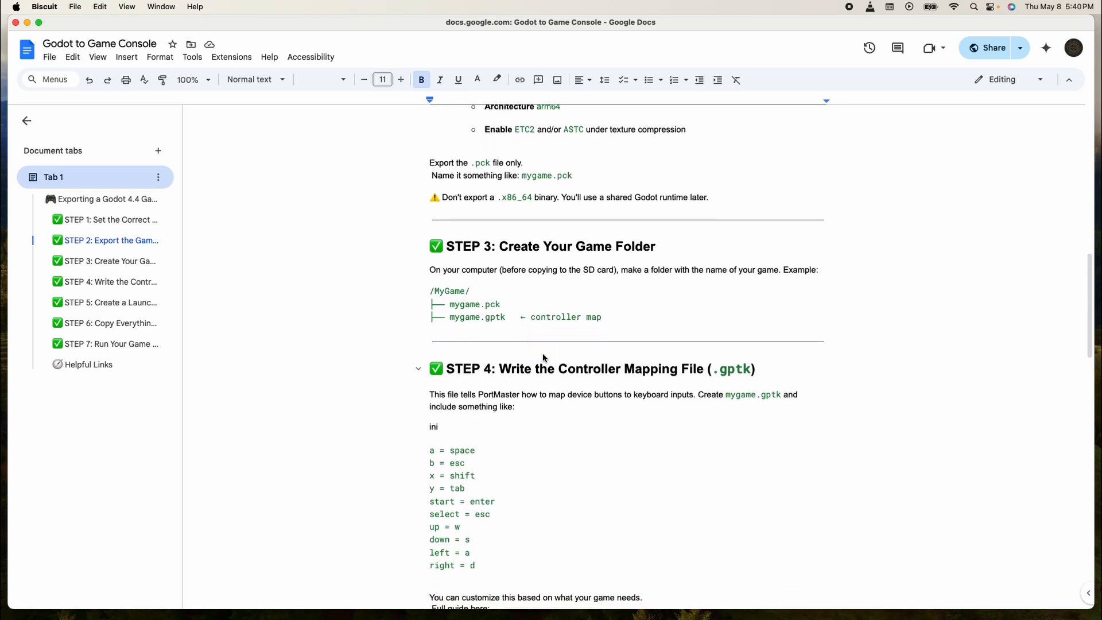
scroll("down", 3)
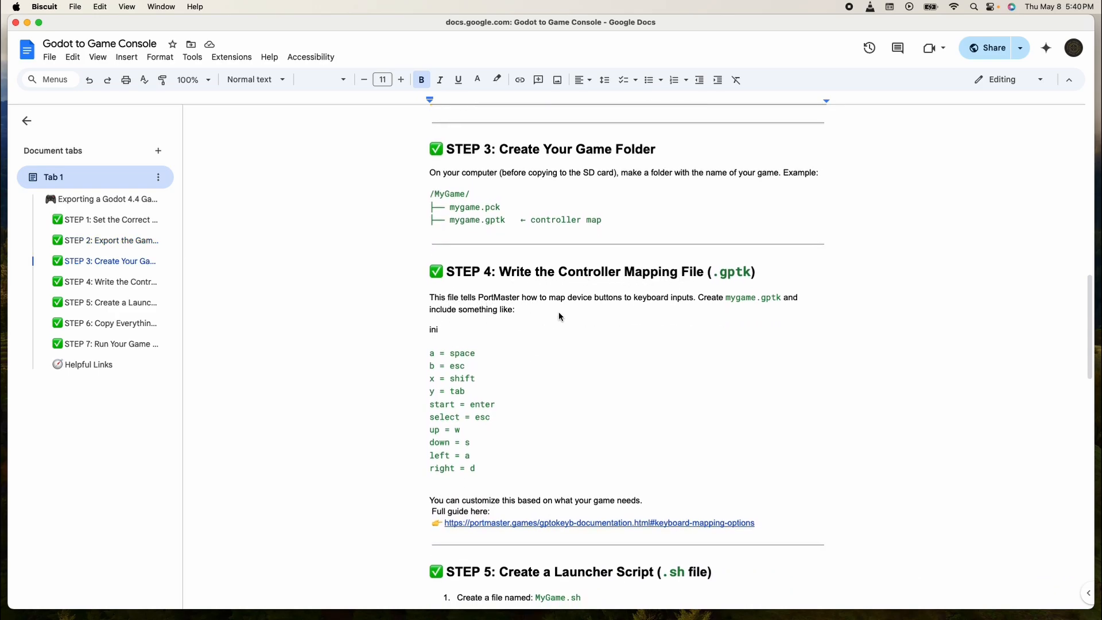
mouse_move(648, 308)
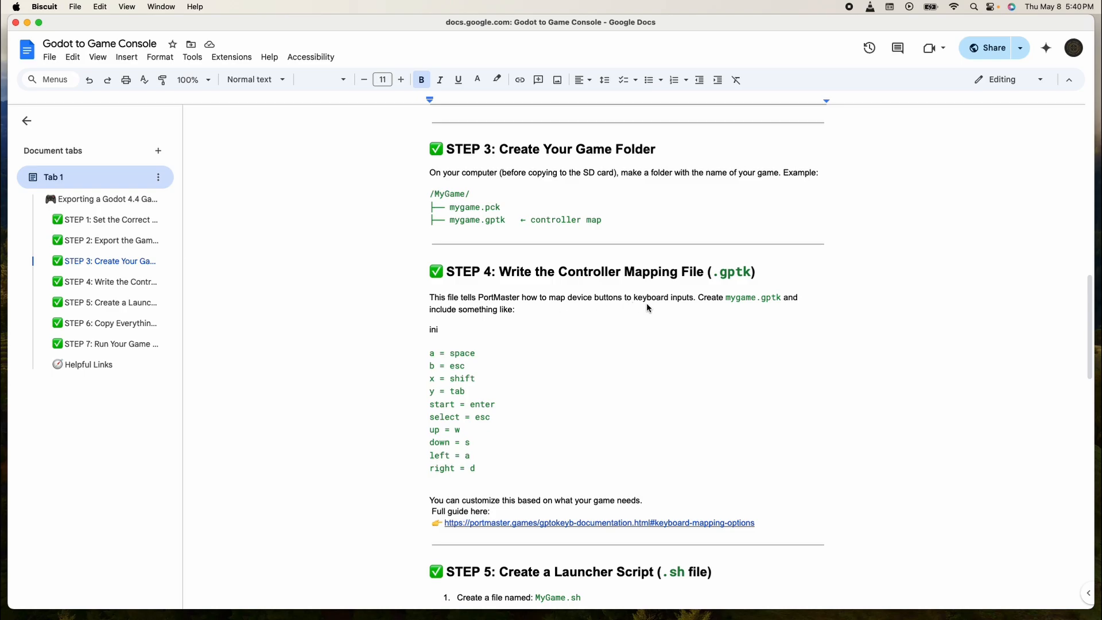
mouse_move(670, 311)
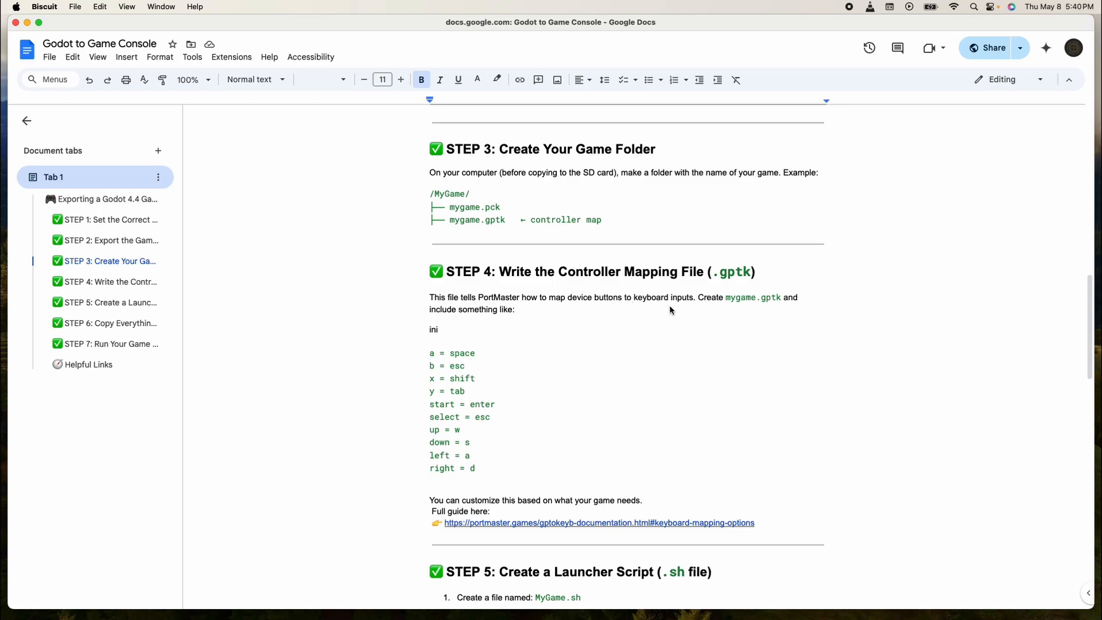
mouse_move(461, 377)
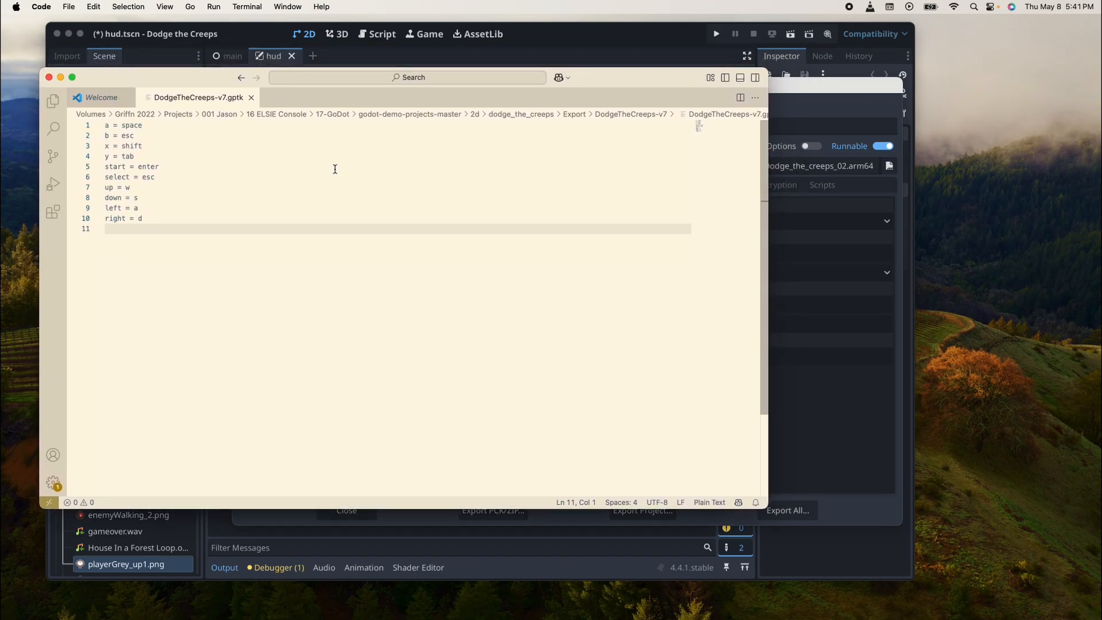
mouse_move(363, 286)
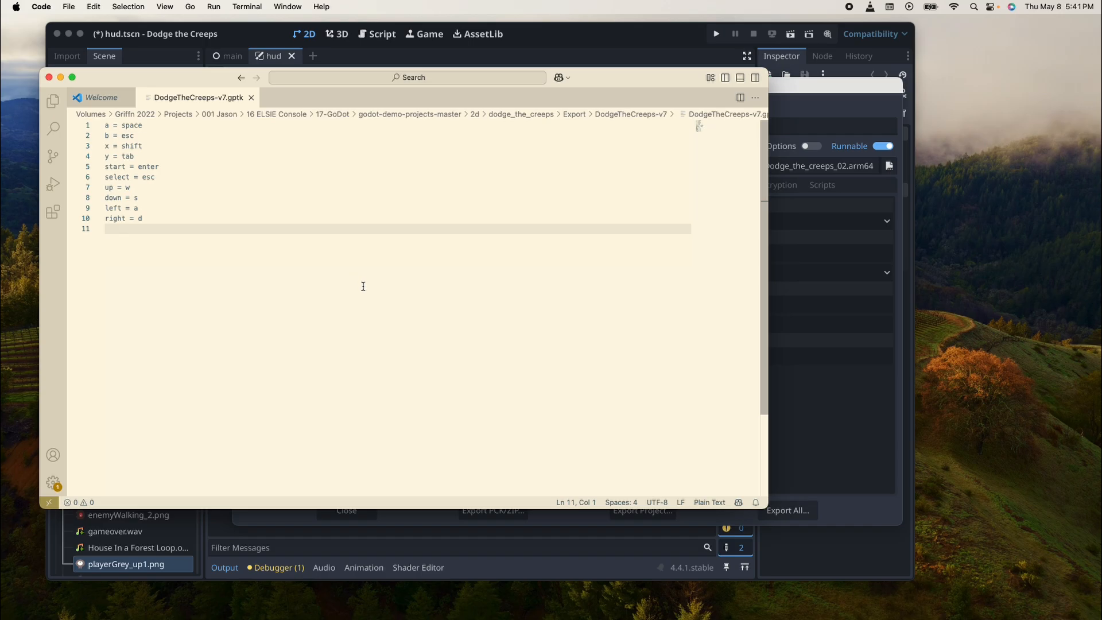
mouse_move(330, 255)
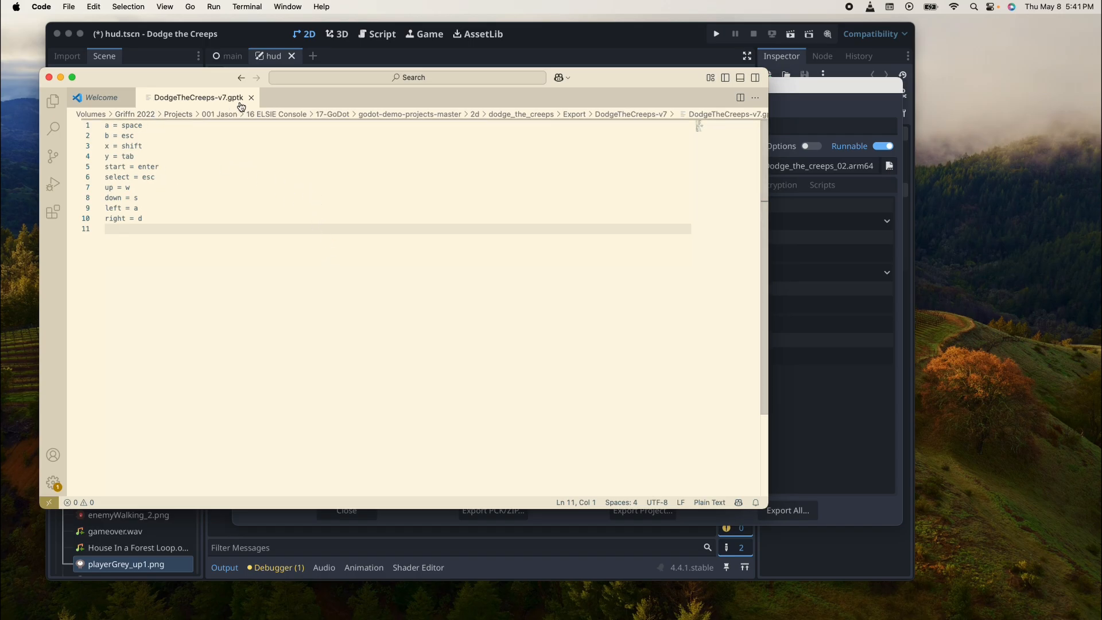
- Create DodgeTheCreeps-v8.gptk with File > New File, saving it in the DodgeTheCreeps-v8 folder
left_click(68, 6)
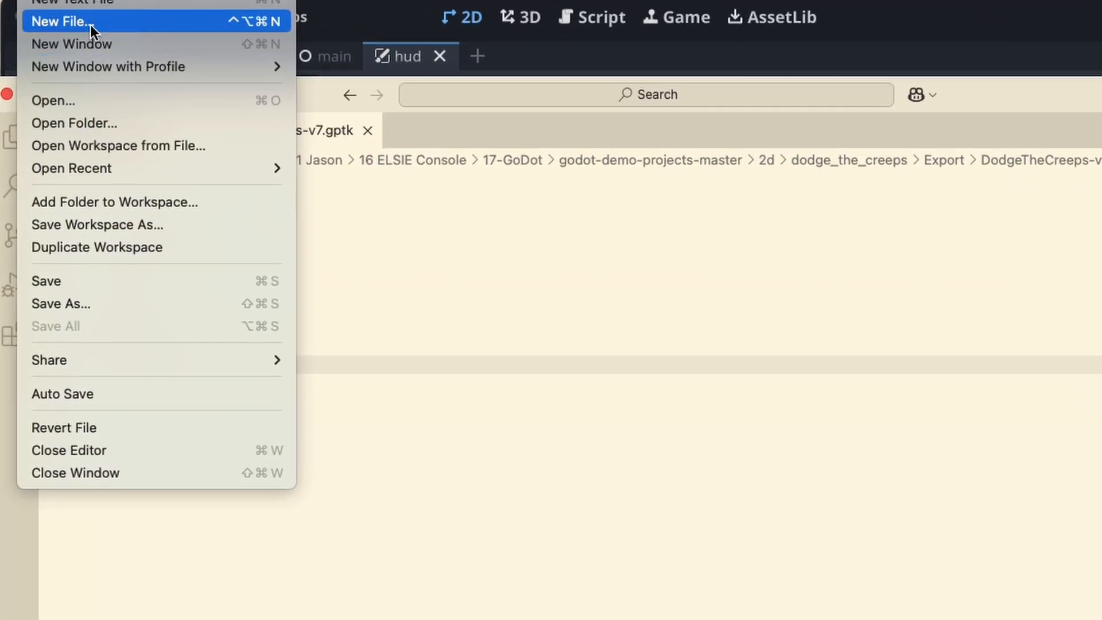
left_click(60, 21)
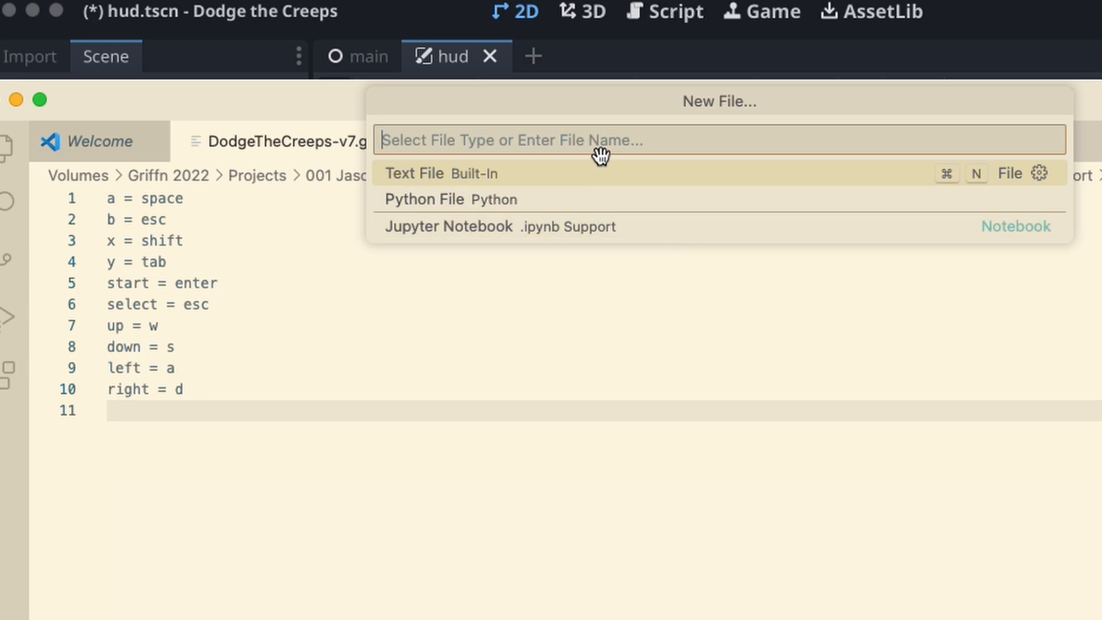
type("DodgeTheCreeps-v8.gptk")
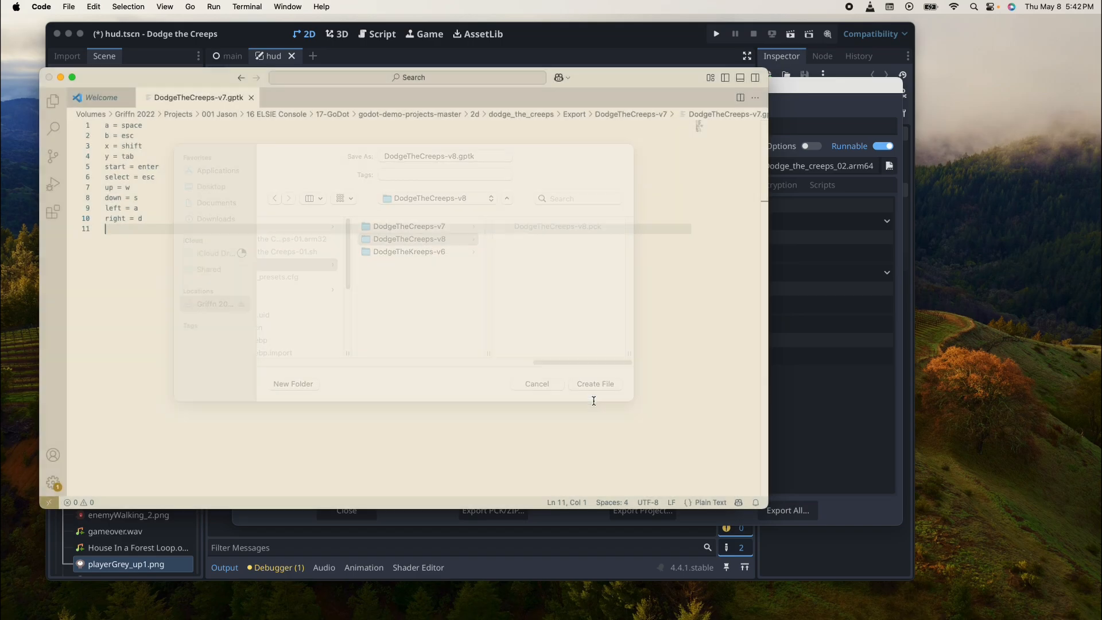
left_click(594, 383)
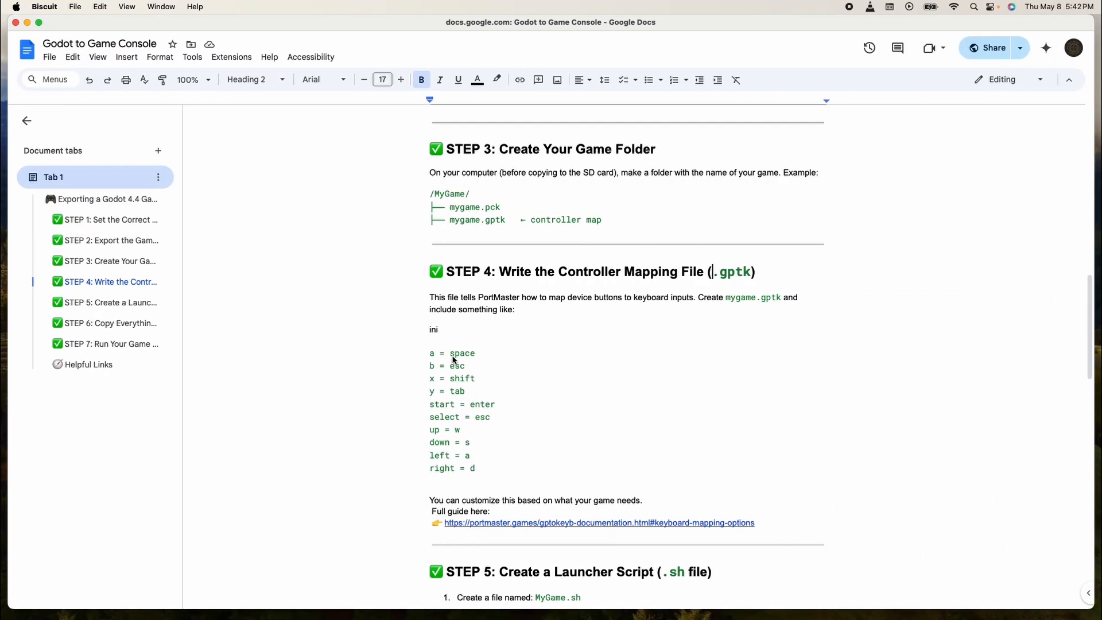
- Select Step 4's ten mapping lines, from a = space through right = d
left_click_drag(430, 353, 475, 354)
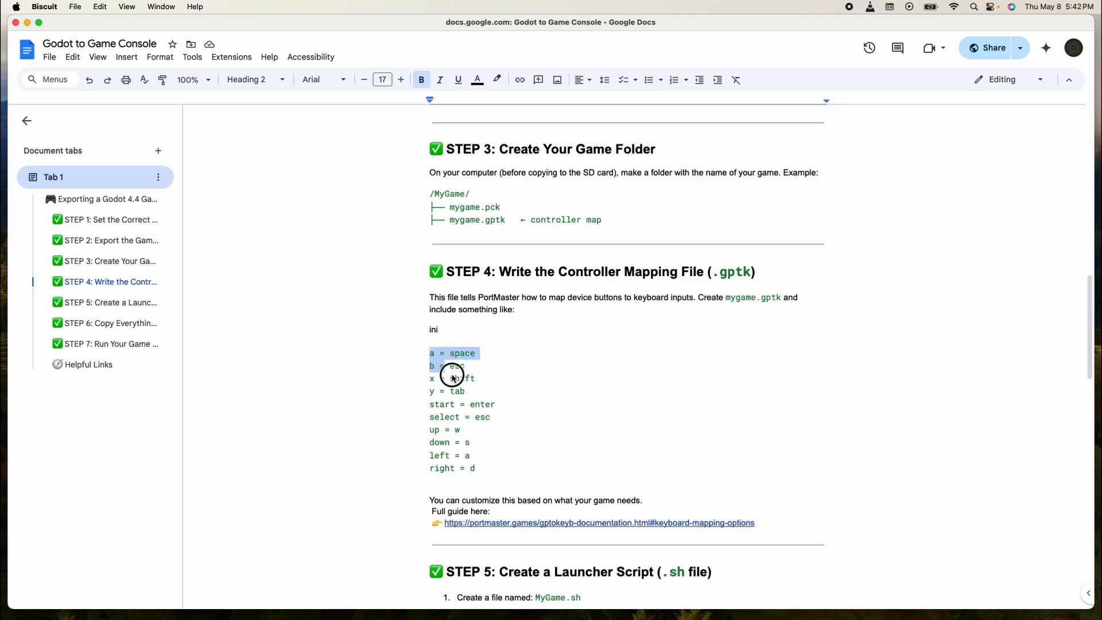
left_click_drag(453, 374, 438, 430)
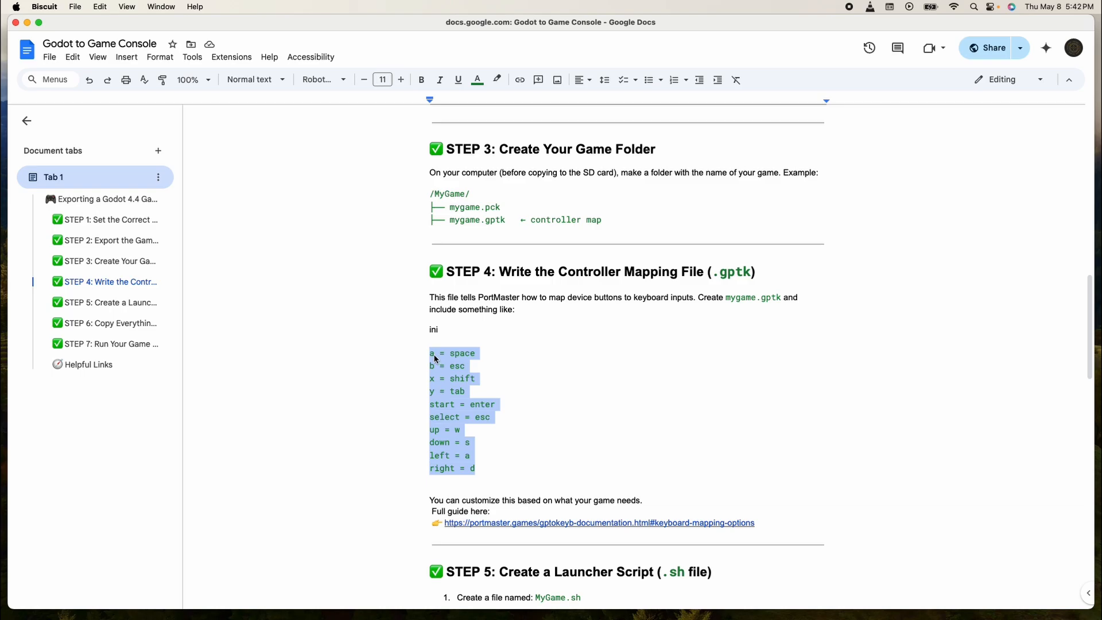
mouse_move(453, 369)
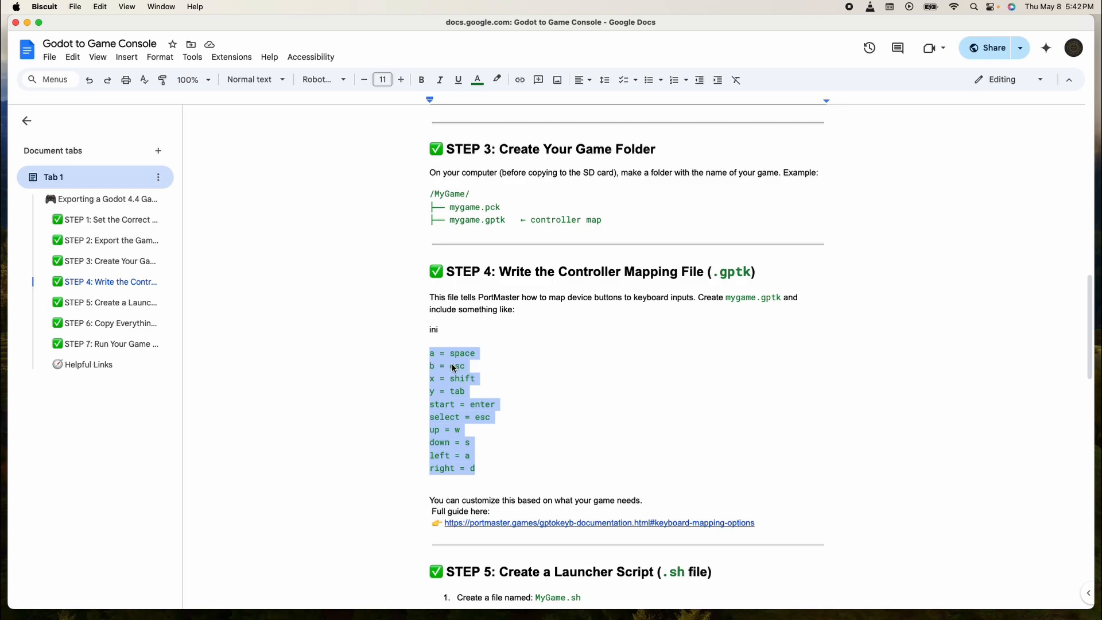
mouse_move(439, 384)
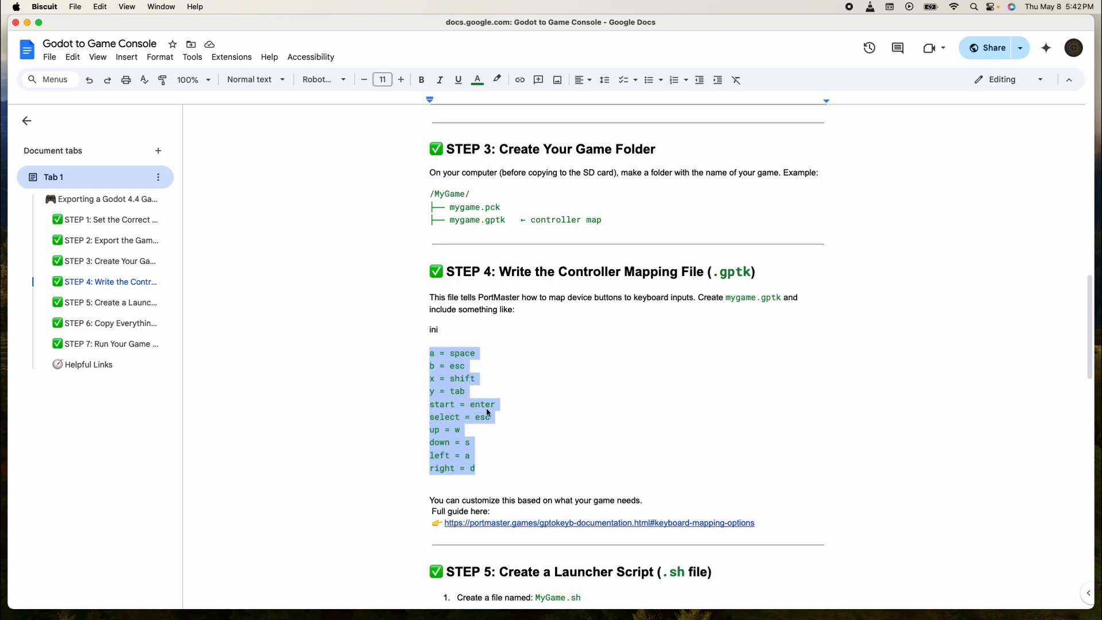
mouse_move(444, 443)
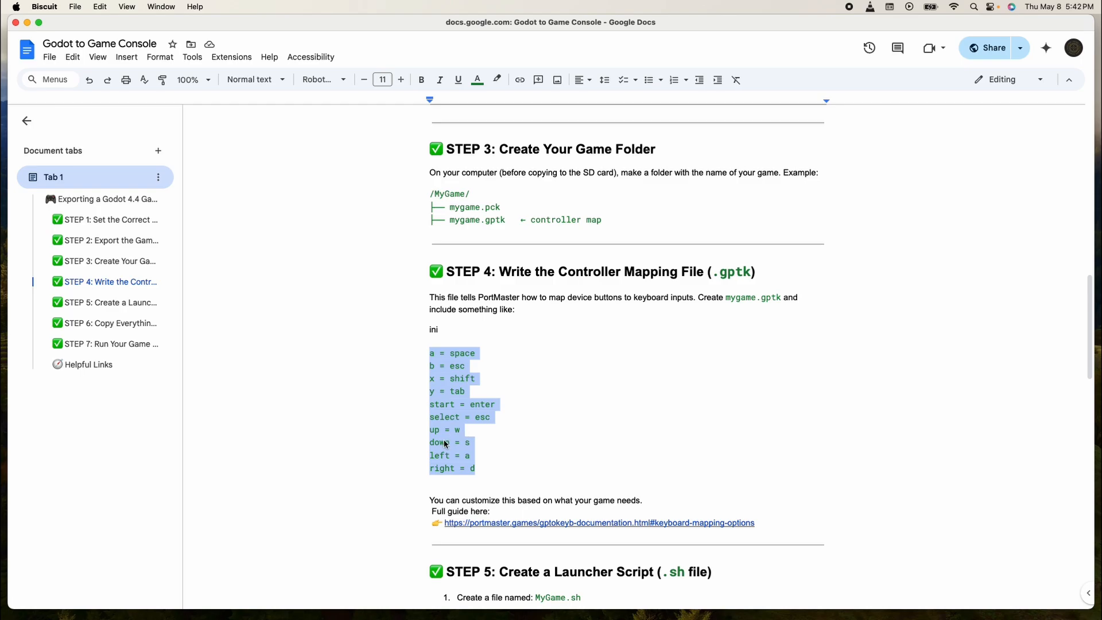
mouse_move(445, 478)
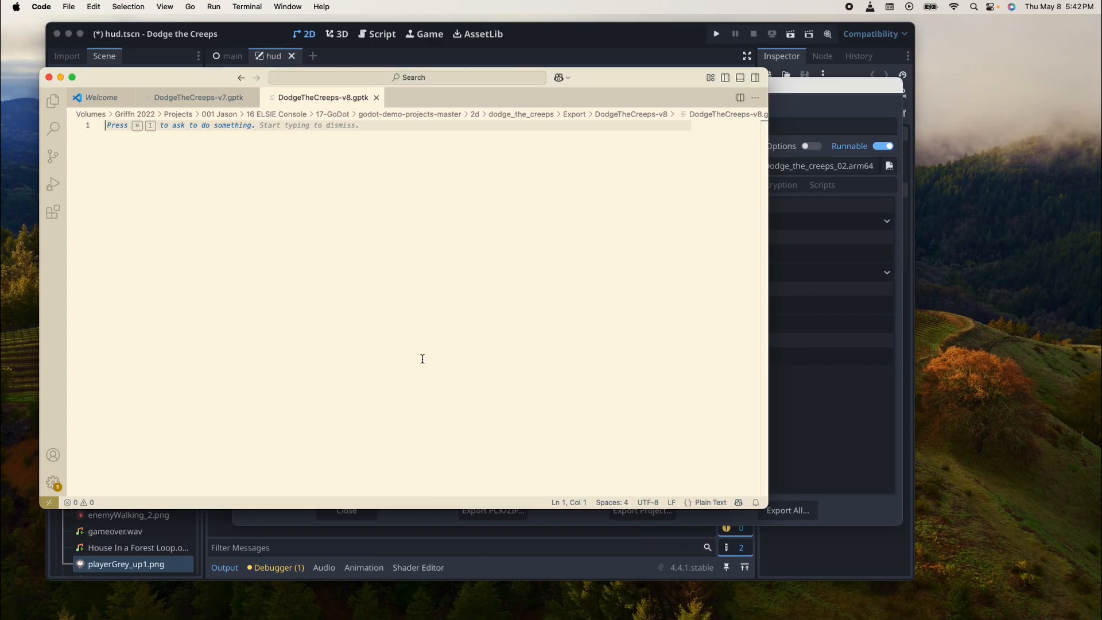
- Enter the mapping lines starting 'a = space' into DodgeTheCreeps-v8.gptk and save it
type("a = space")
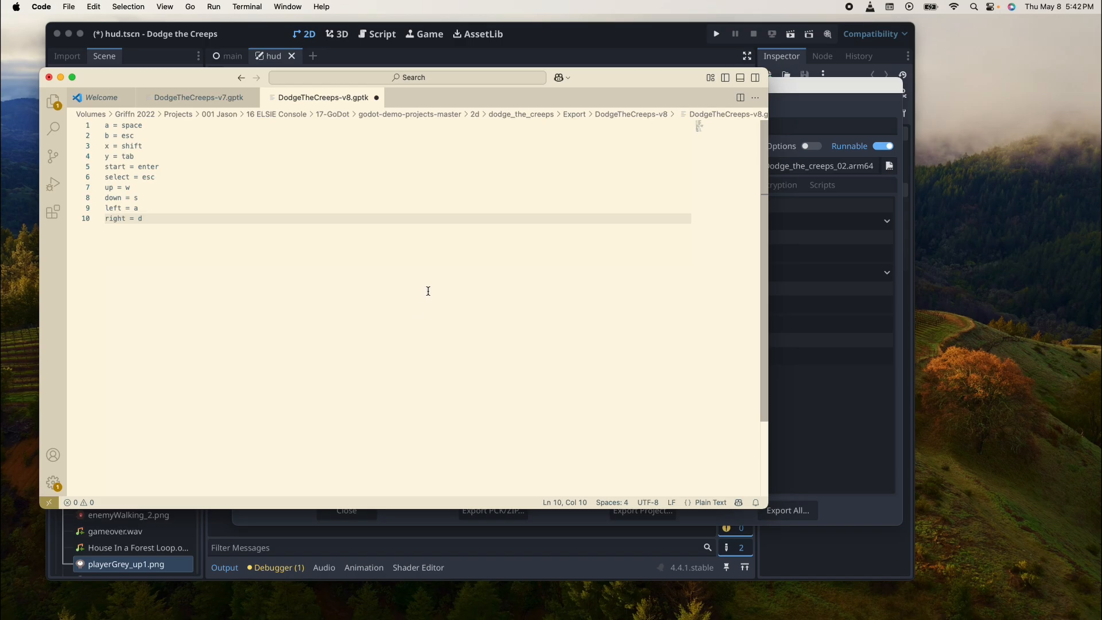
mouse_move(437, 281)
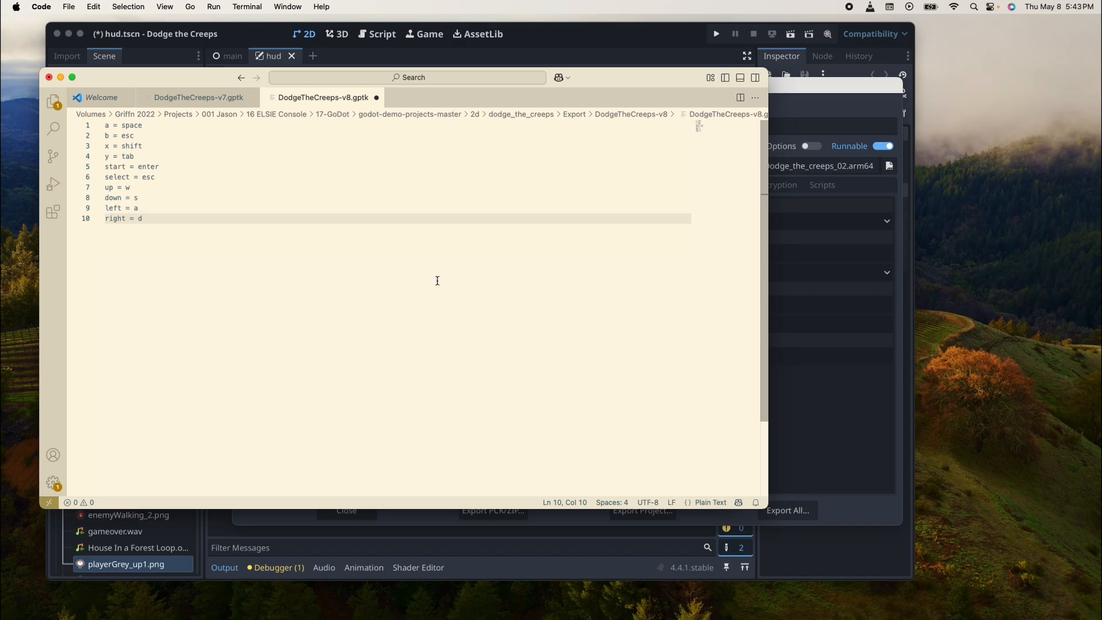
mouse_move(375, 205)
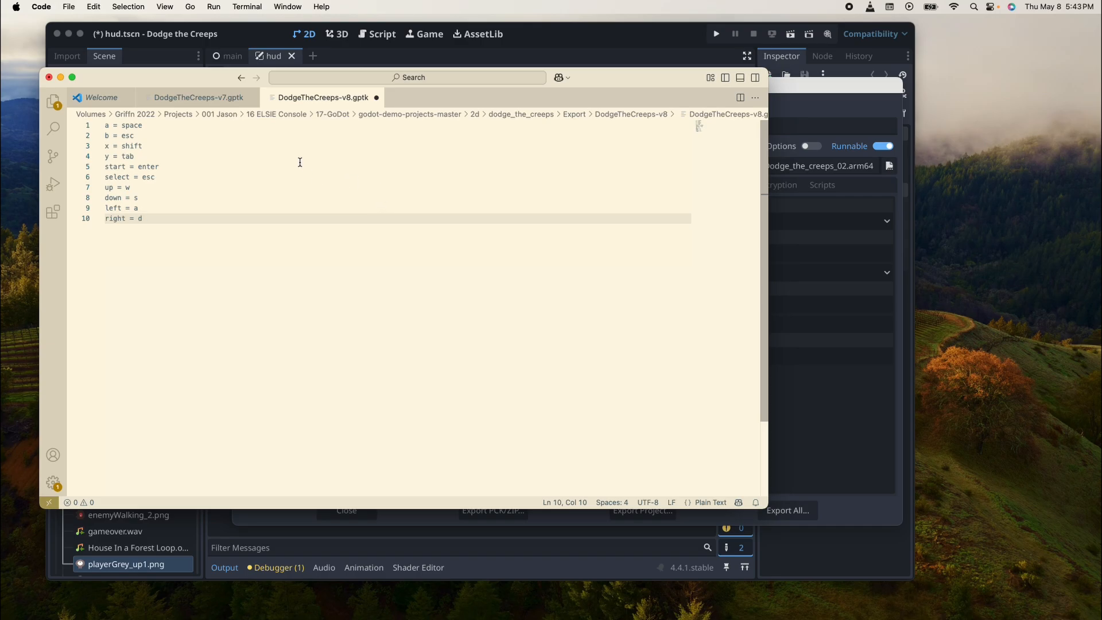
mouse_move(68, 10)
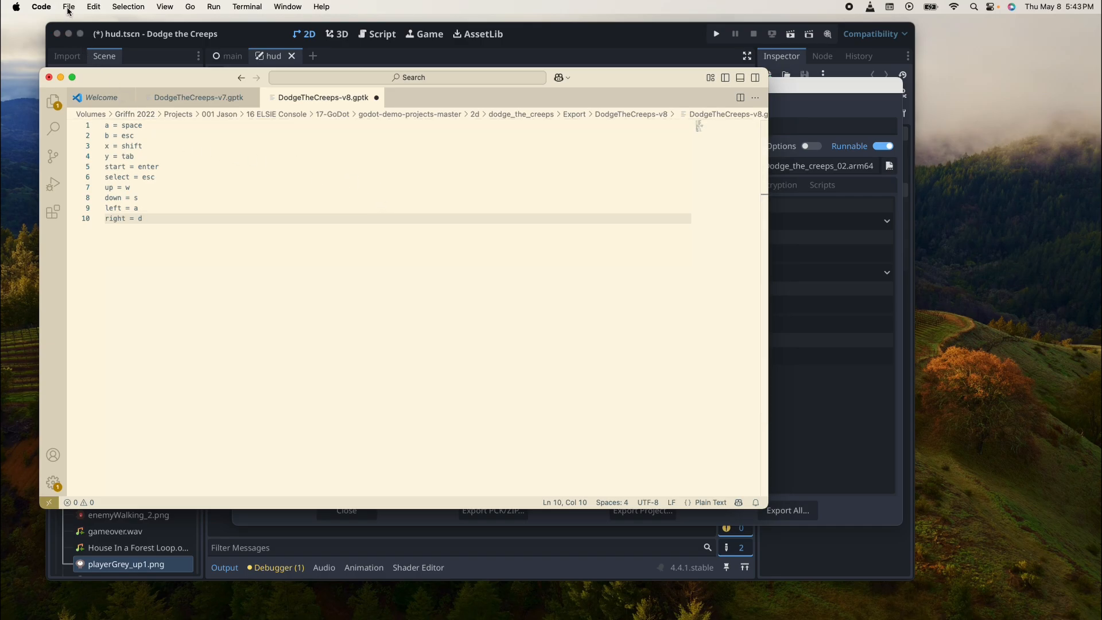
left_click(68, 6)
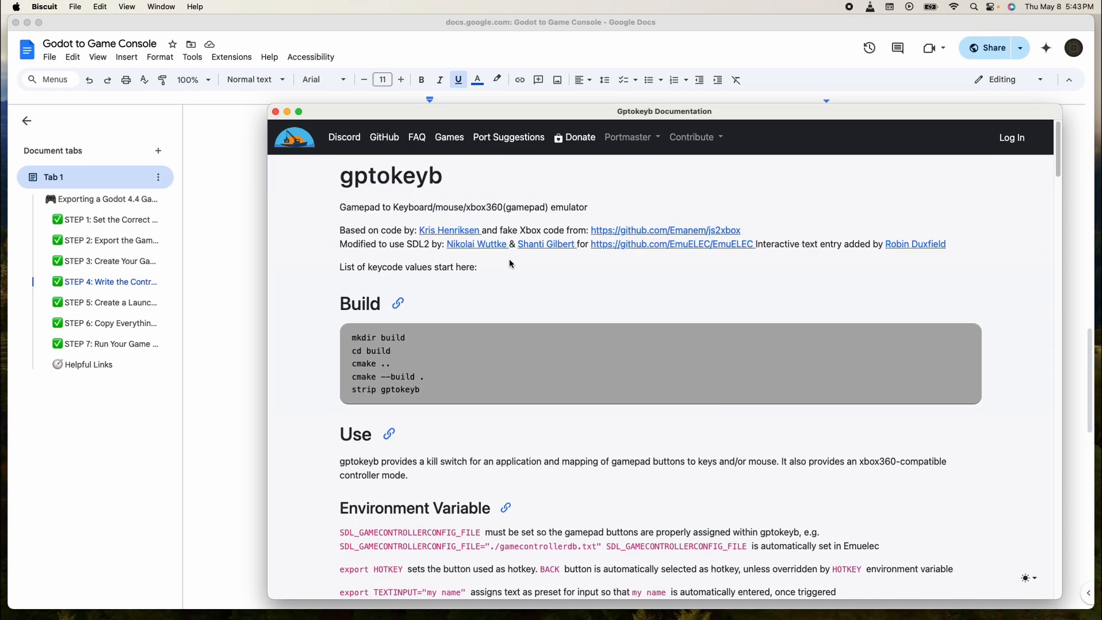
- Scroll the guide down to Step 5 and select the launcher name MyGame.sh
scroll("down", 3)
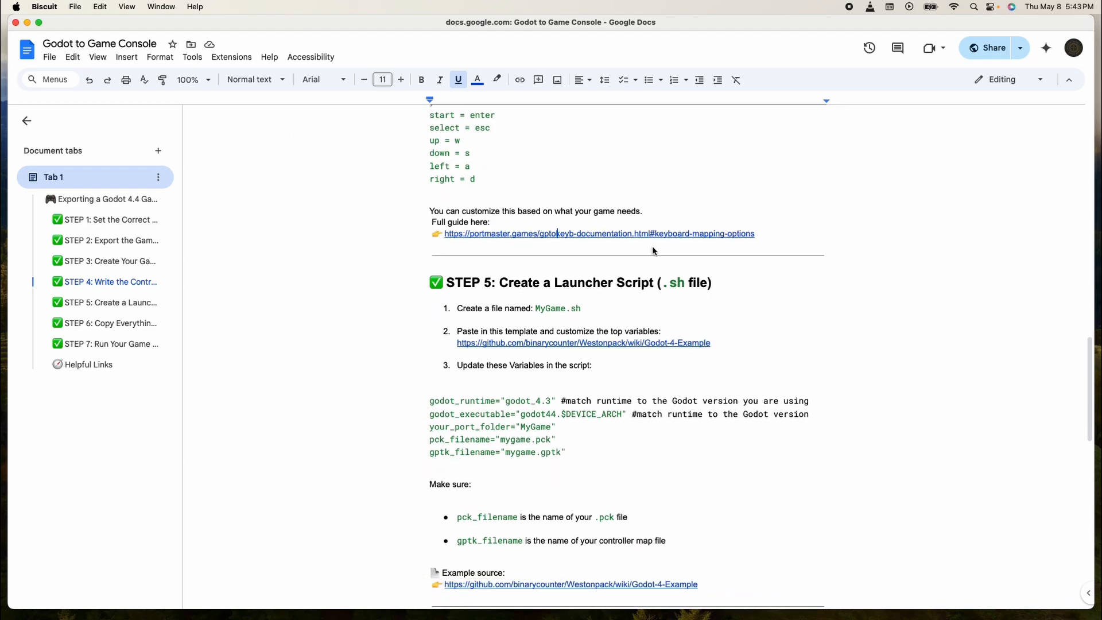
scroll("down", 3)
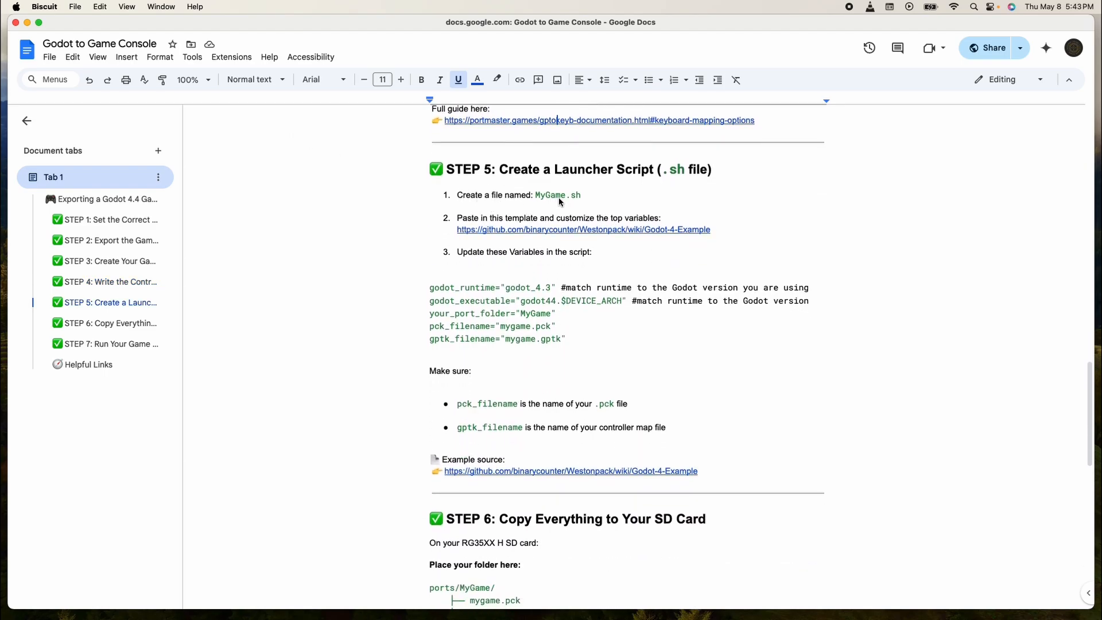
double_click(551, 195)
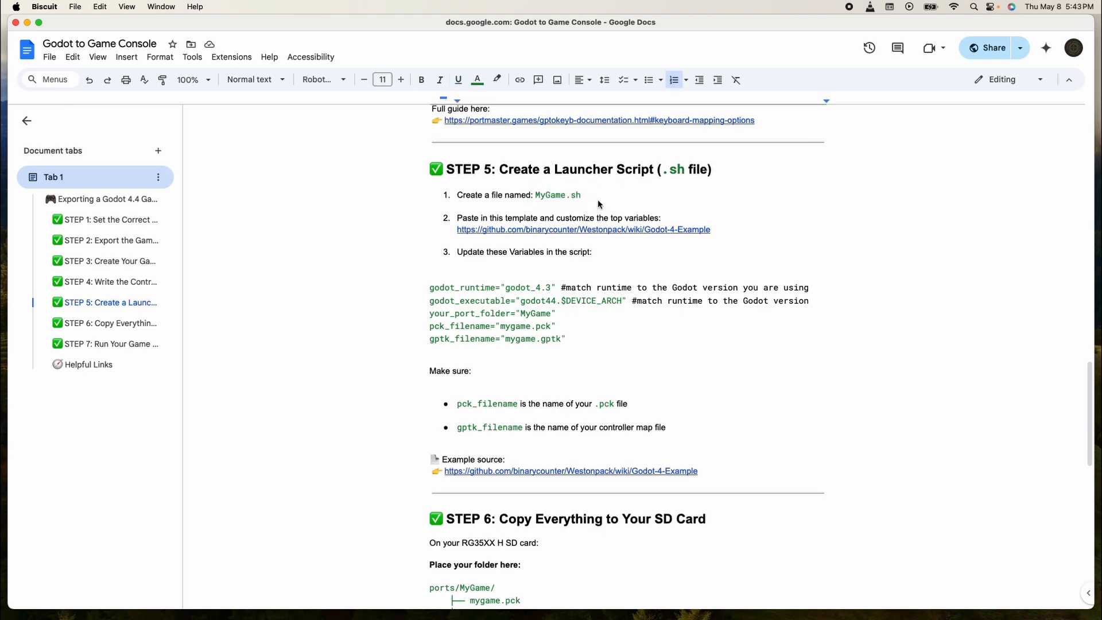
mouse_move(617, 200)
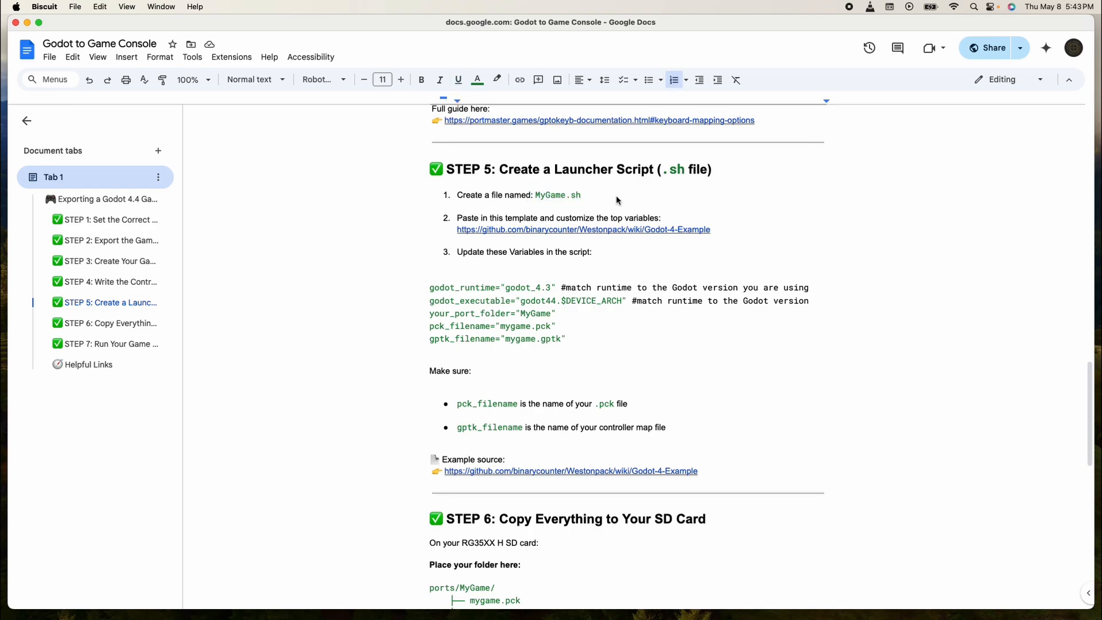
mouse_move(586, 231)
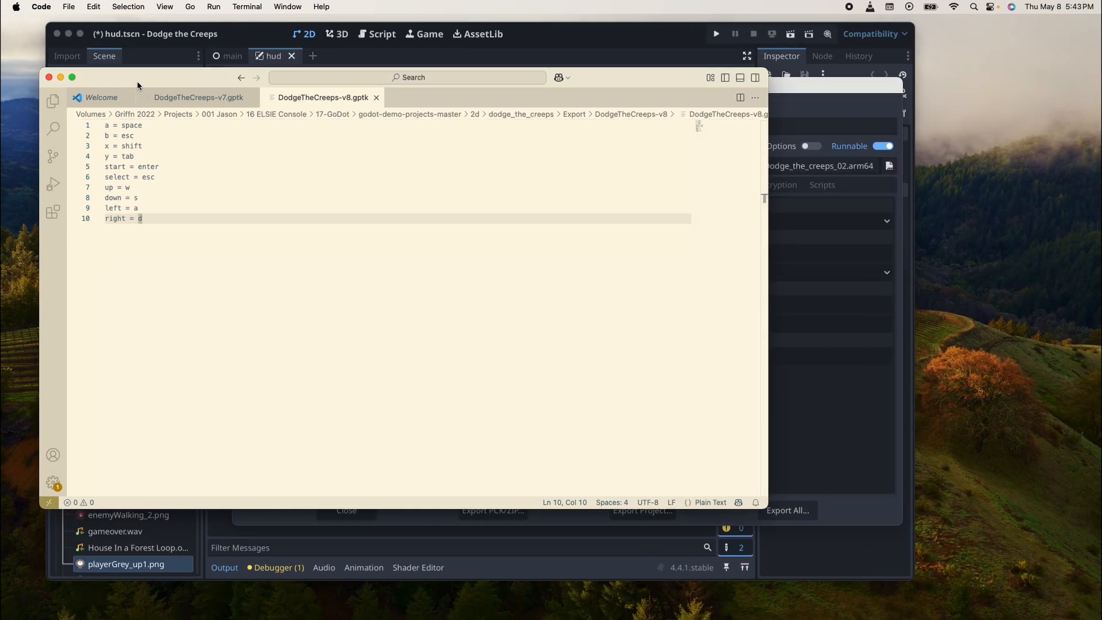
- Create DodgeTheCreeps-v8.sh with File > New File, saving it in the DodgeTheCreeps-v8 folder
left_click(69, 6)
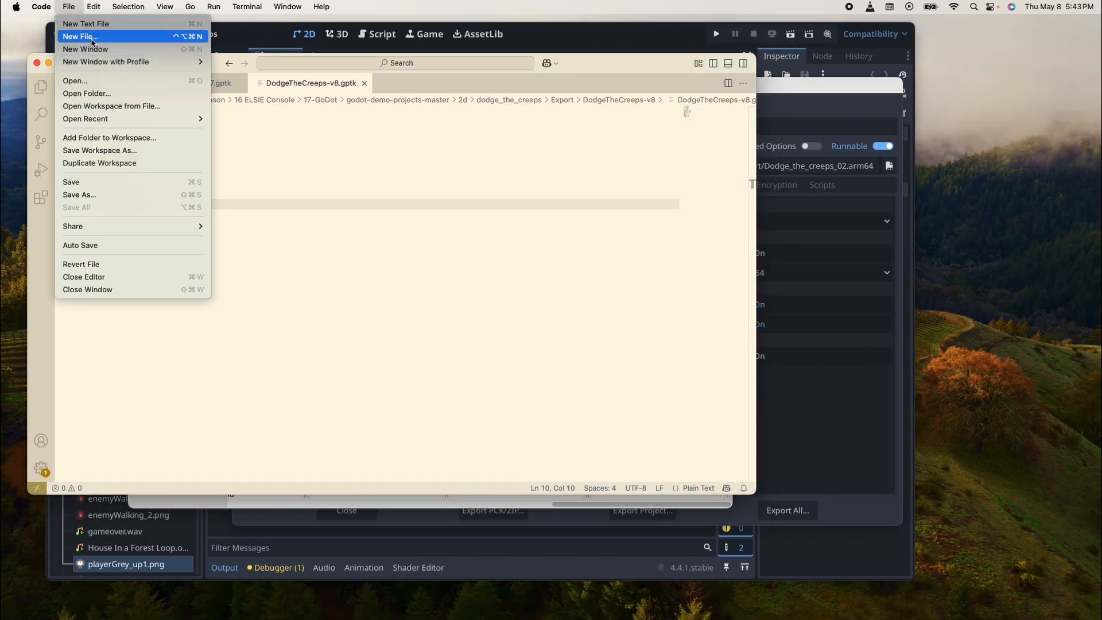
left_click(78, 36)
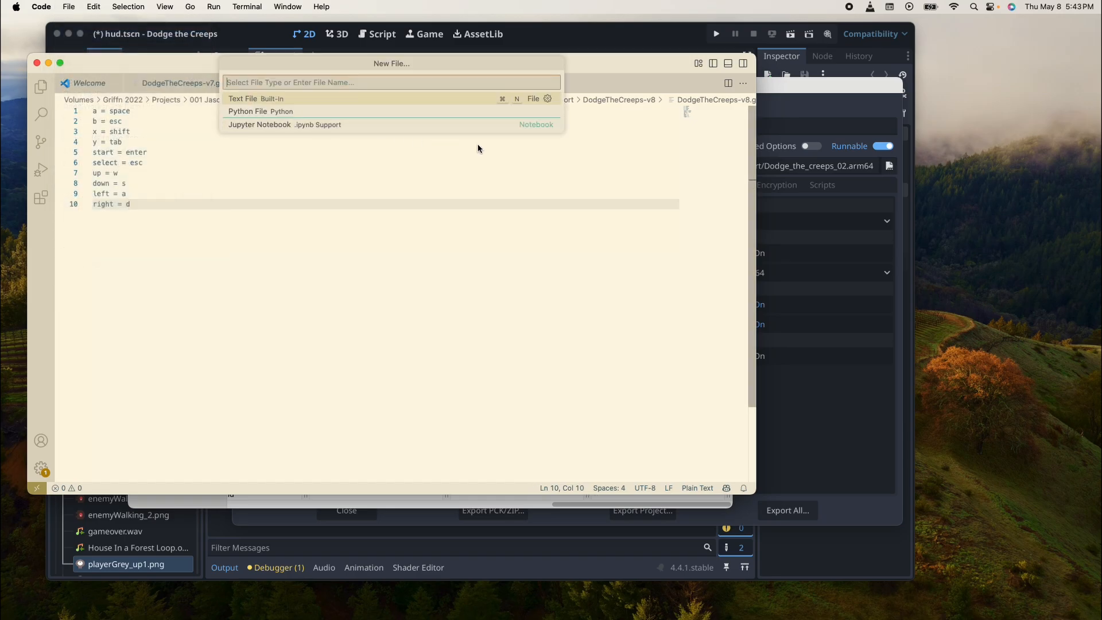
type("Dodg")
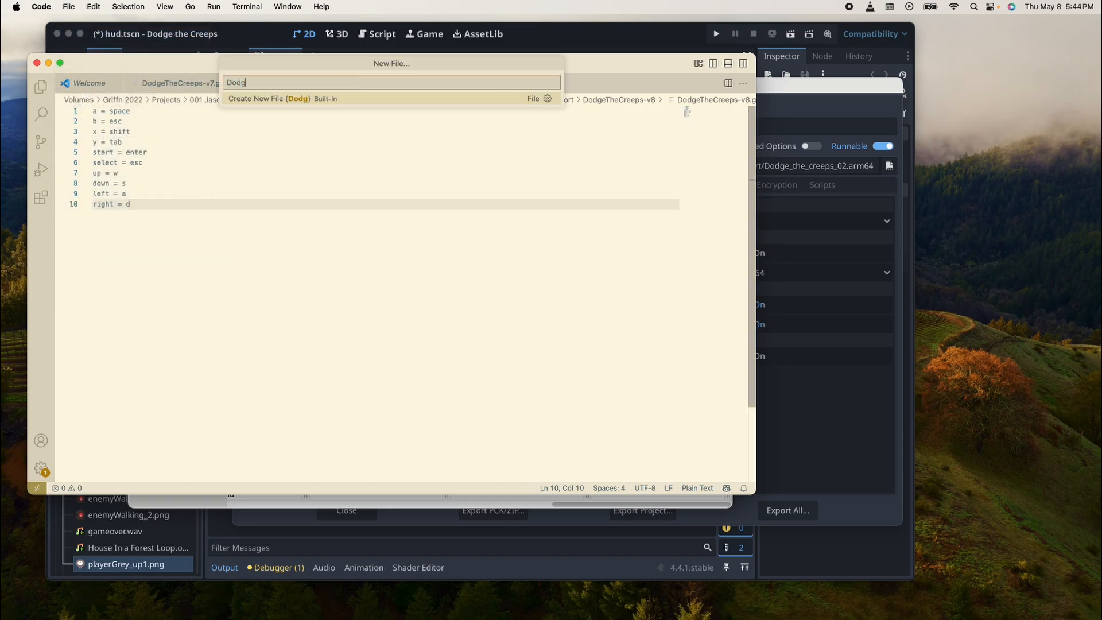
type("eTheCree")
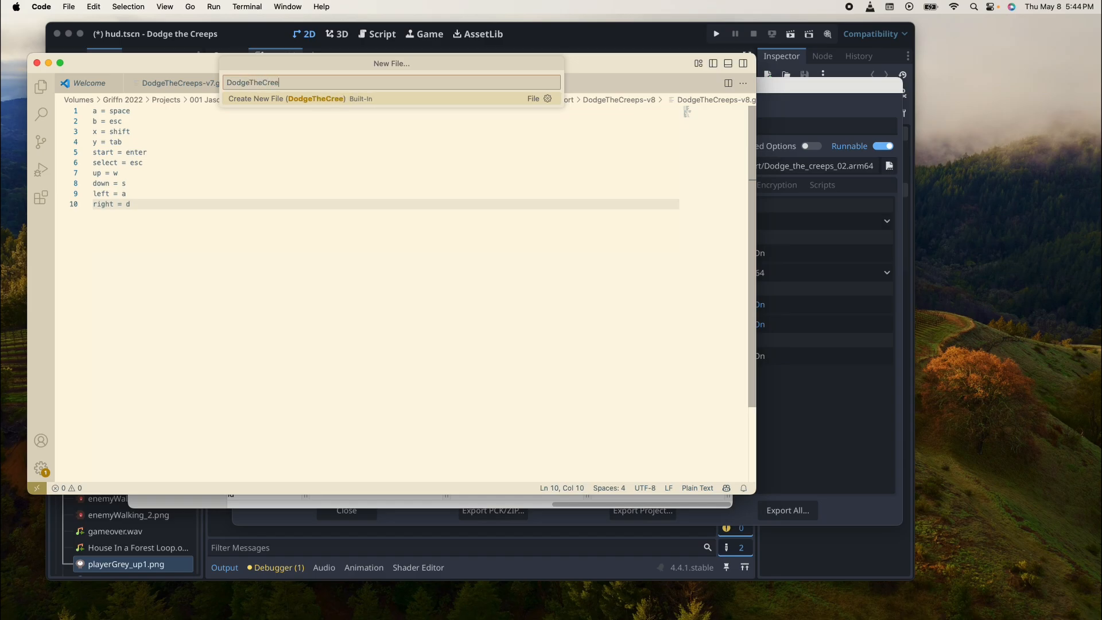
type("ps-")
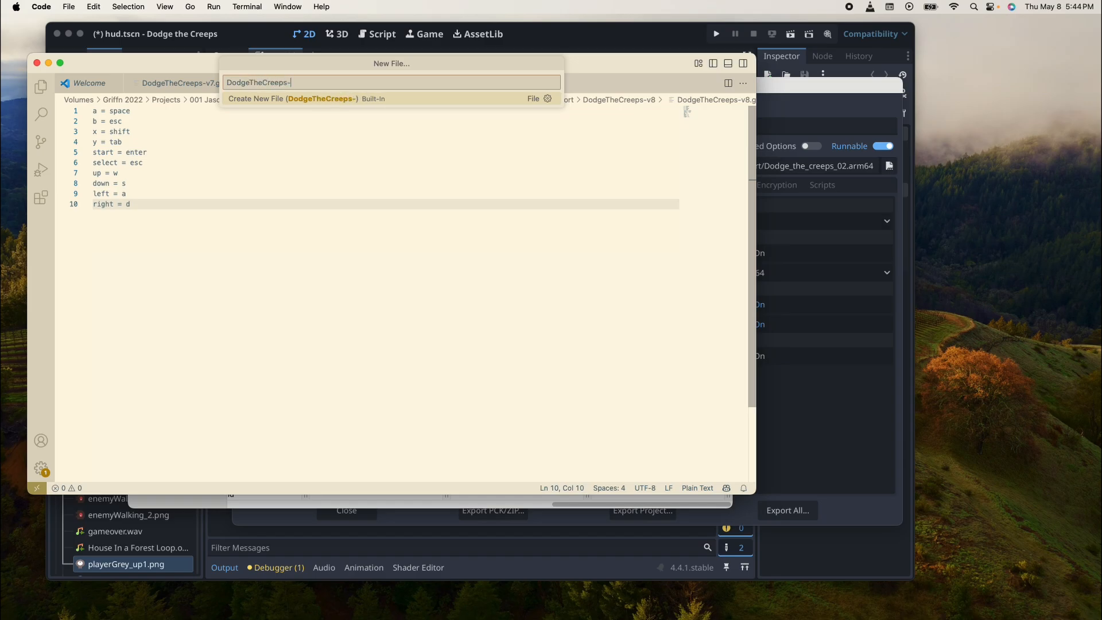
type("v8.")
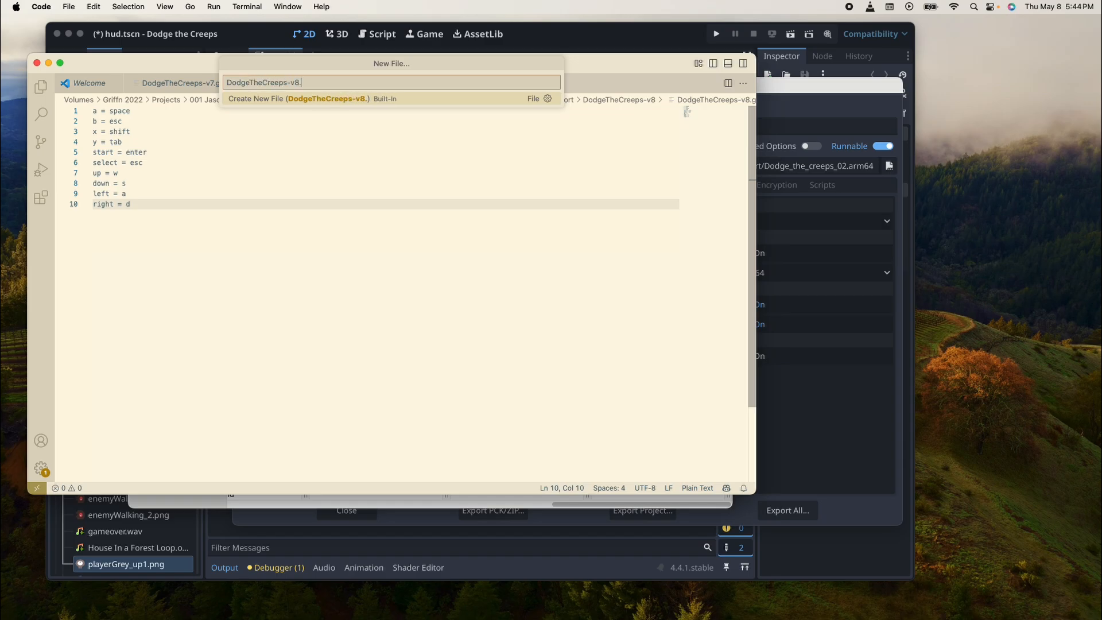
type("sh")
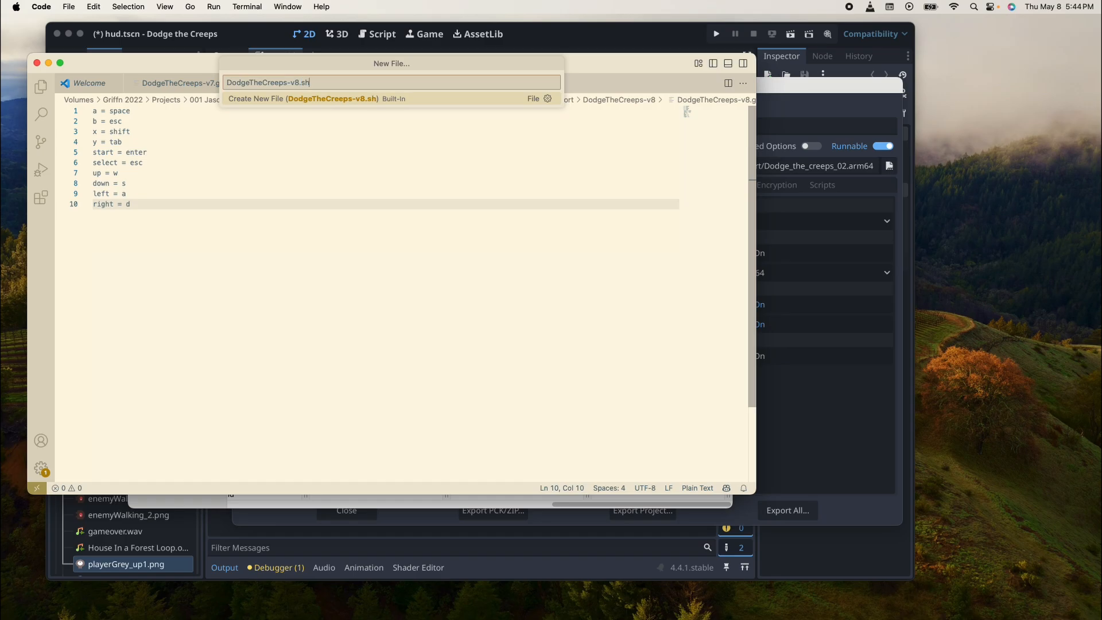
left_click(303, 98)
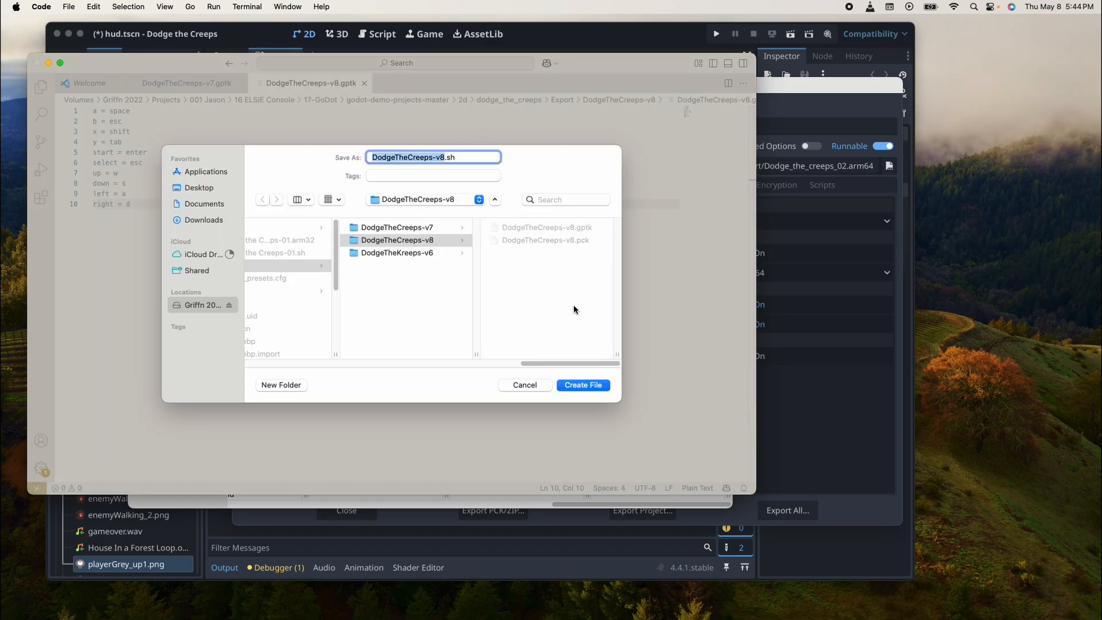
left_click(582, 384)
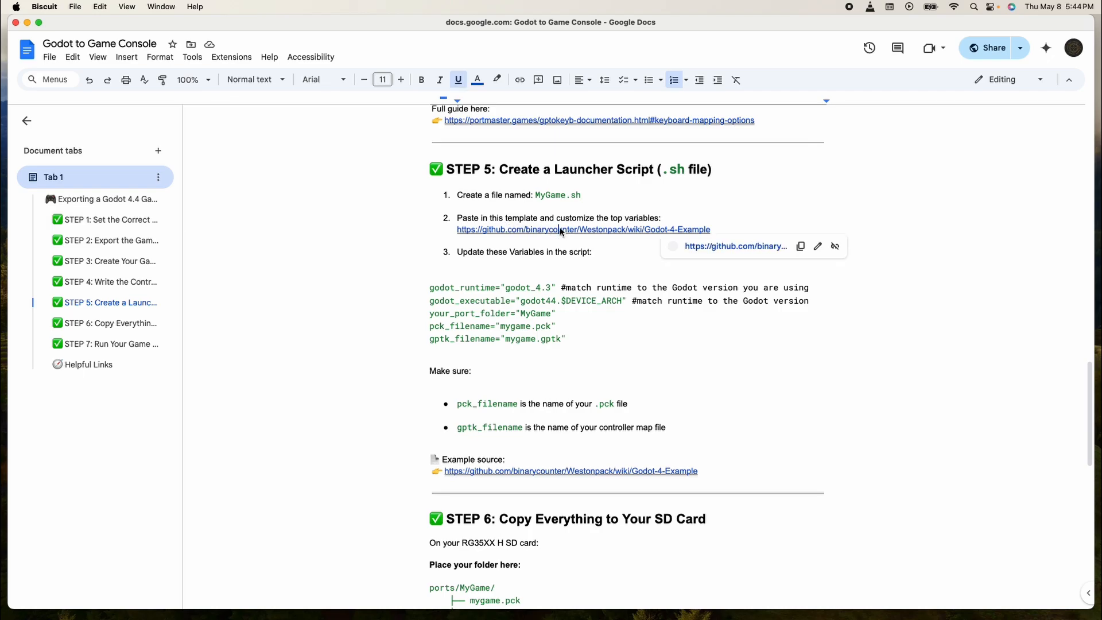
mouse_move(735, 246)
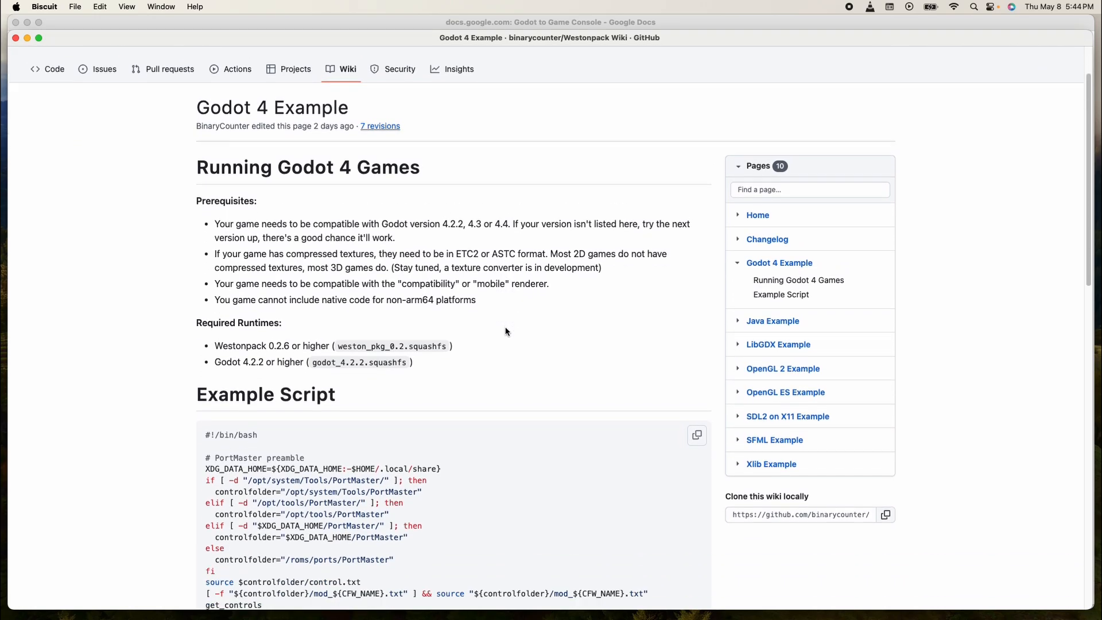
- Scroll the Godot 4 Example wiki page down to its Example Script
scroll("down", 3)
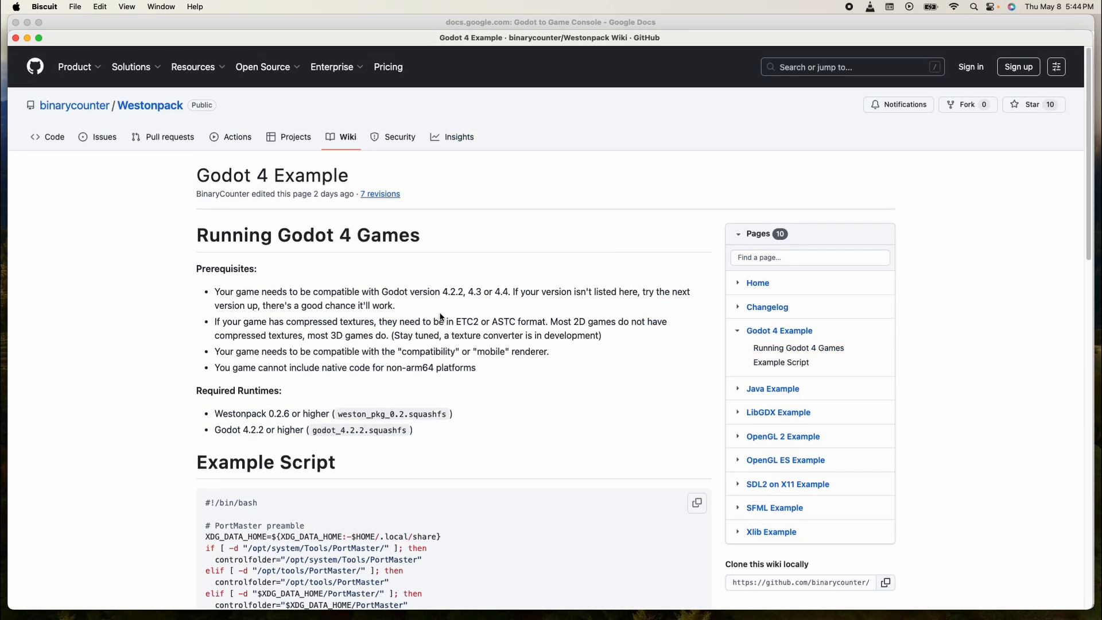
scroll("down", 3)
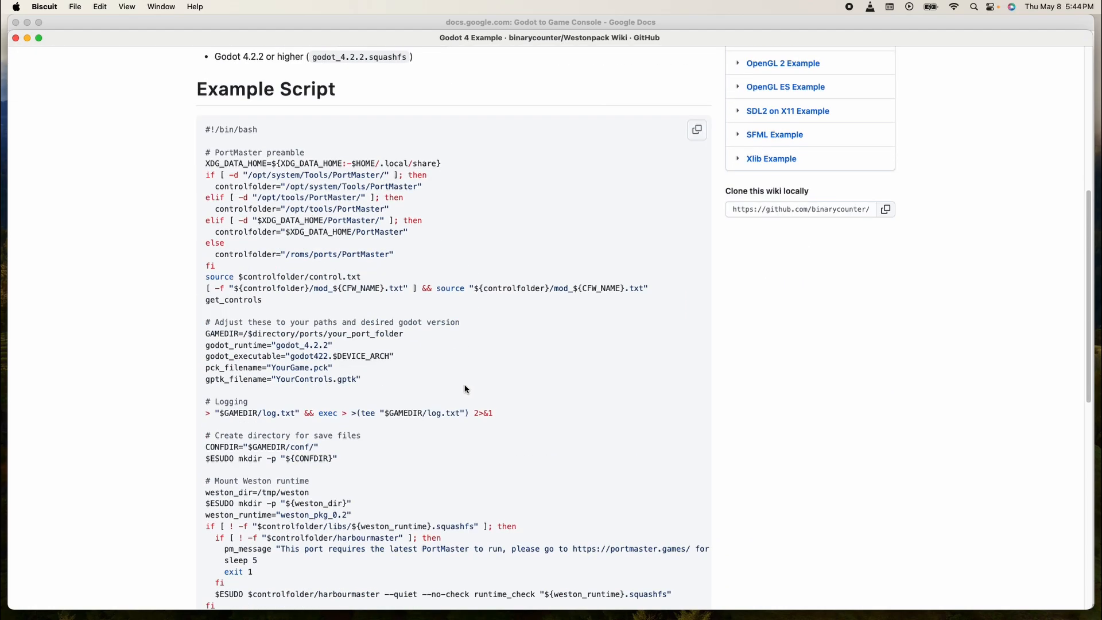
mouse_move(485, 285)
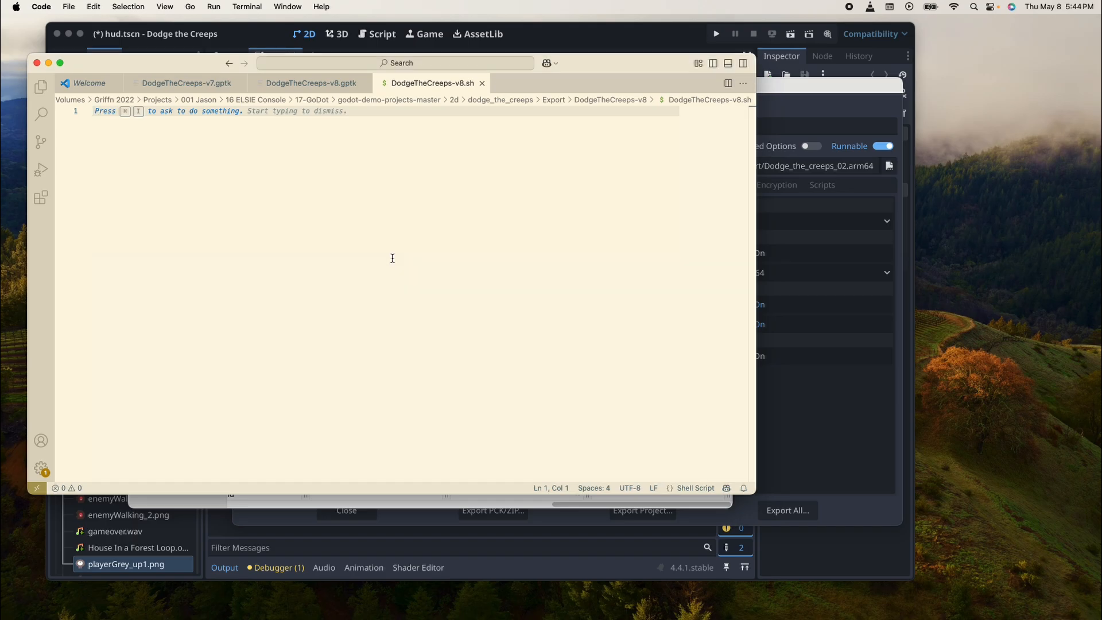
- Scroll through the example launcher script pasted into DodgeTheCreeps-v8.sh
scroll("down", 3)
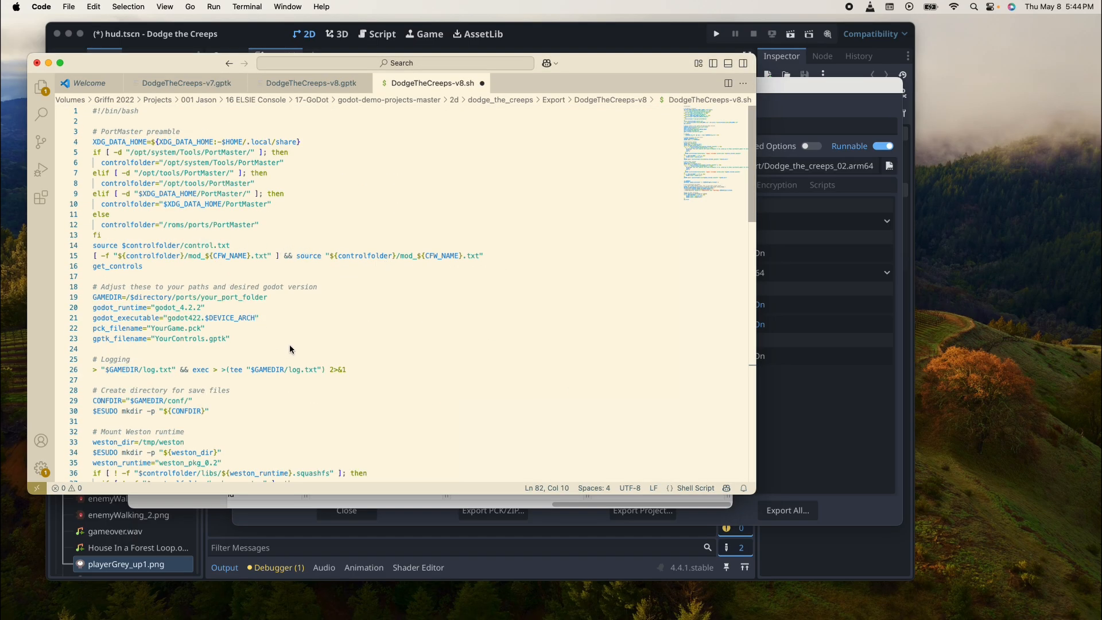
scroll("down", 3)
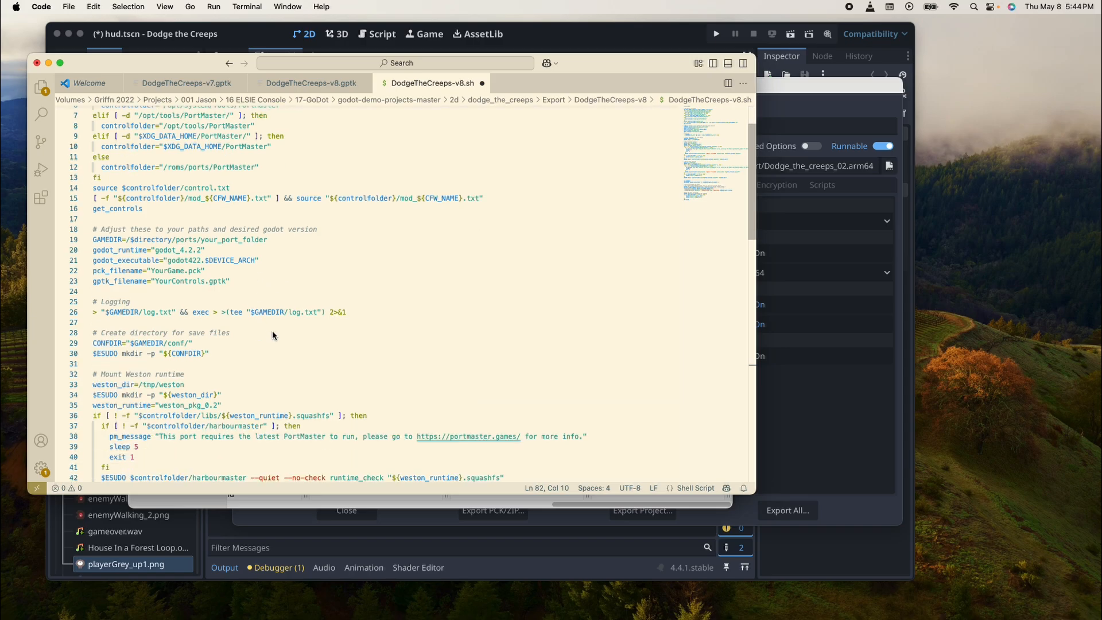
mouse_move(324, 337)
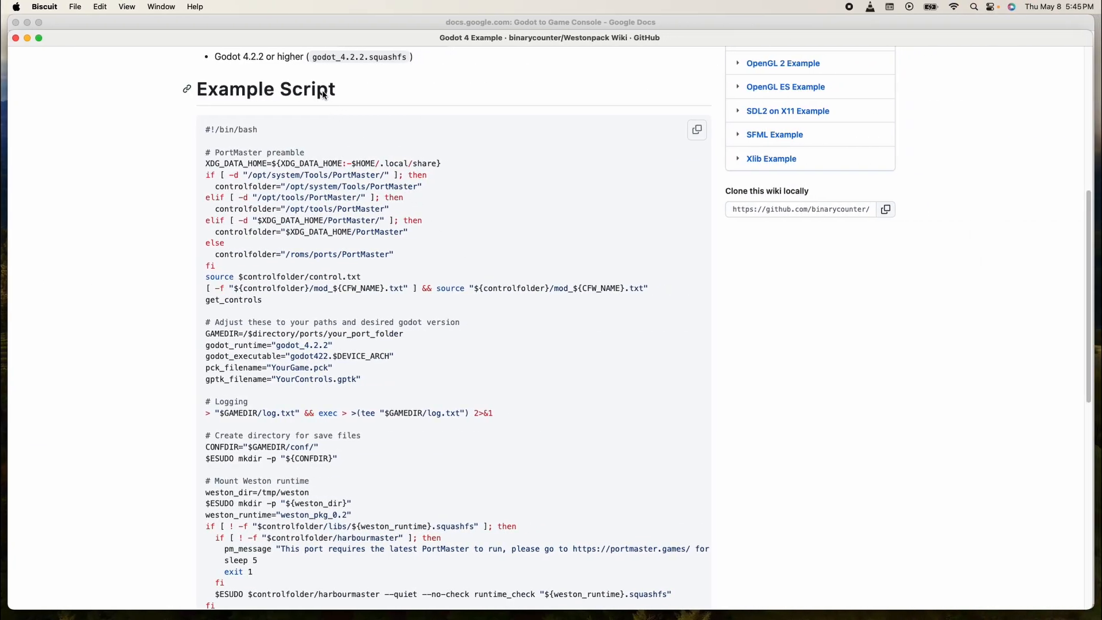
- Review the guide's Step 5 variable lines and select and copy the godot_runtime name
left_click(550, 22)
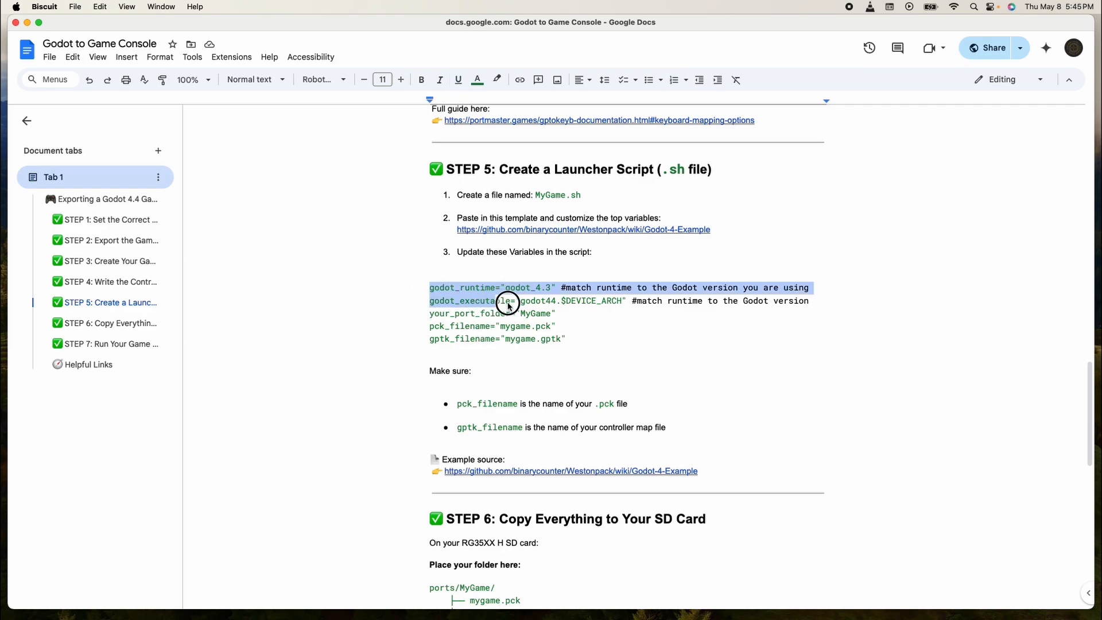
left_click_drag(508, 300, 566, 338)
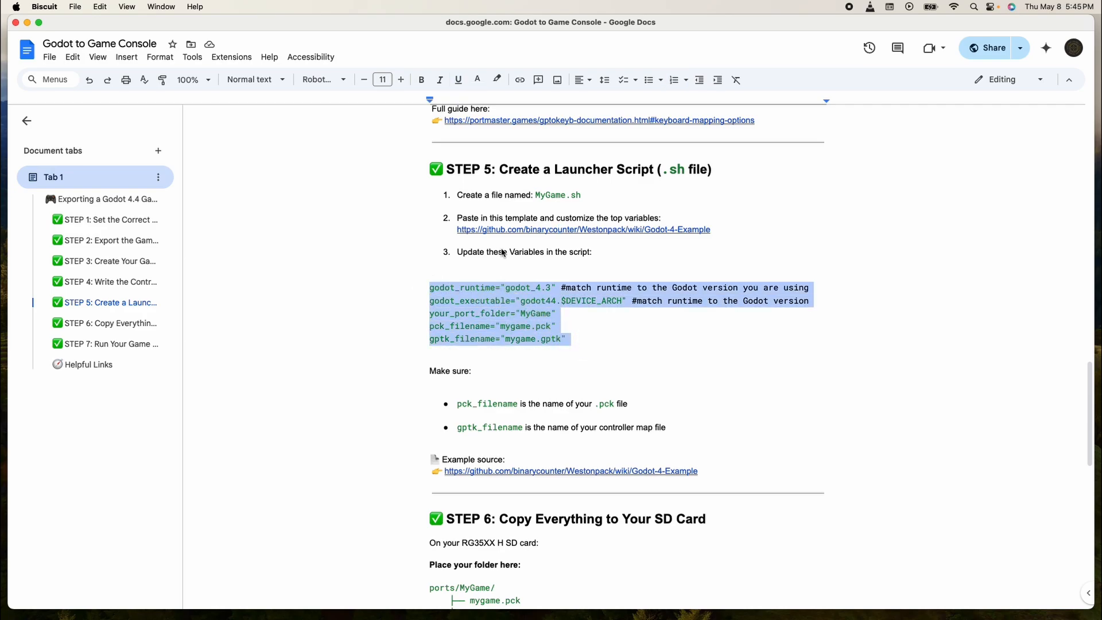
left_click(450, 300)
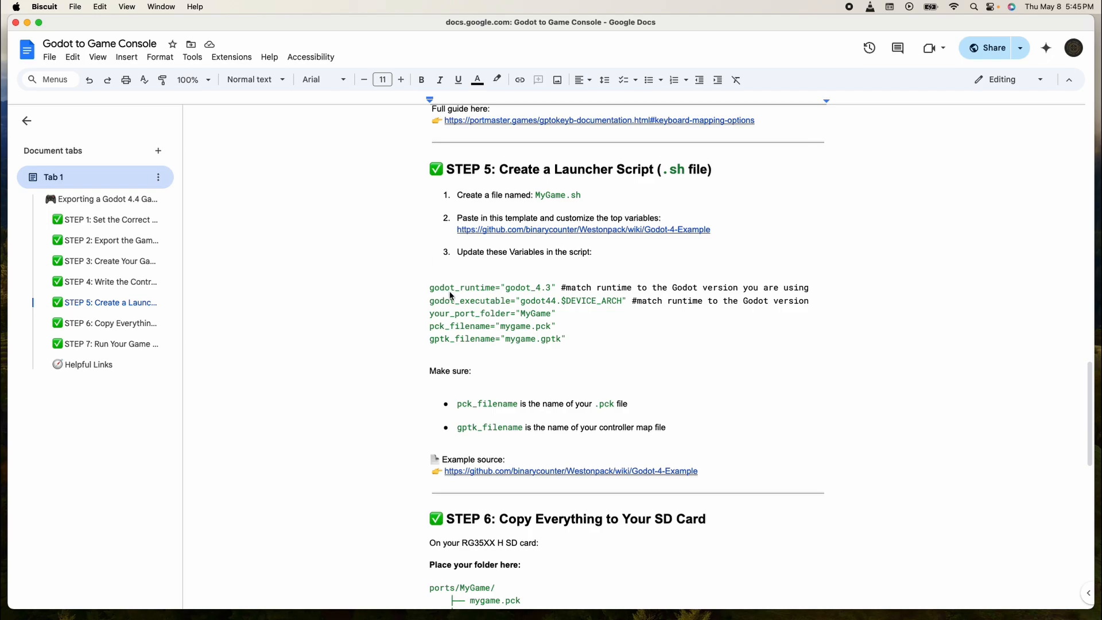
double_click(468, 288)
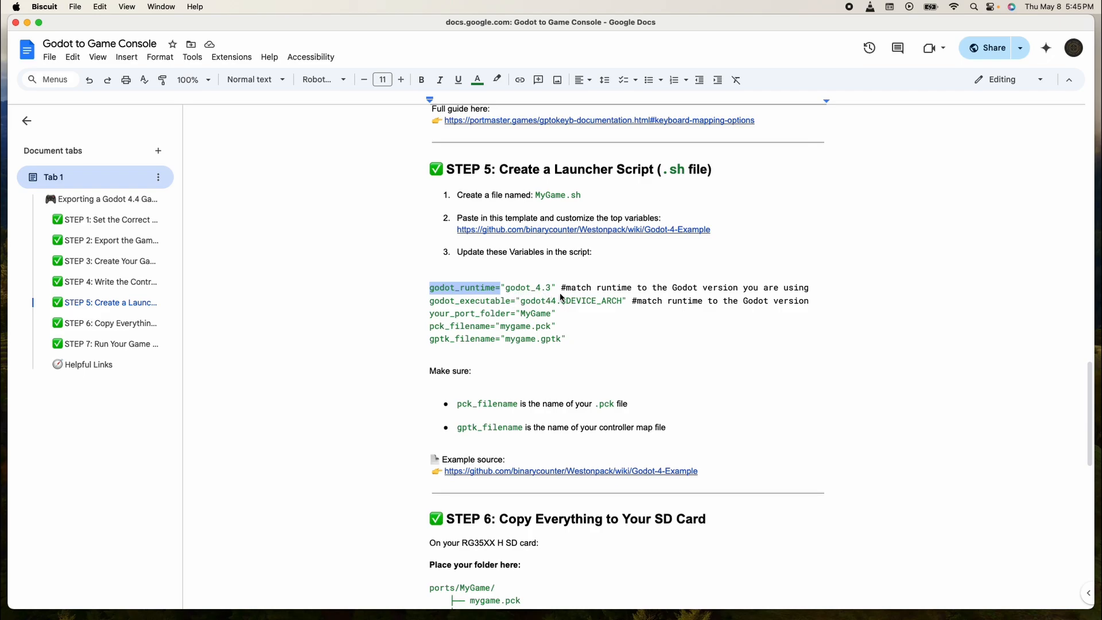
mouse_move(574, 341)
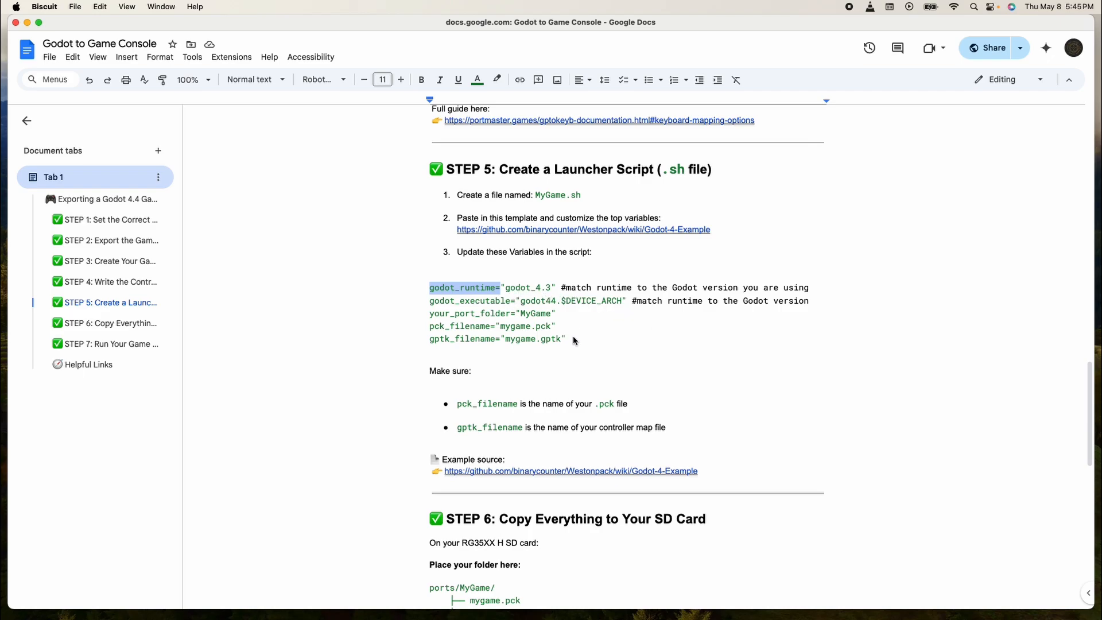
key("cmd+tab")
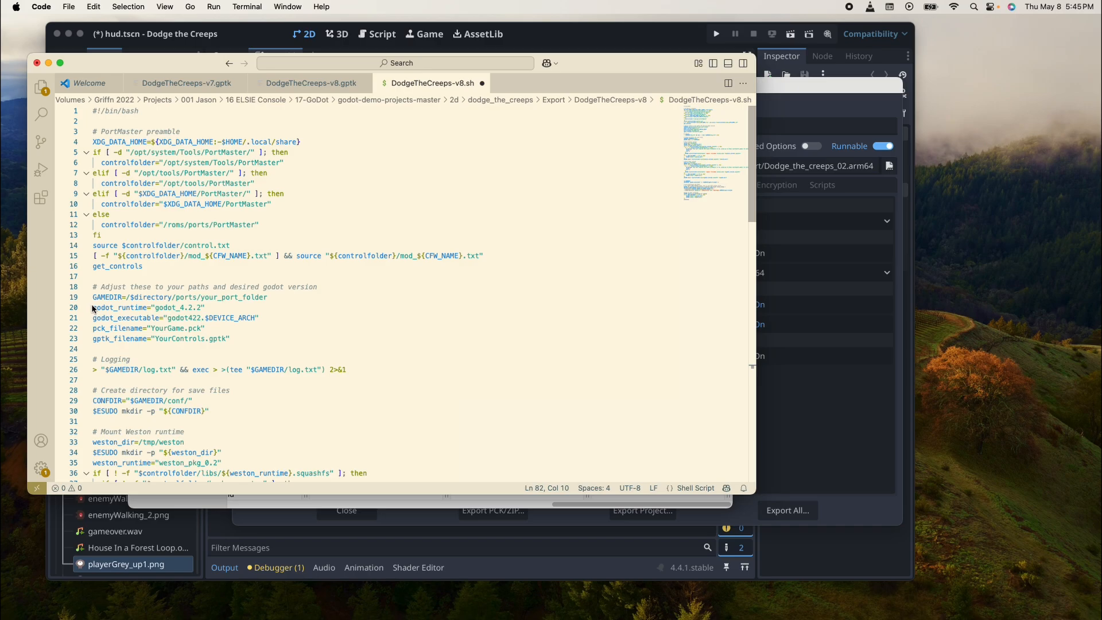
- Select the script's adjustable variable lines and delete the old Godot version number
left_click_drag(94, 308, 214, 322)
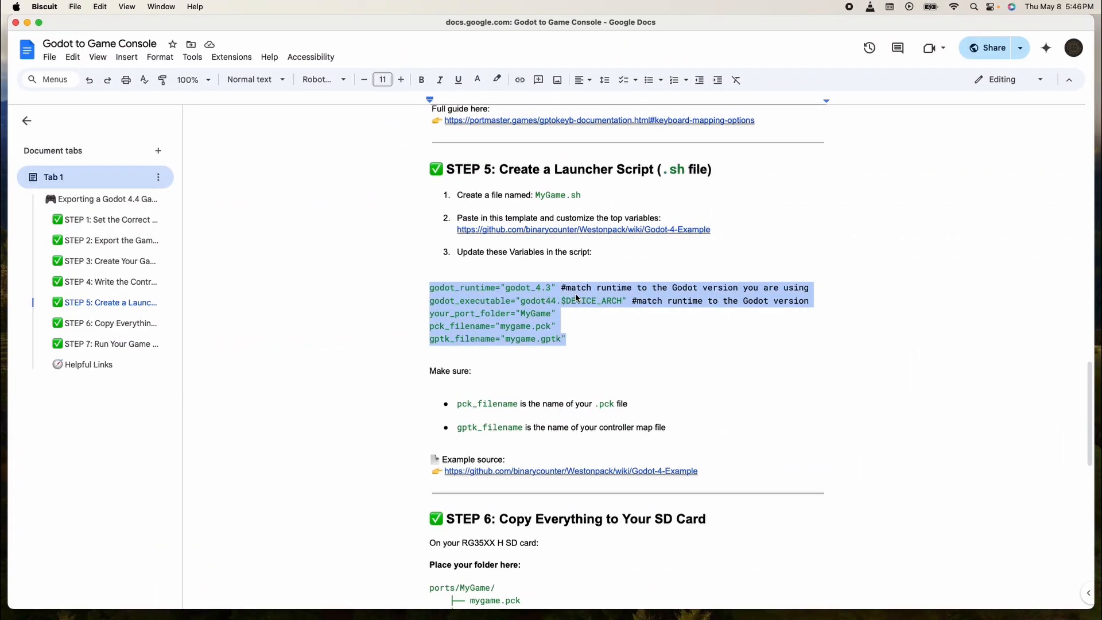
left_click(557, 287)
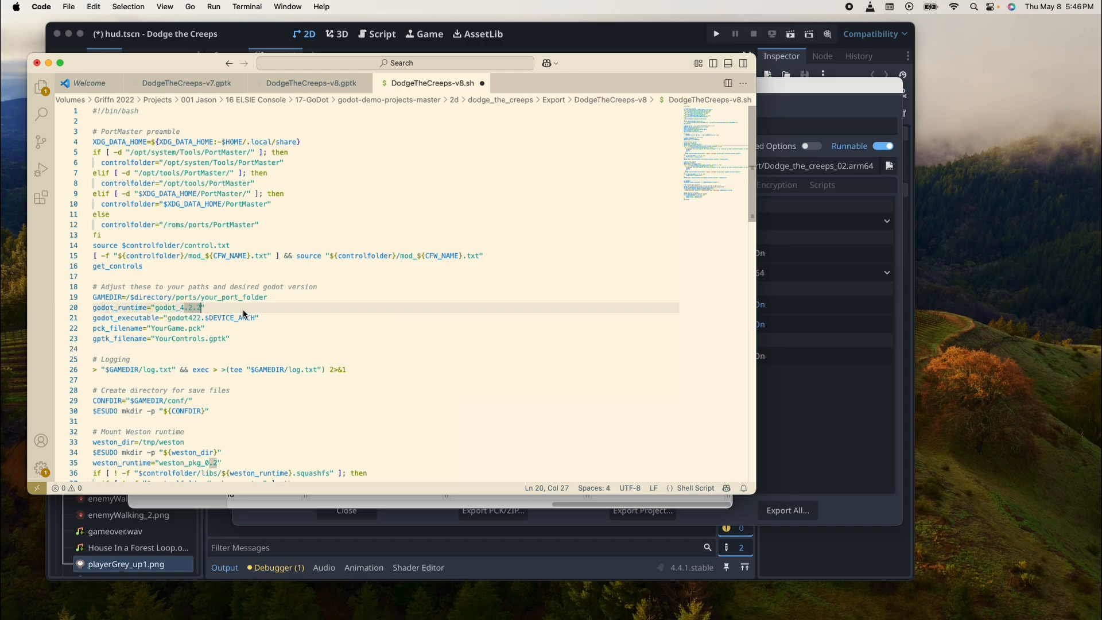
key("Backspace")
type("4")
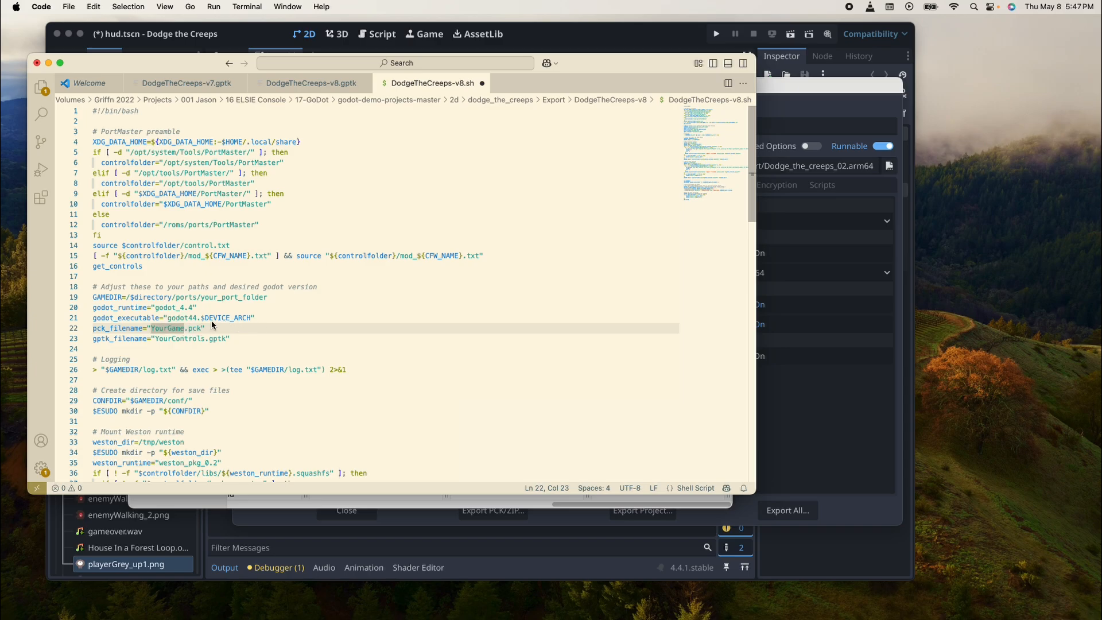
- Type DodgeTheCreeps-v8 as the pck filename and select the YourControls placeholder
type("D")
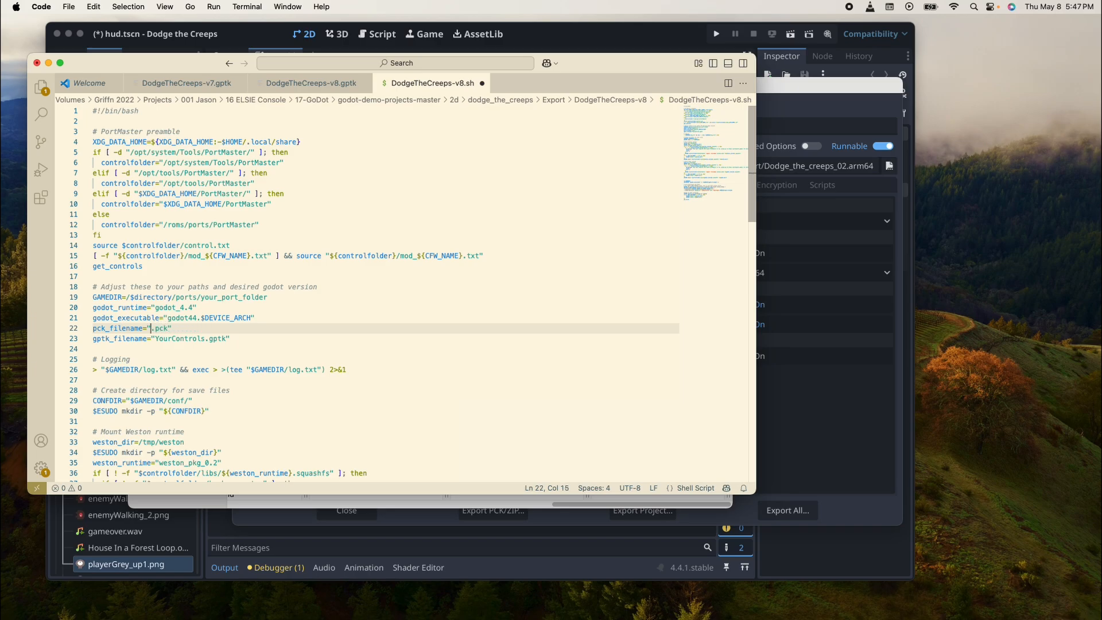
type("DodgeTheCreep")
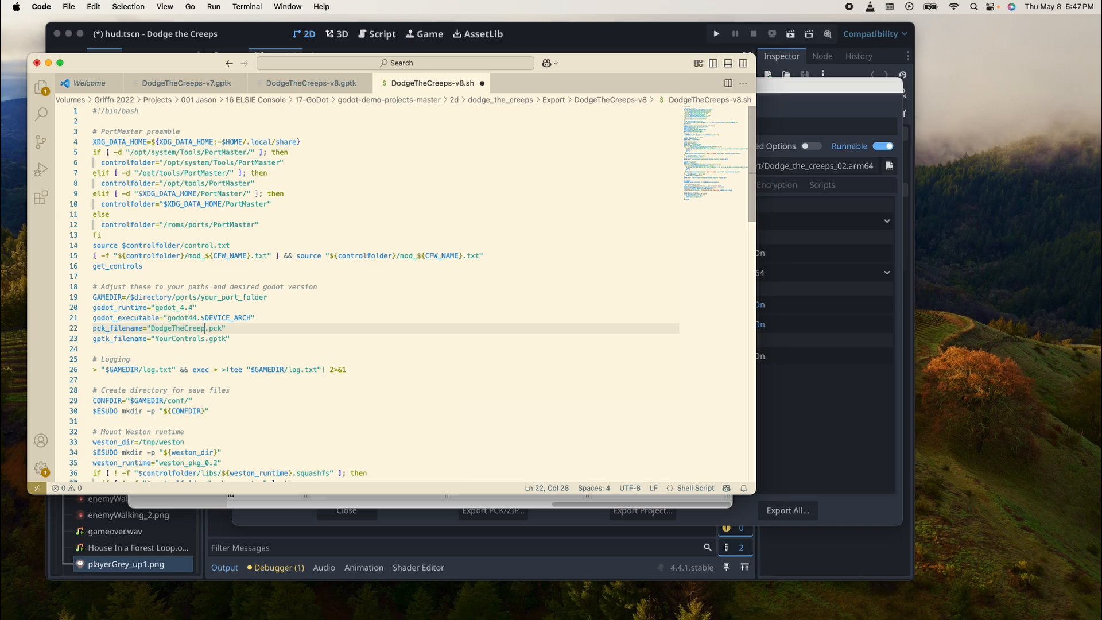
type("-")
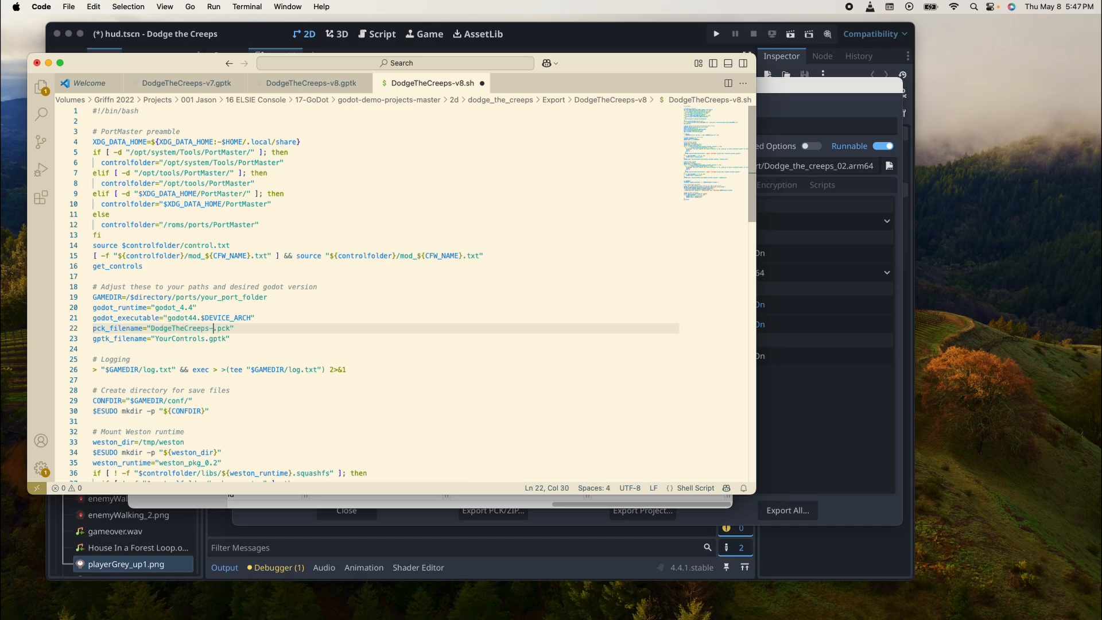
type("v8")
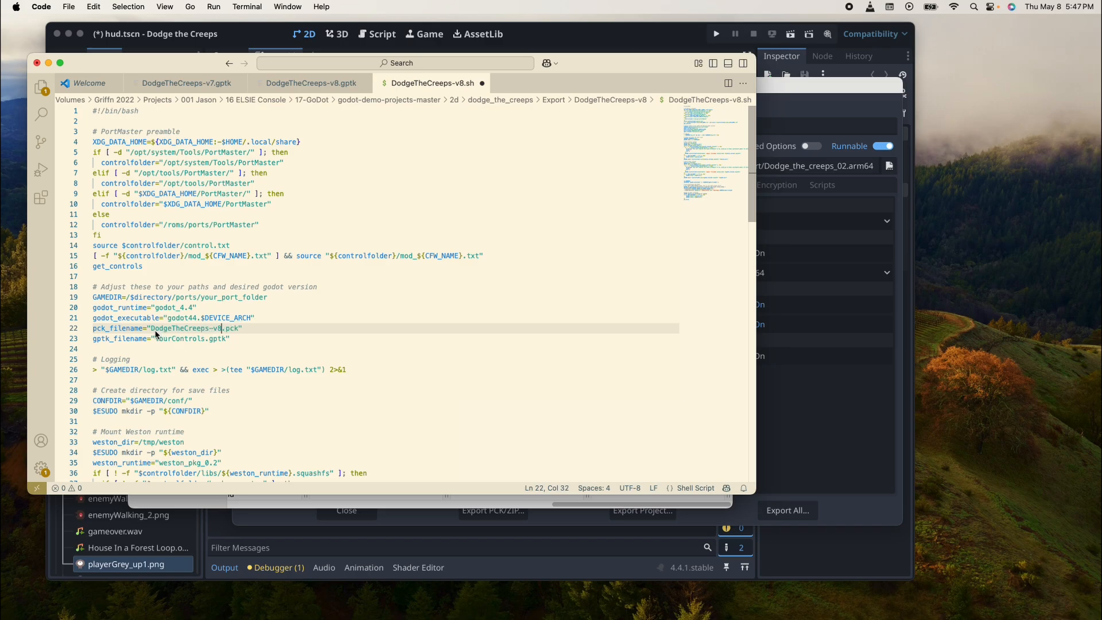
double_click(178, 338)
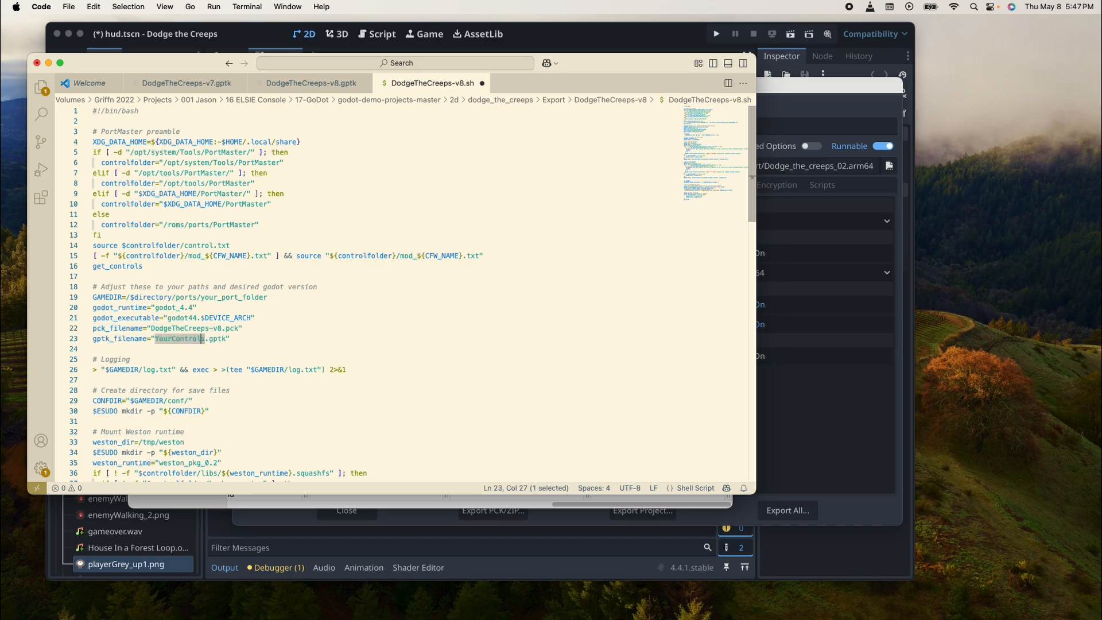
double_click(180, 339)
type("DodgeTheCreeps-v8")
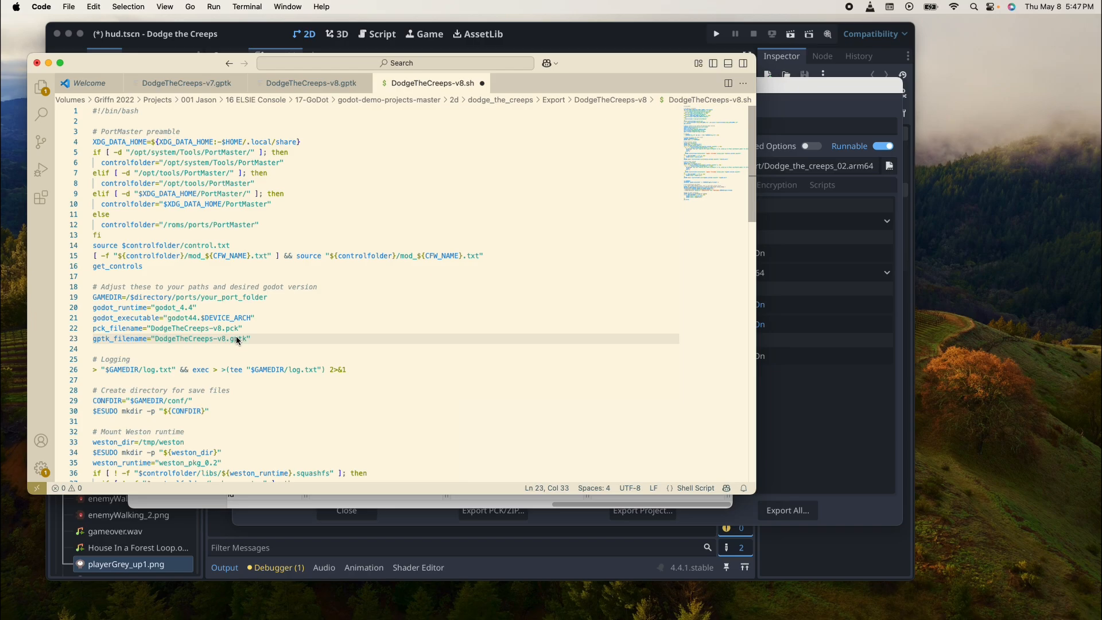
mouse_move(237, 335)
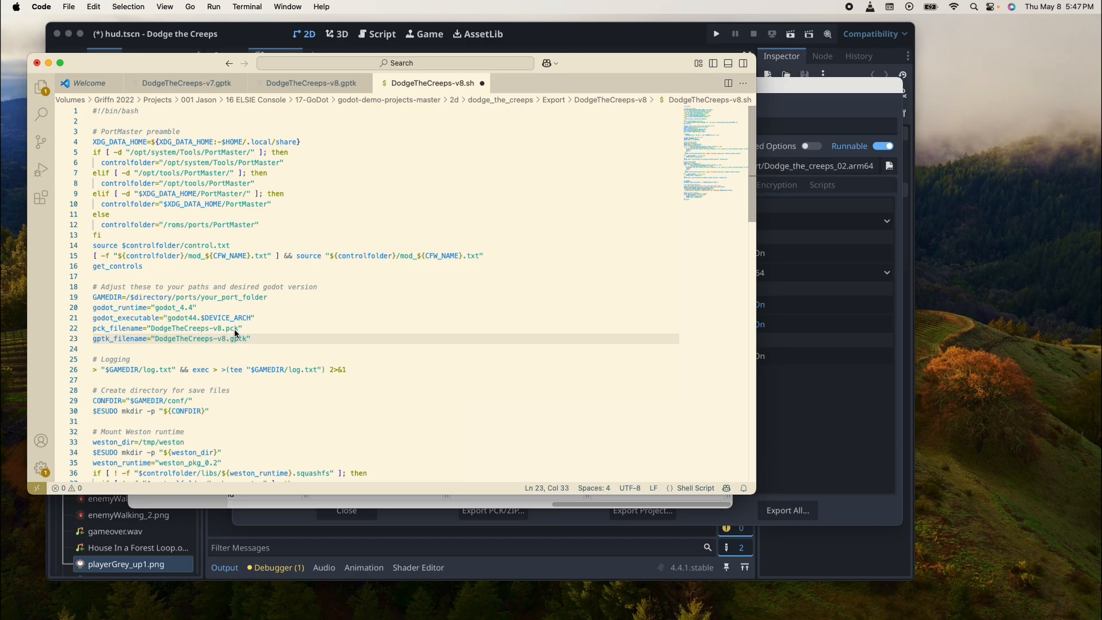
mouse_move(247, 339)
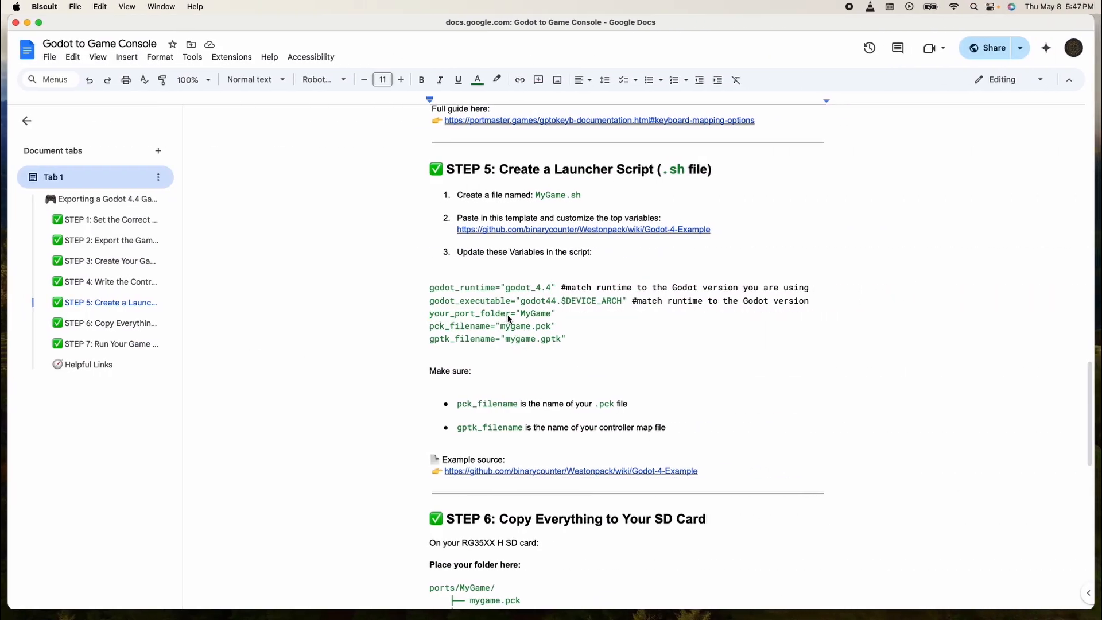
- Find your_port_folder in the script and replace it on the GAMEDIR line with DodgeTheCreeps-v8
double_click(470, 313)
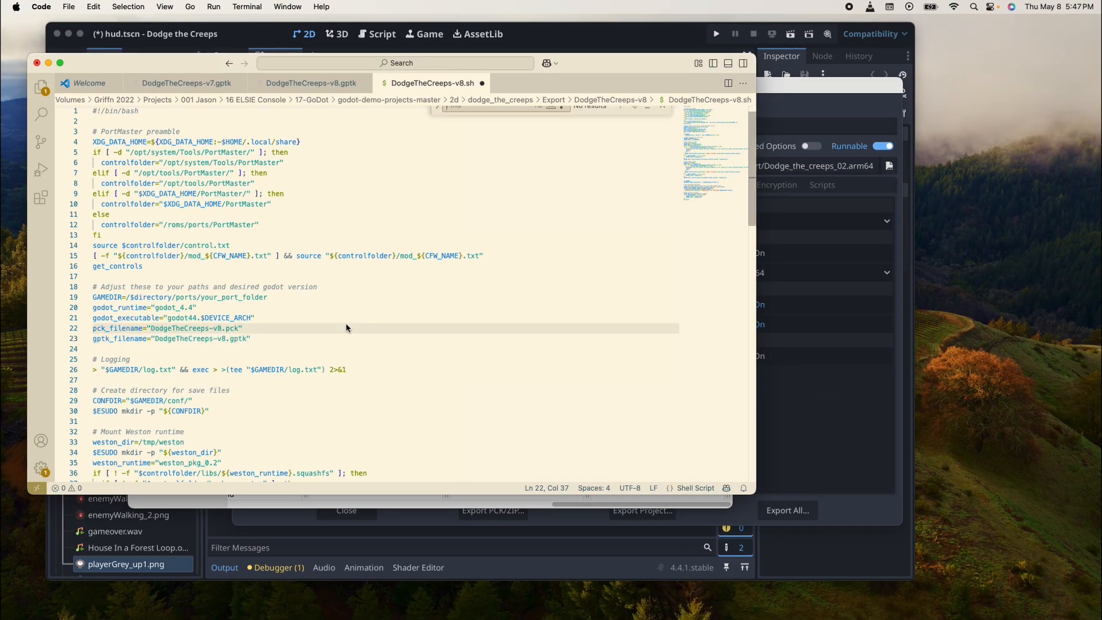
key("cmd+f")
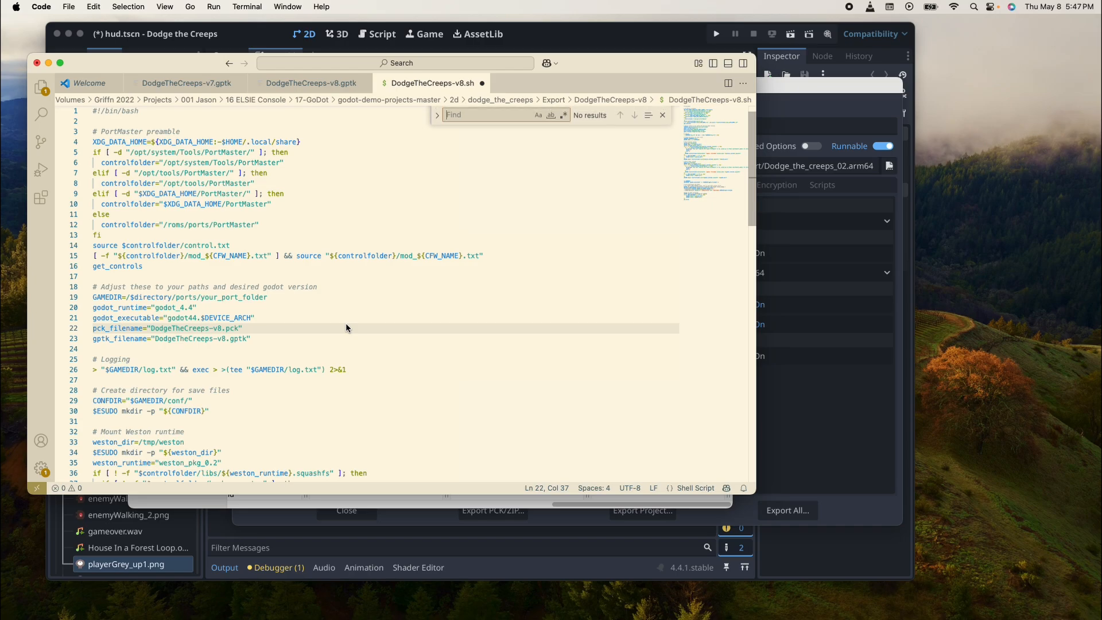
type("your_port_folder")
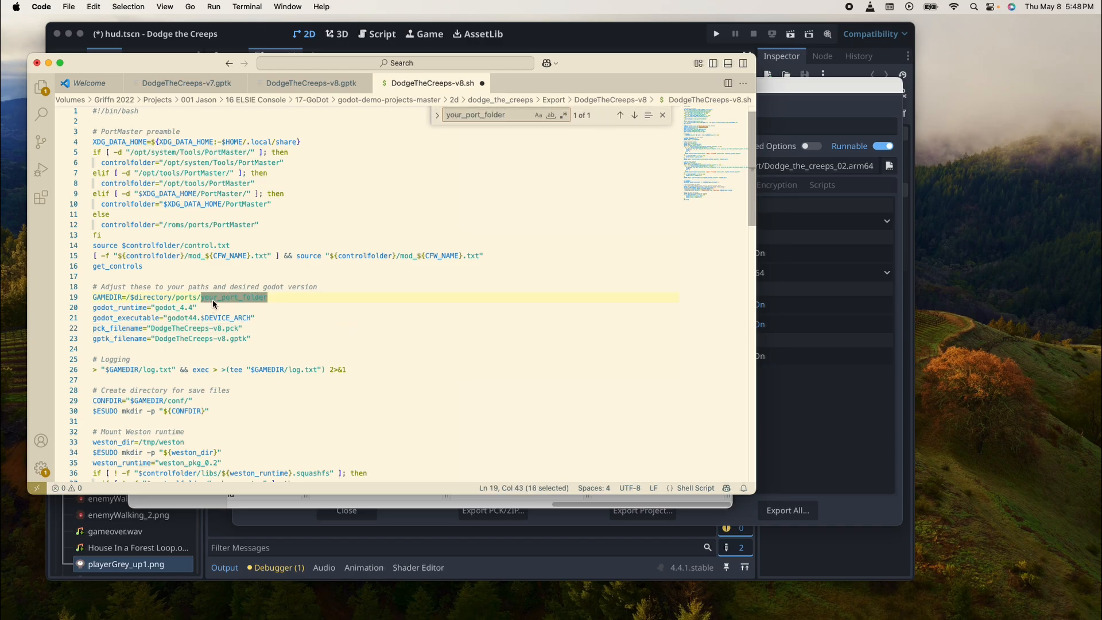
mouse_move(272, 301)
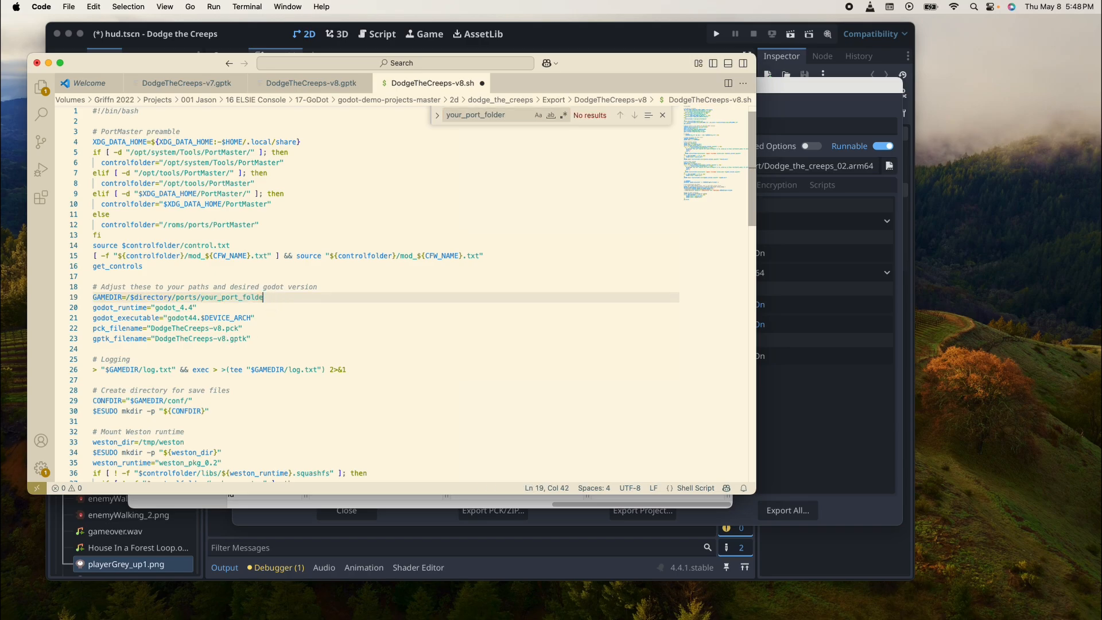
key("Backspace")
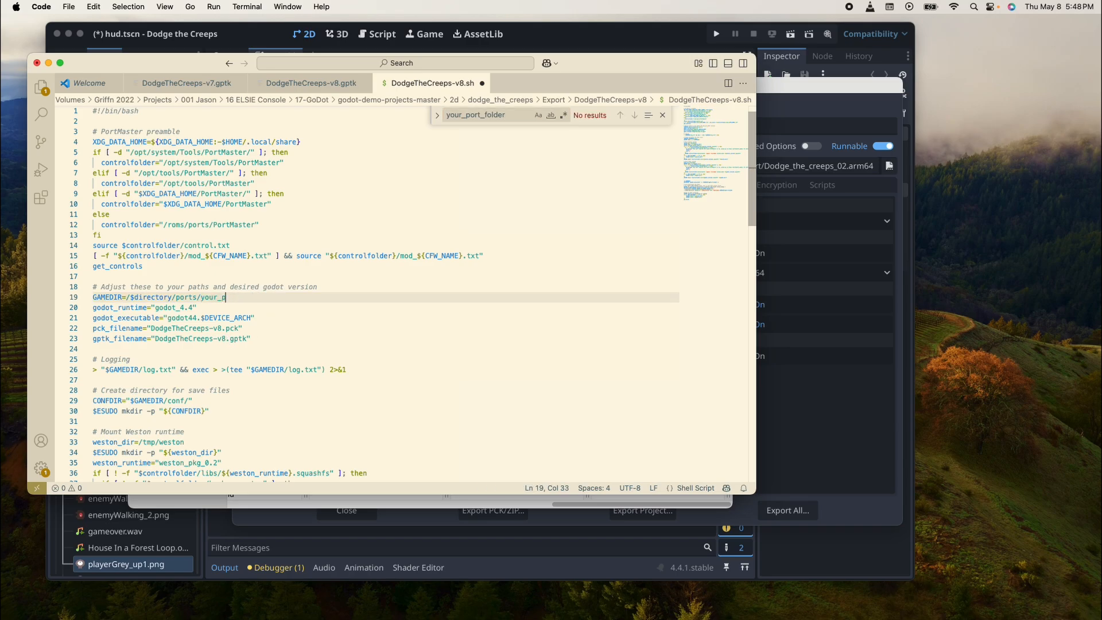
key("Backspace")
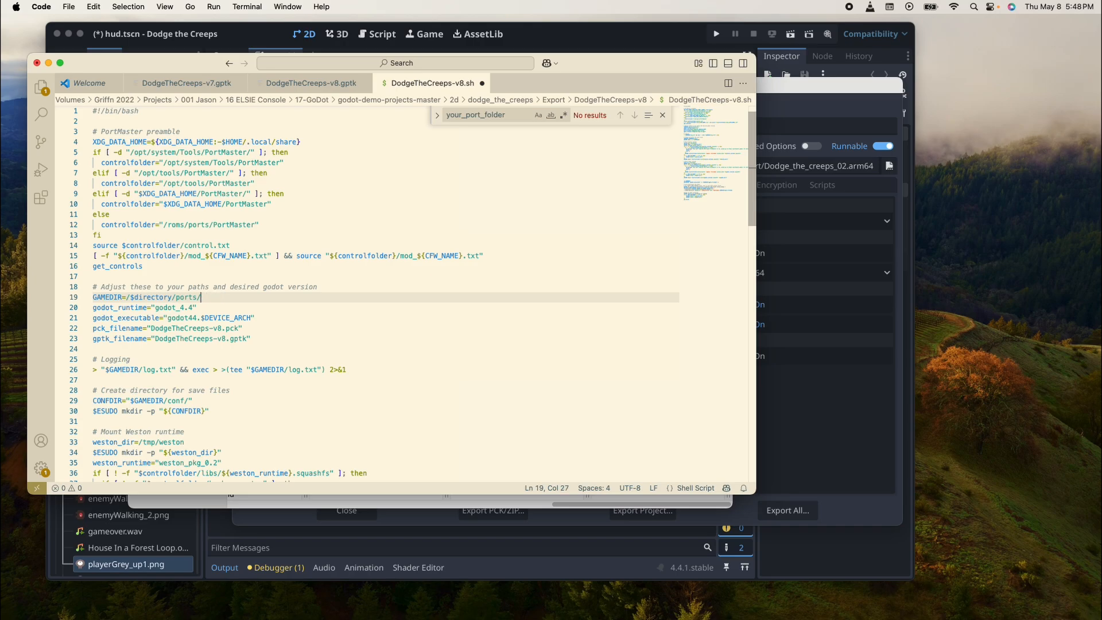
type("DodgeThe")
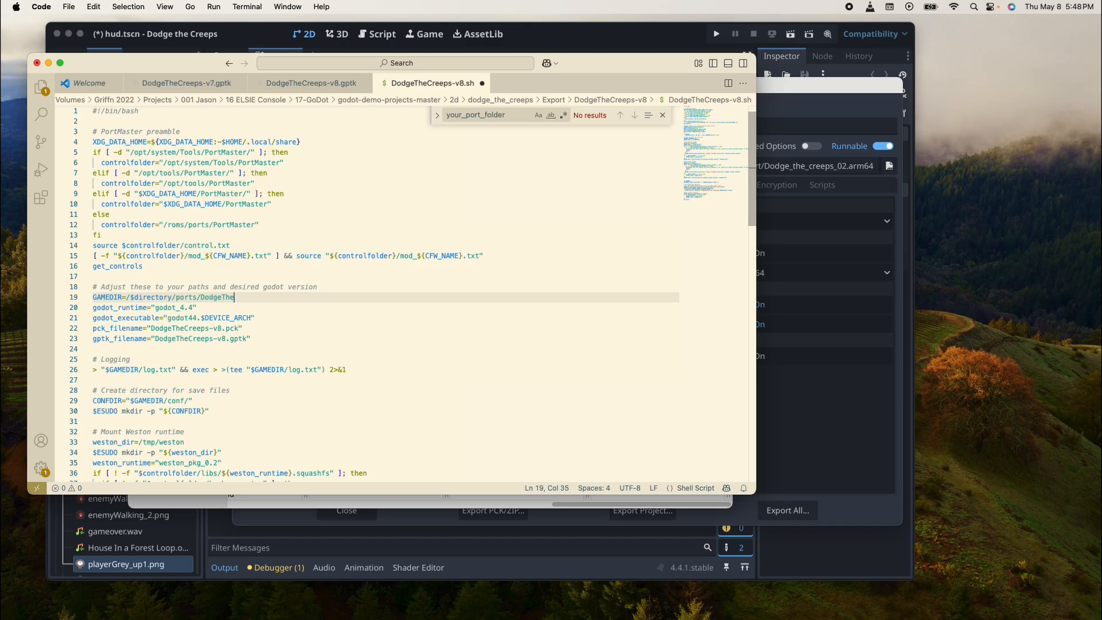
type("Creeps")
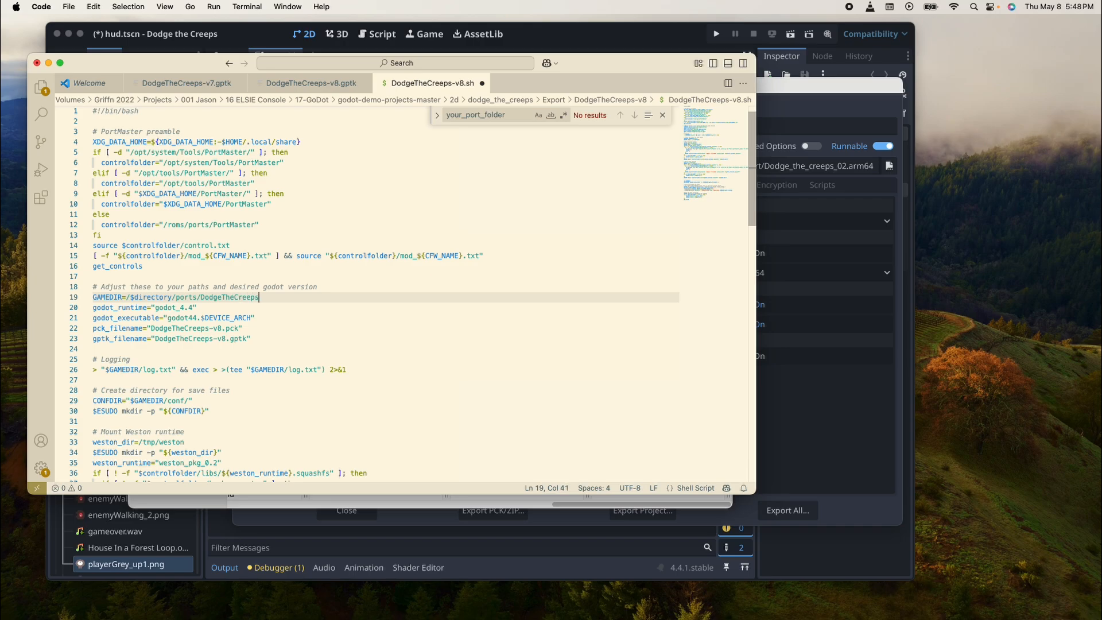
type("v8")
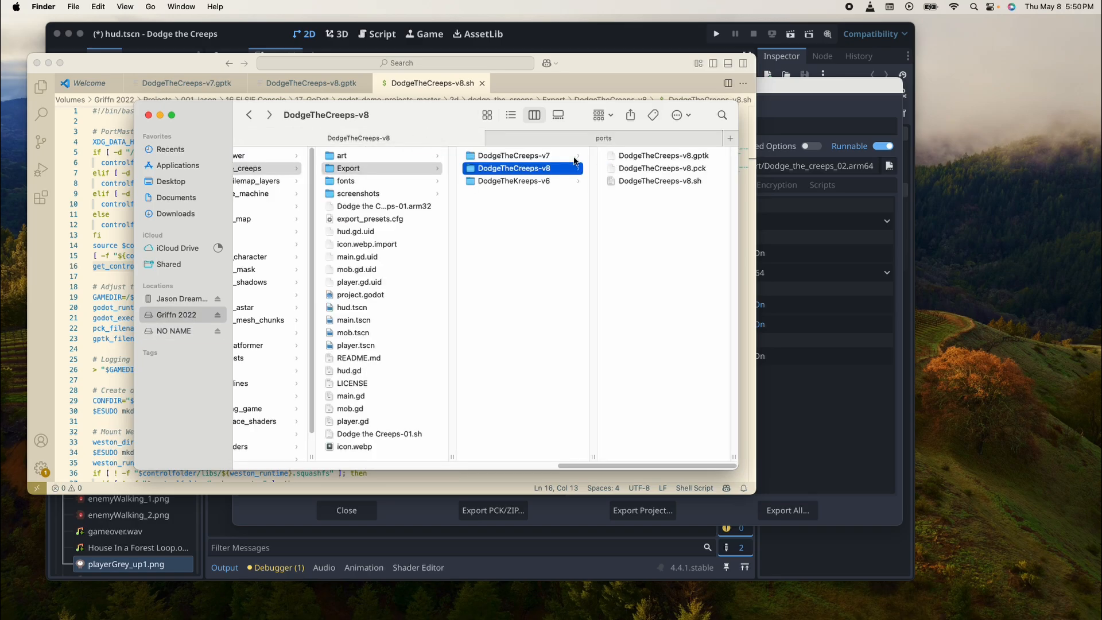
- Drag DodgeTheCreeps-v8 into the card's ports folder, open it and select the .sh launcher
left_click_drag(514, 168, 570, 135)
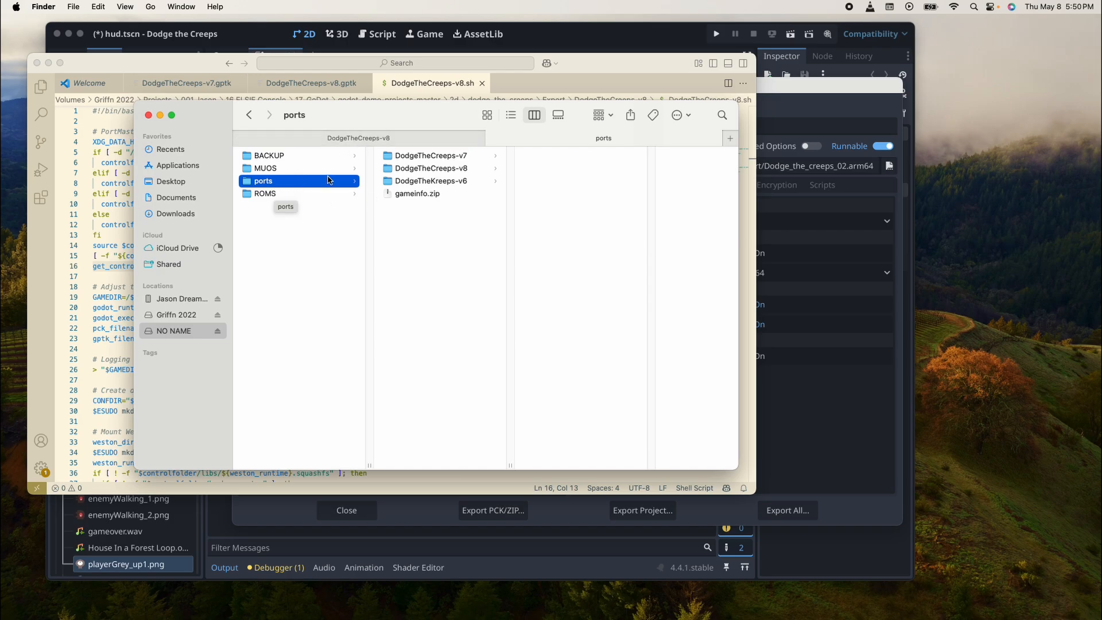
right_click(265, 194)
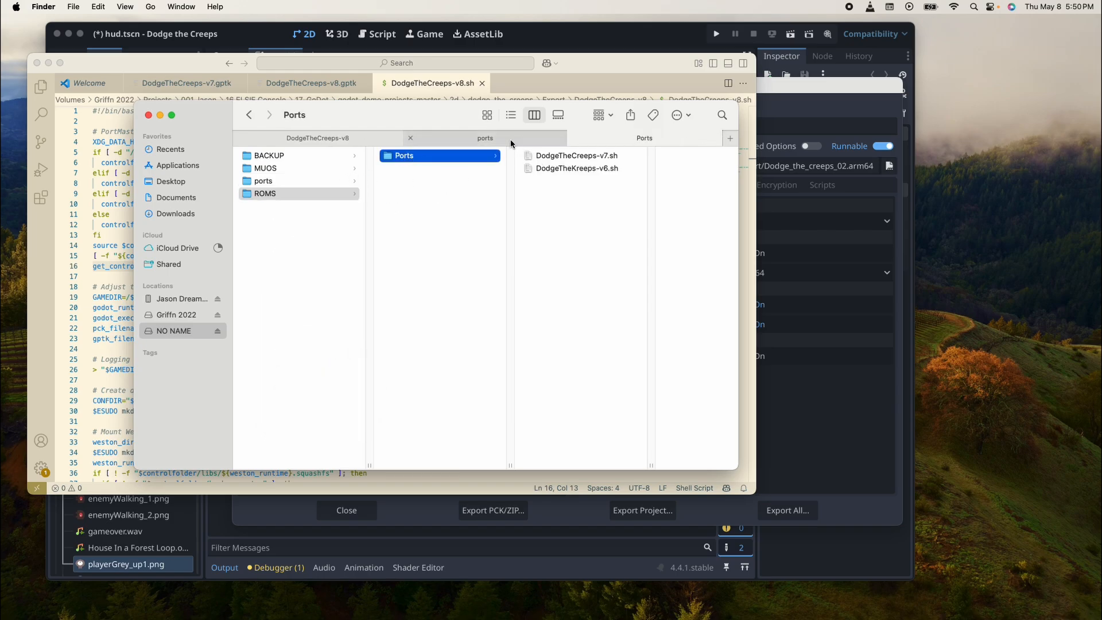
left_click(264, 181)
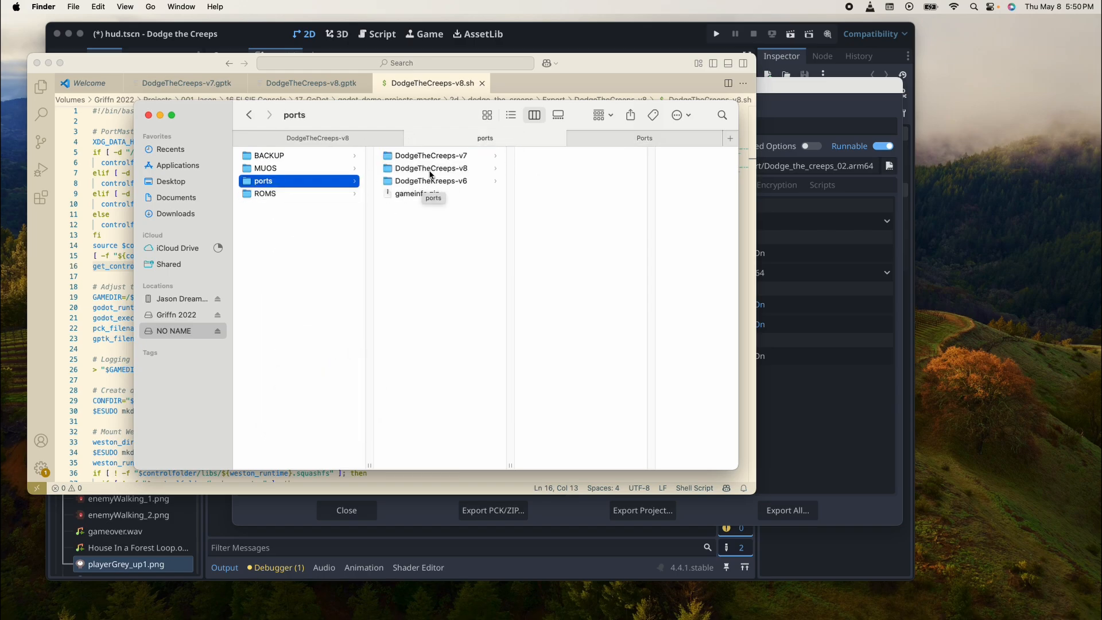
left_click(431, 168)
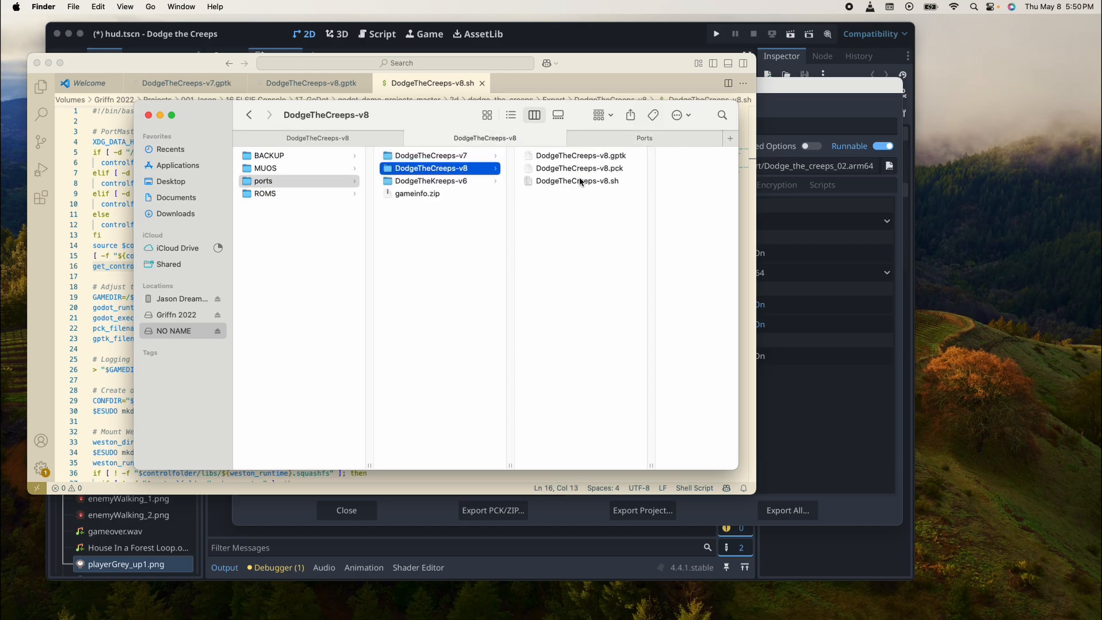
left_click(579, 181)
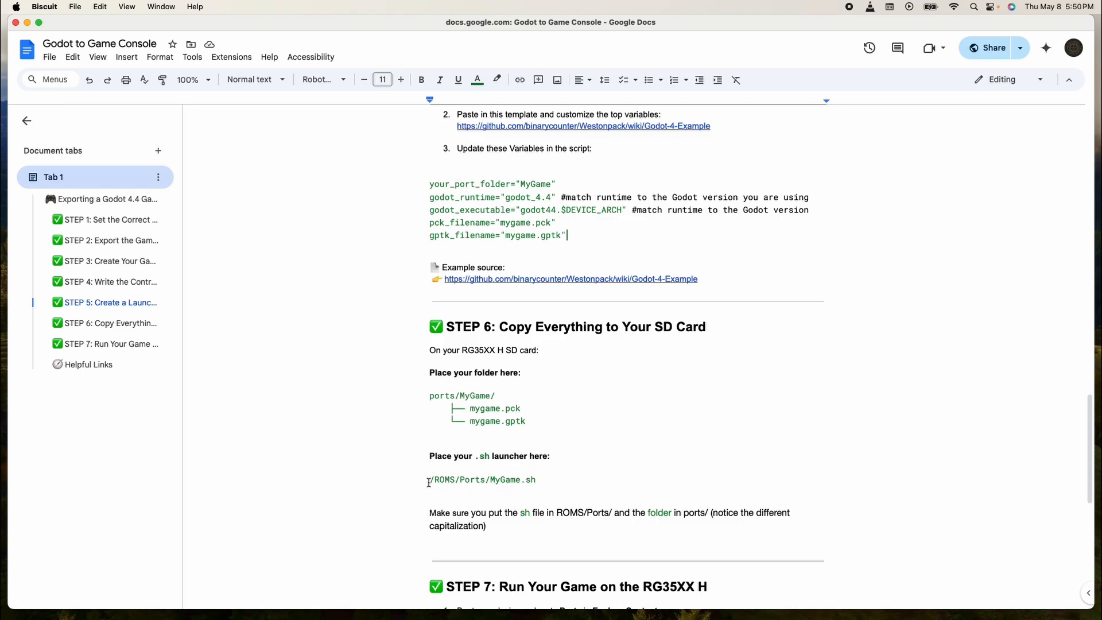
- Select the launcher path line in the guide
triple_click(481, 479)
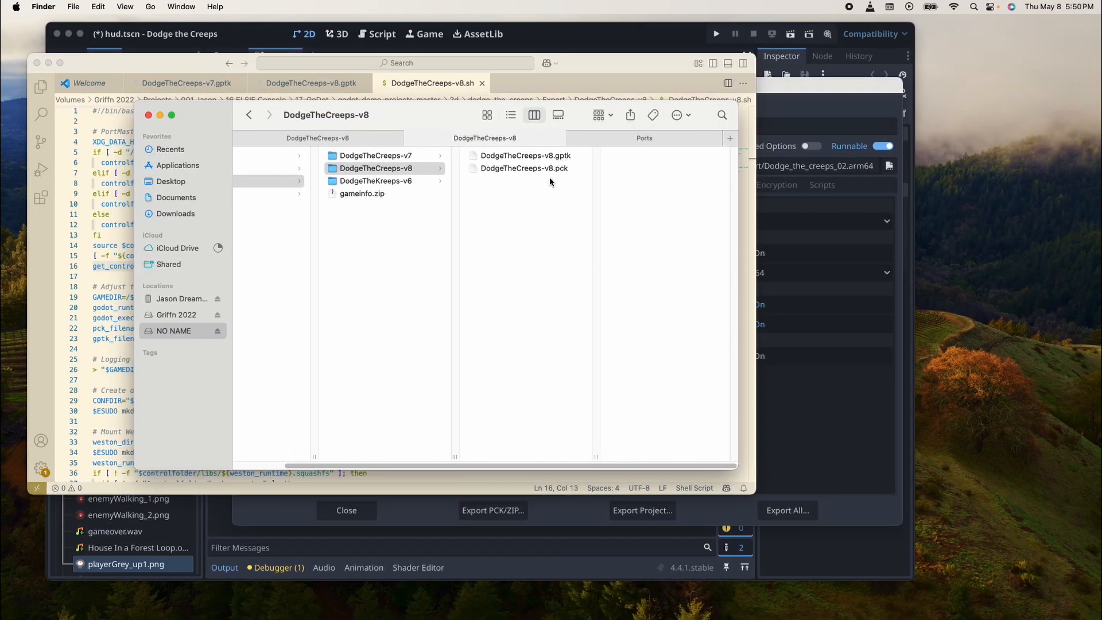
mouse_move(508, 226)
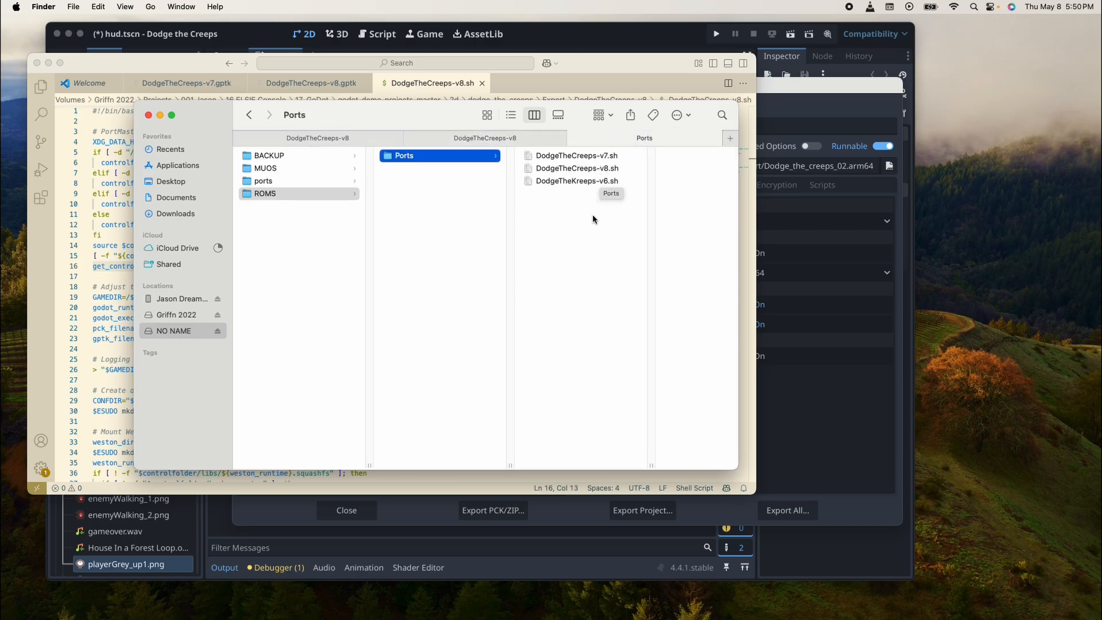
mouse_move(320, 351)
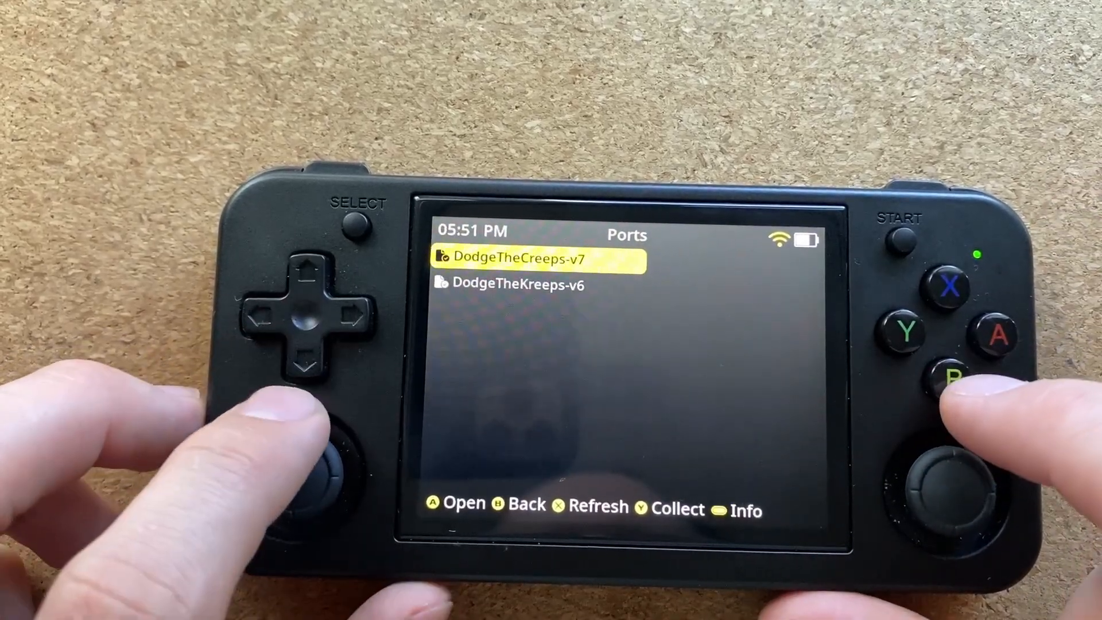
- Back out to Explore, reopen Ports to reload it, and highlight DodgeTheCreeps-v8
left_click(955, 379)
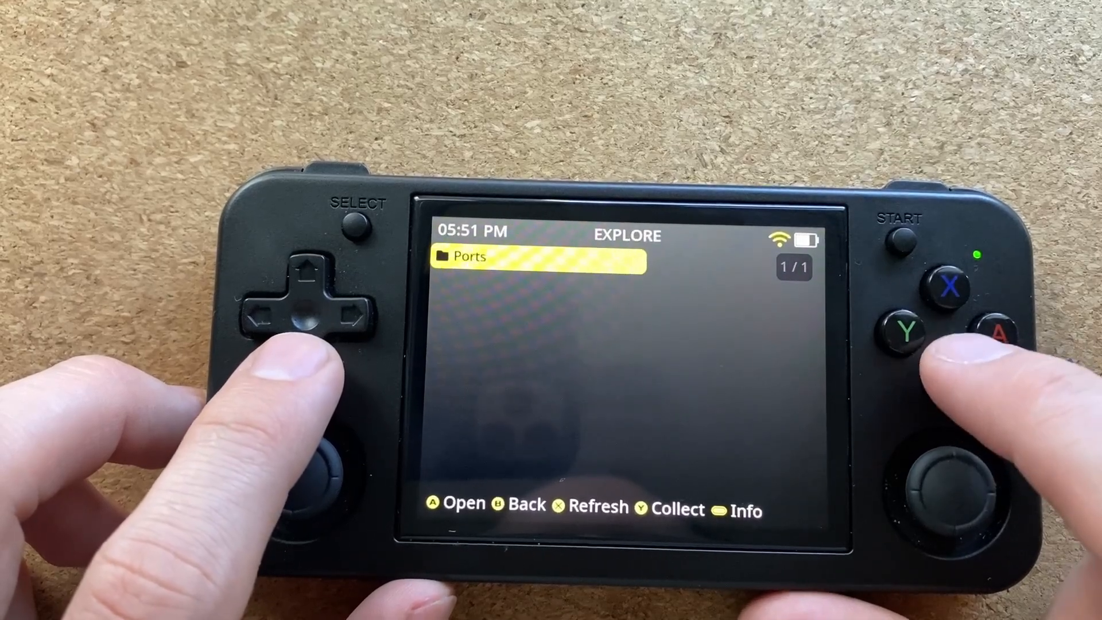
left_click(1000, 332)
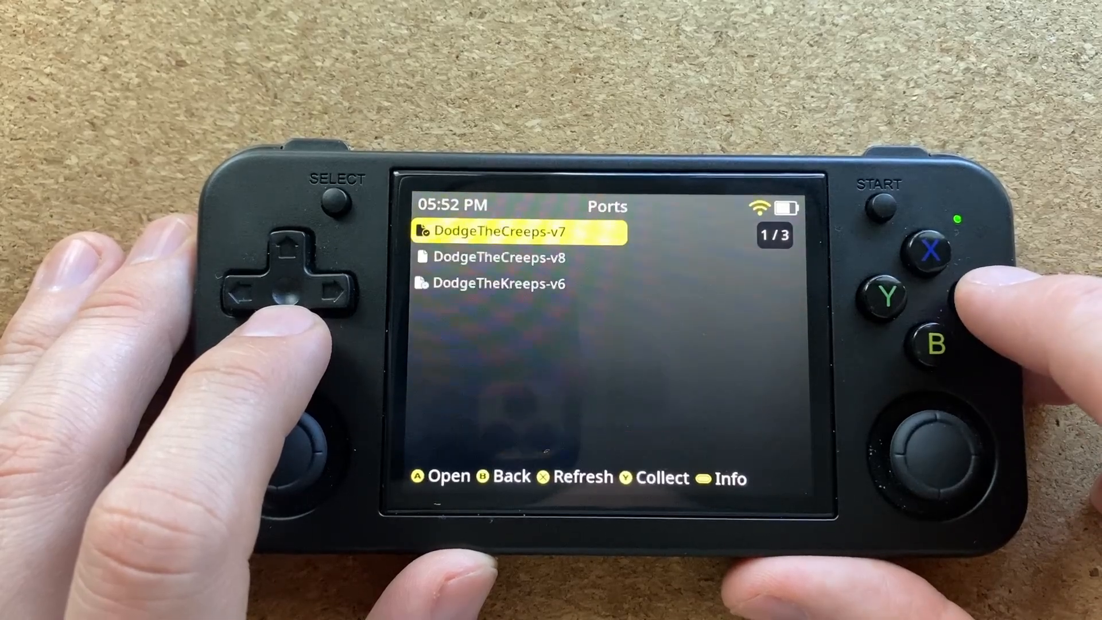
key("down")
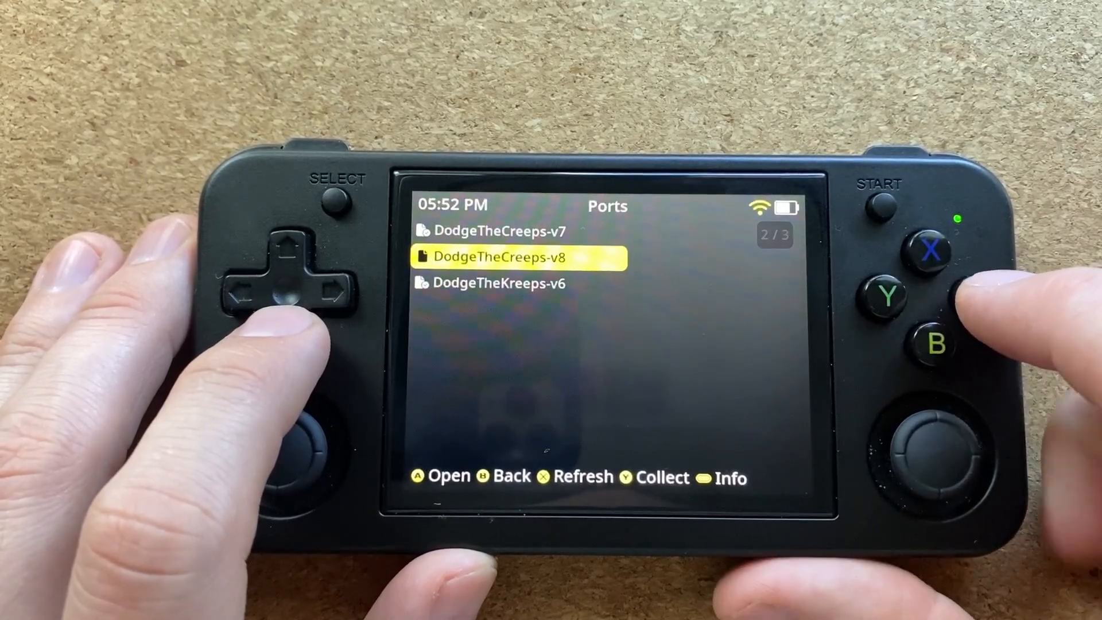